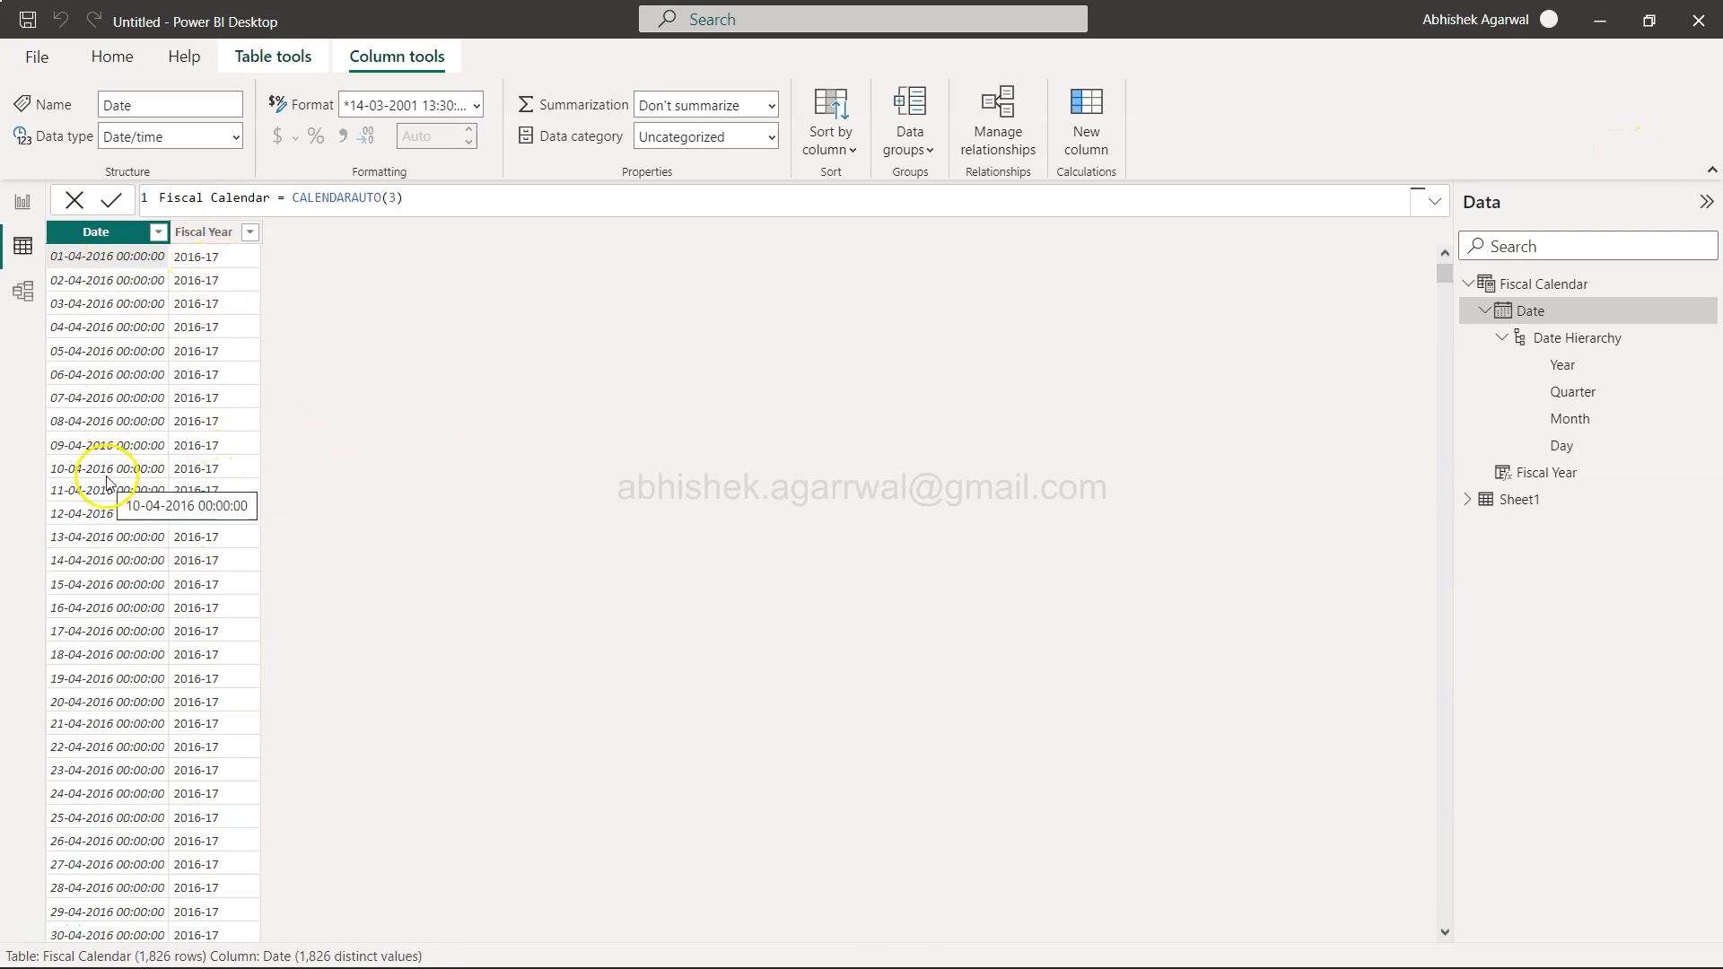
{"action": "mouse_move", "coordinate": [97, 464]}
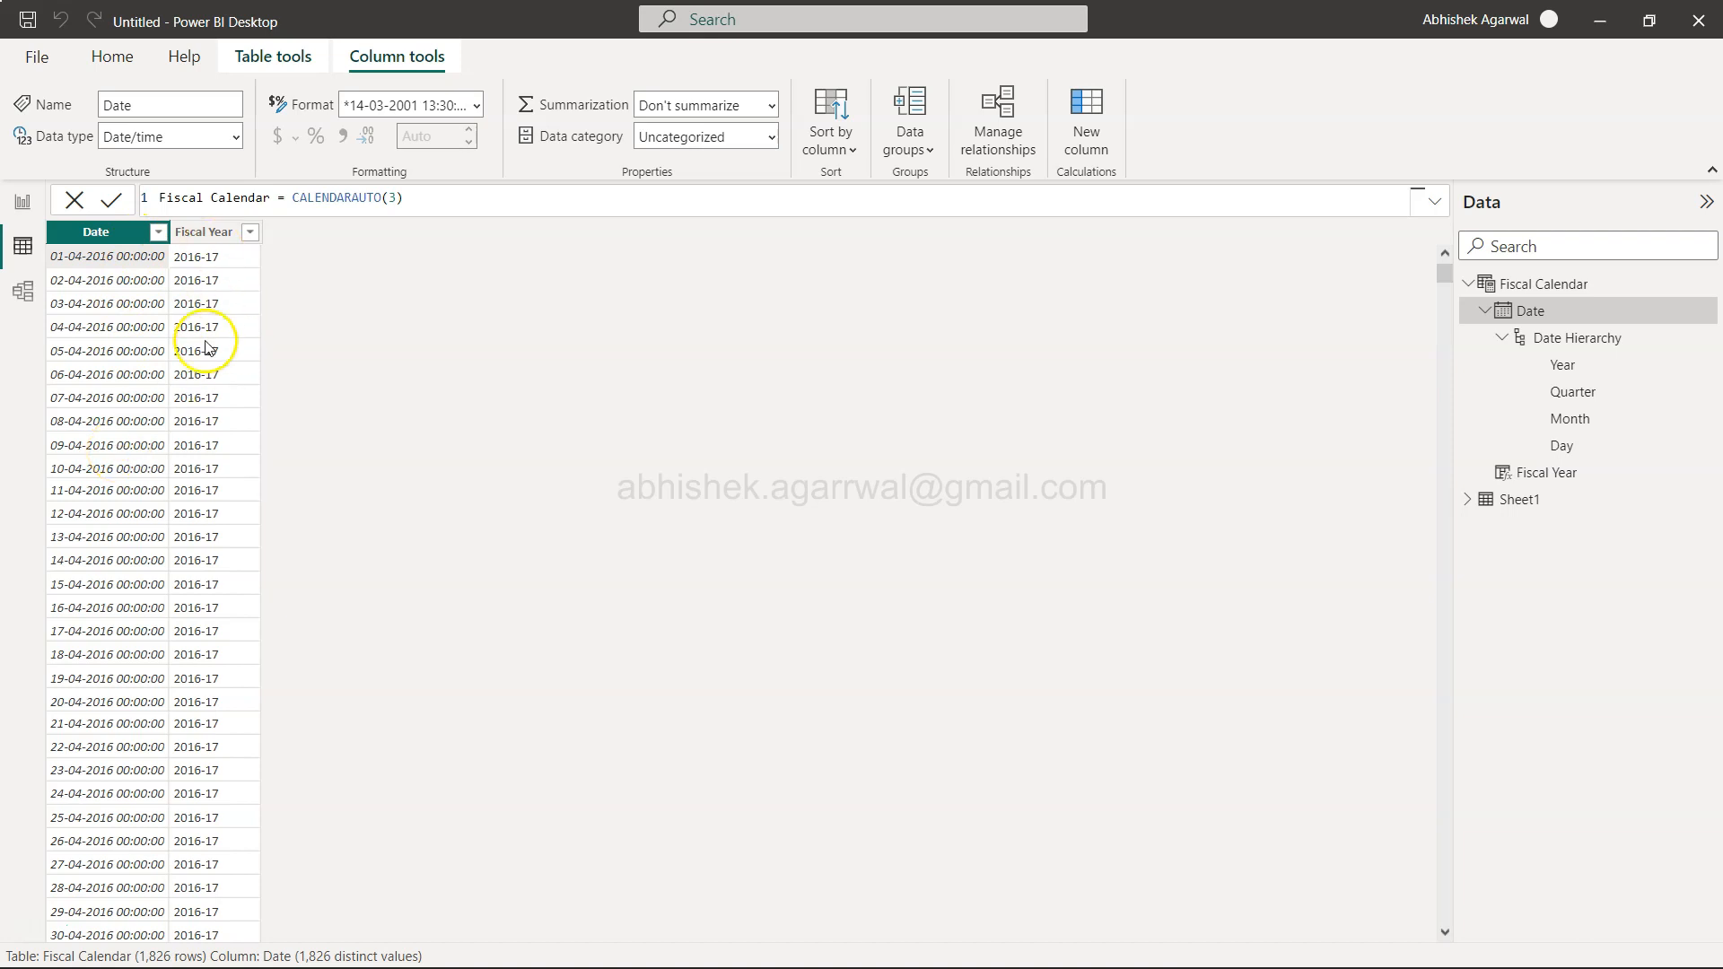
{"action": "mouse_move", "coordinate": [225, 274]}
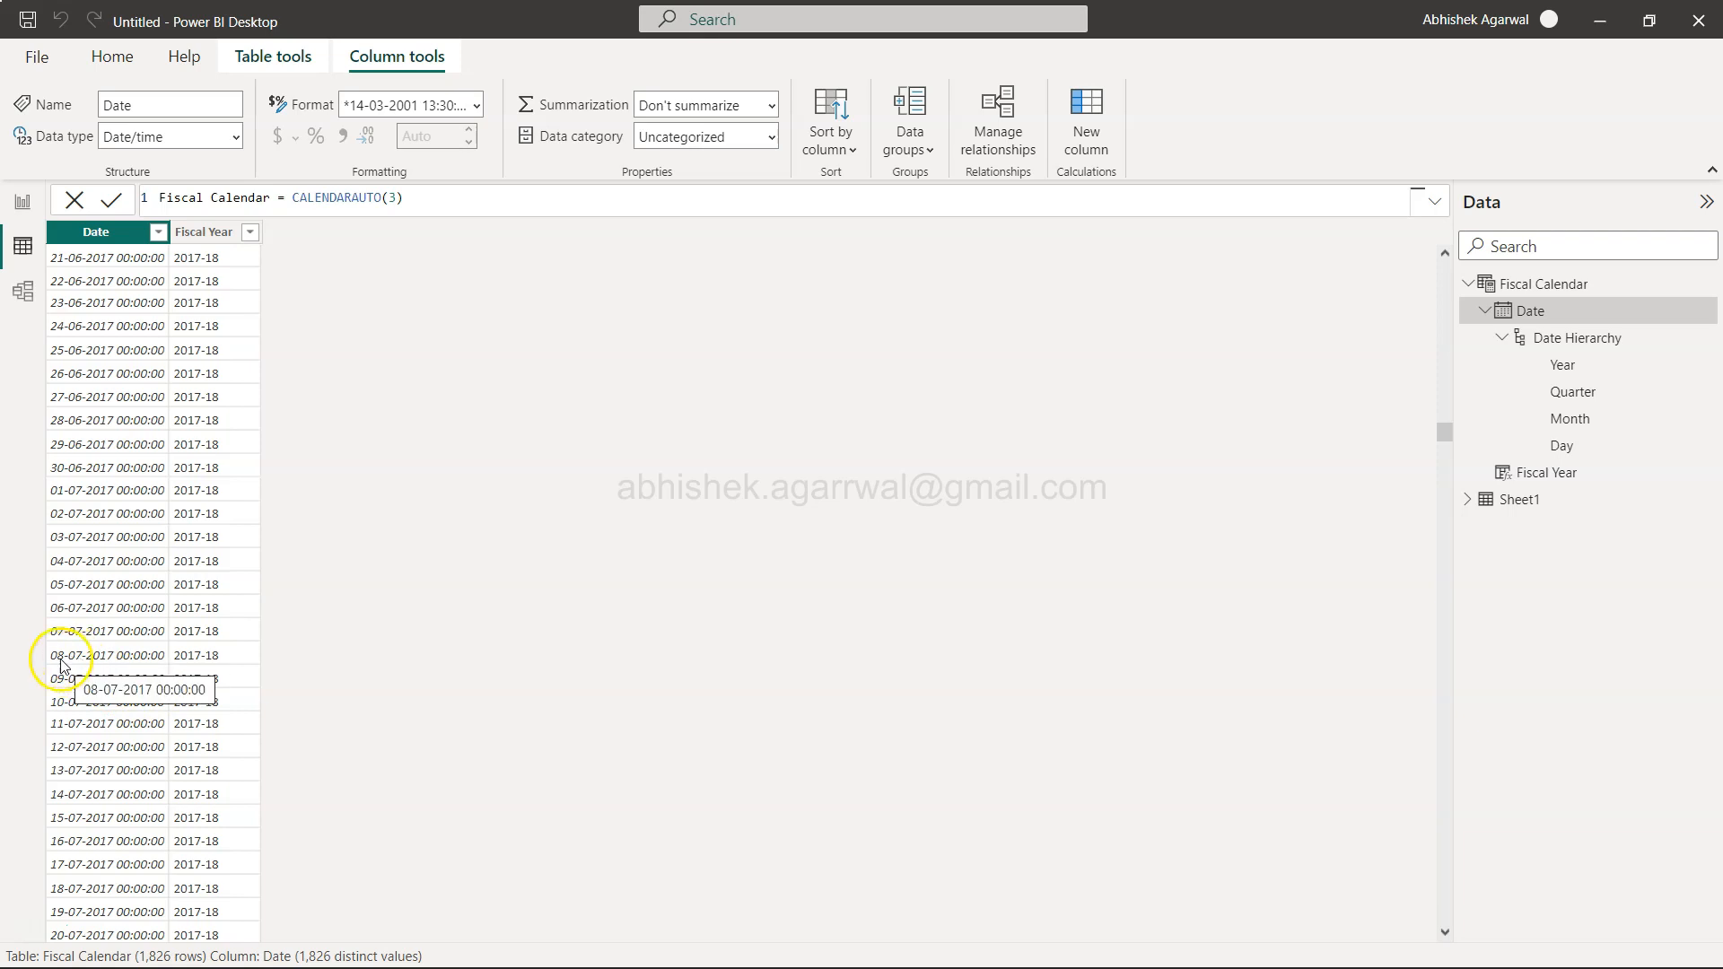
{"action": "mouse_move", "coordinate": [201, 671]}
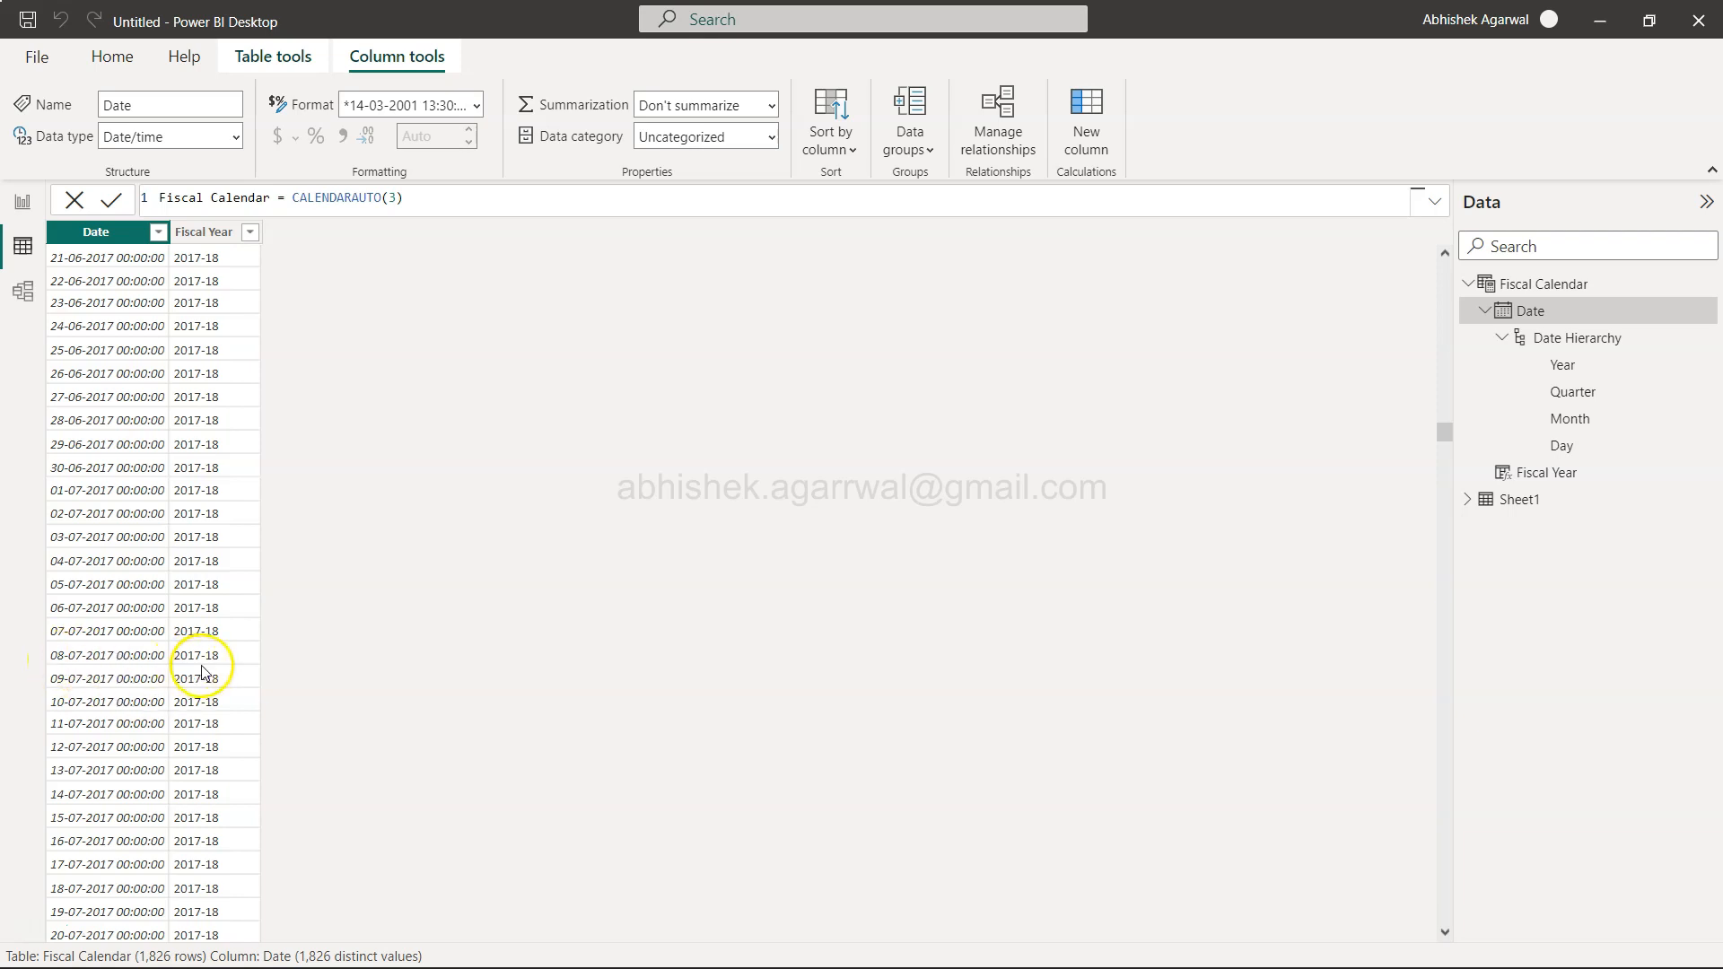
Switch to the Google Drive tab showing the Datasets › Power BI folder.
{"action": "scroll", "scroll_direction": "down", "scroll_amount": 3}
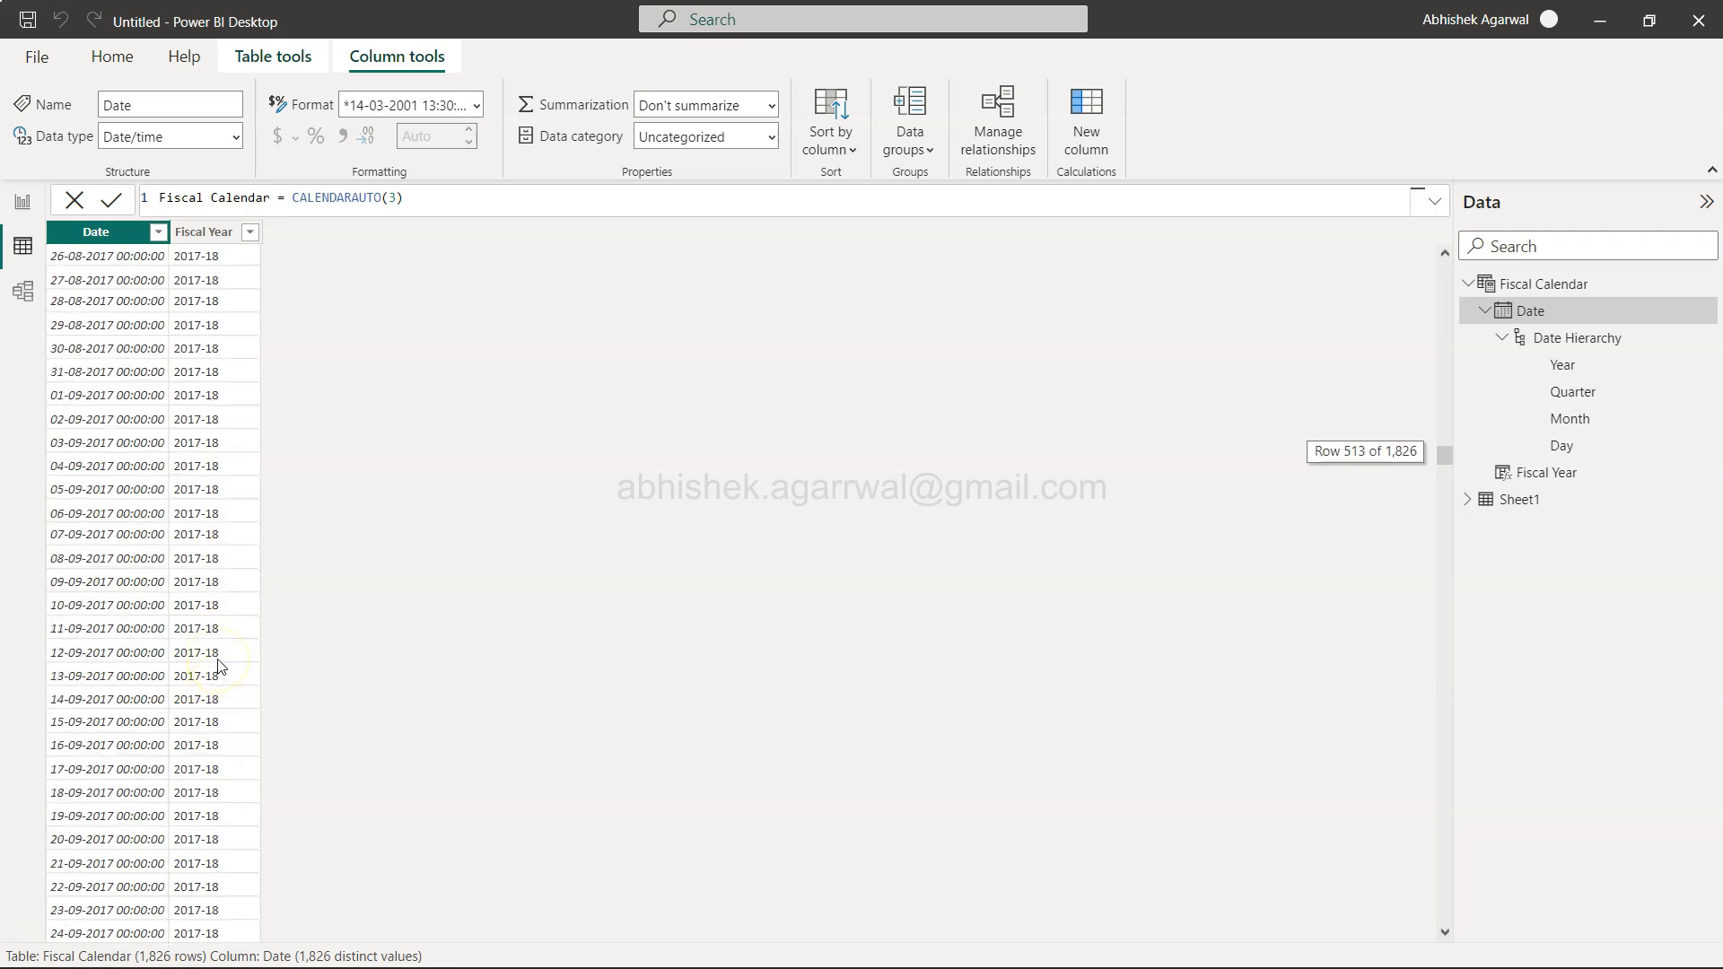
{"action": "scroll", "scroll_direction": "down", "scroll_amount": 3}
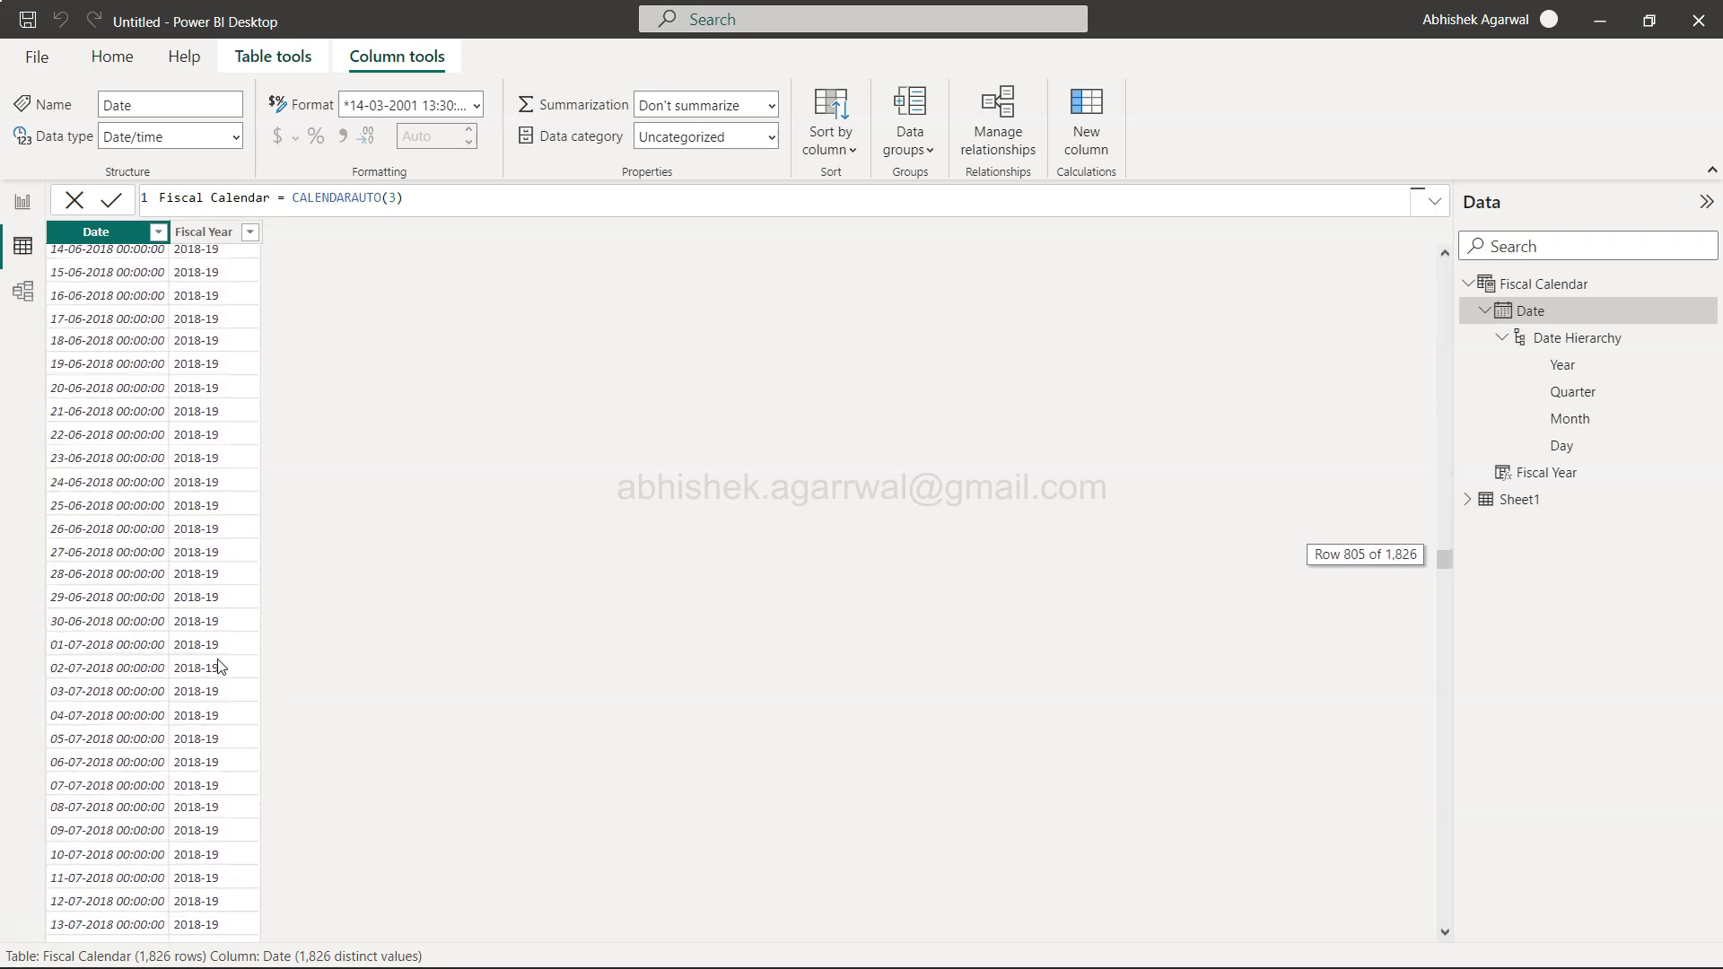
{"action": "scroll", "scroll_direction": "up", "scroll_amount": 3}
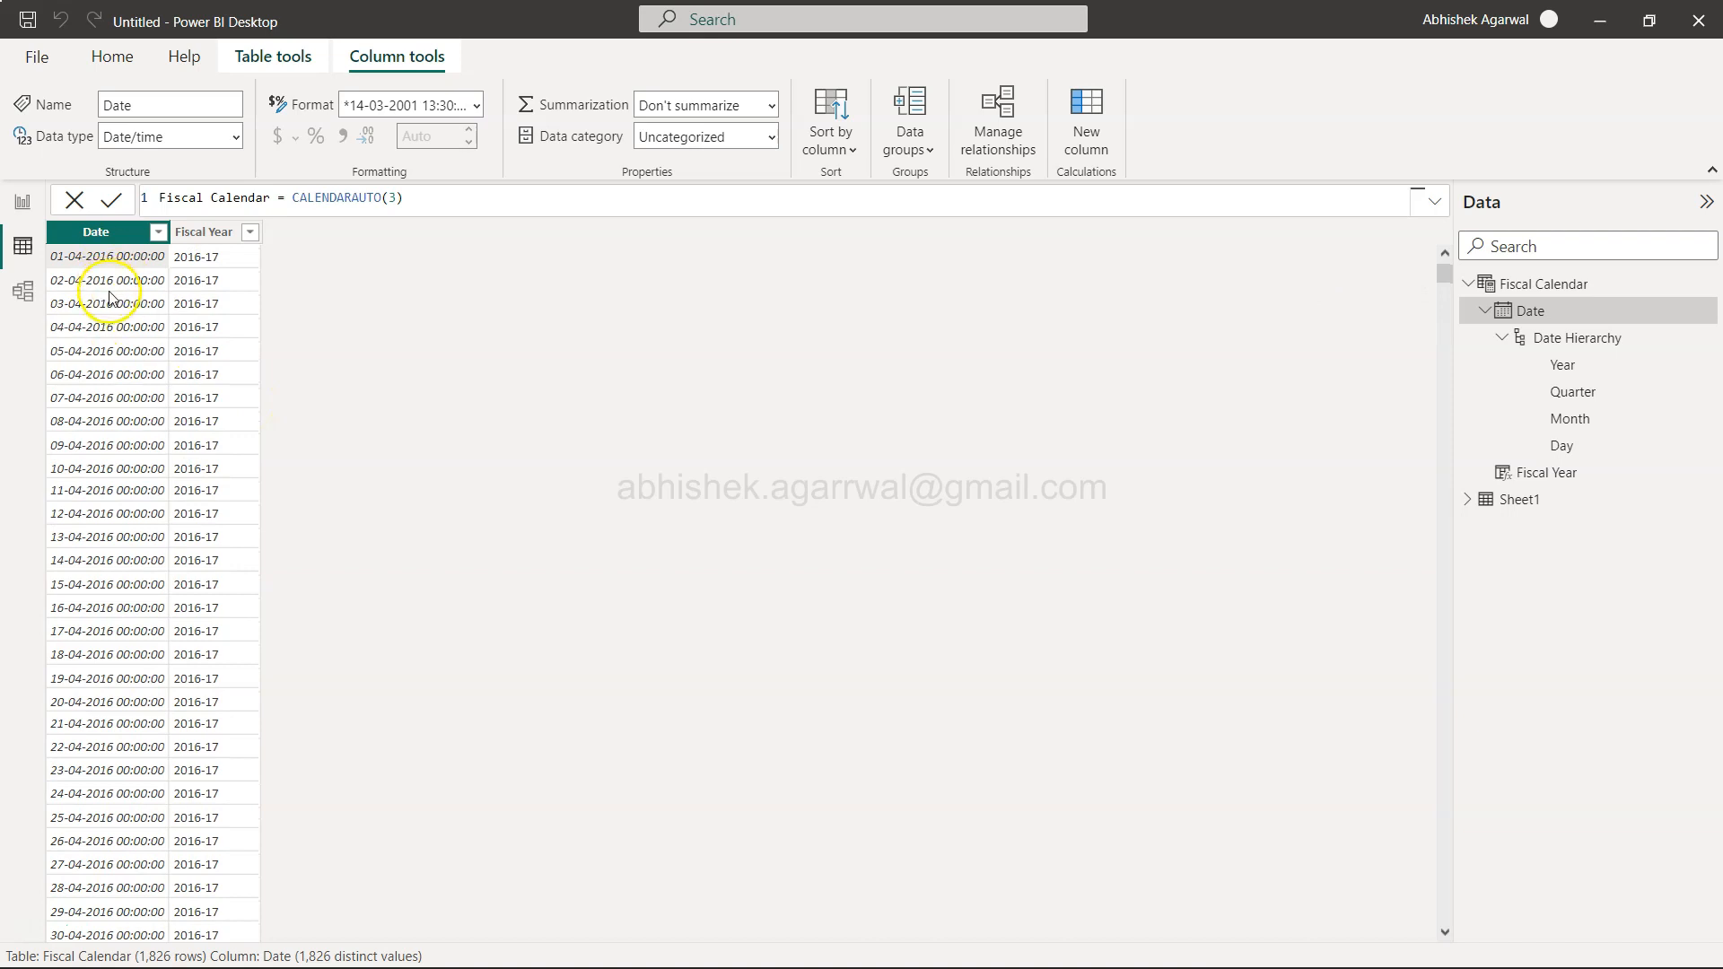
{"action": "mouse_move", "coordinate": [1550, 426]}
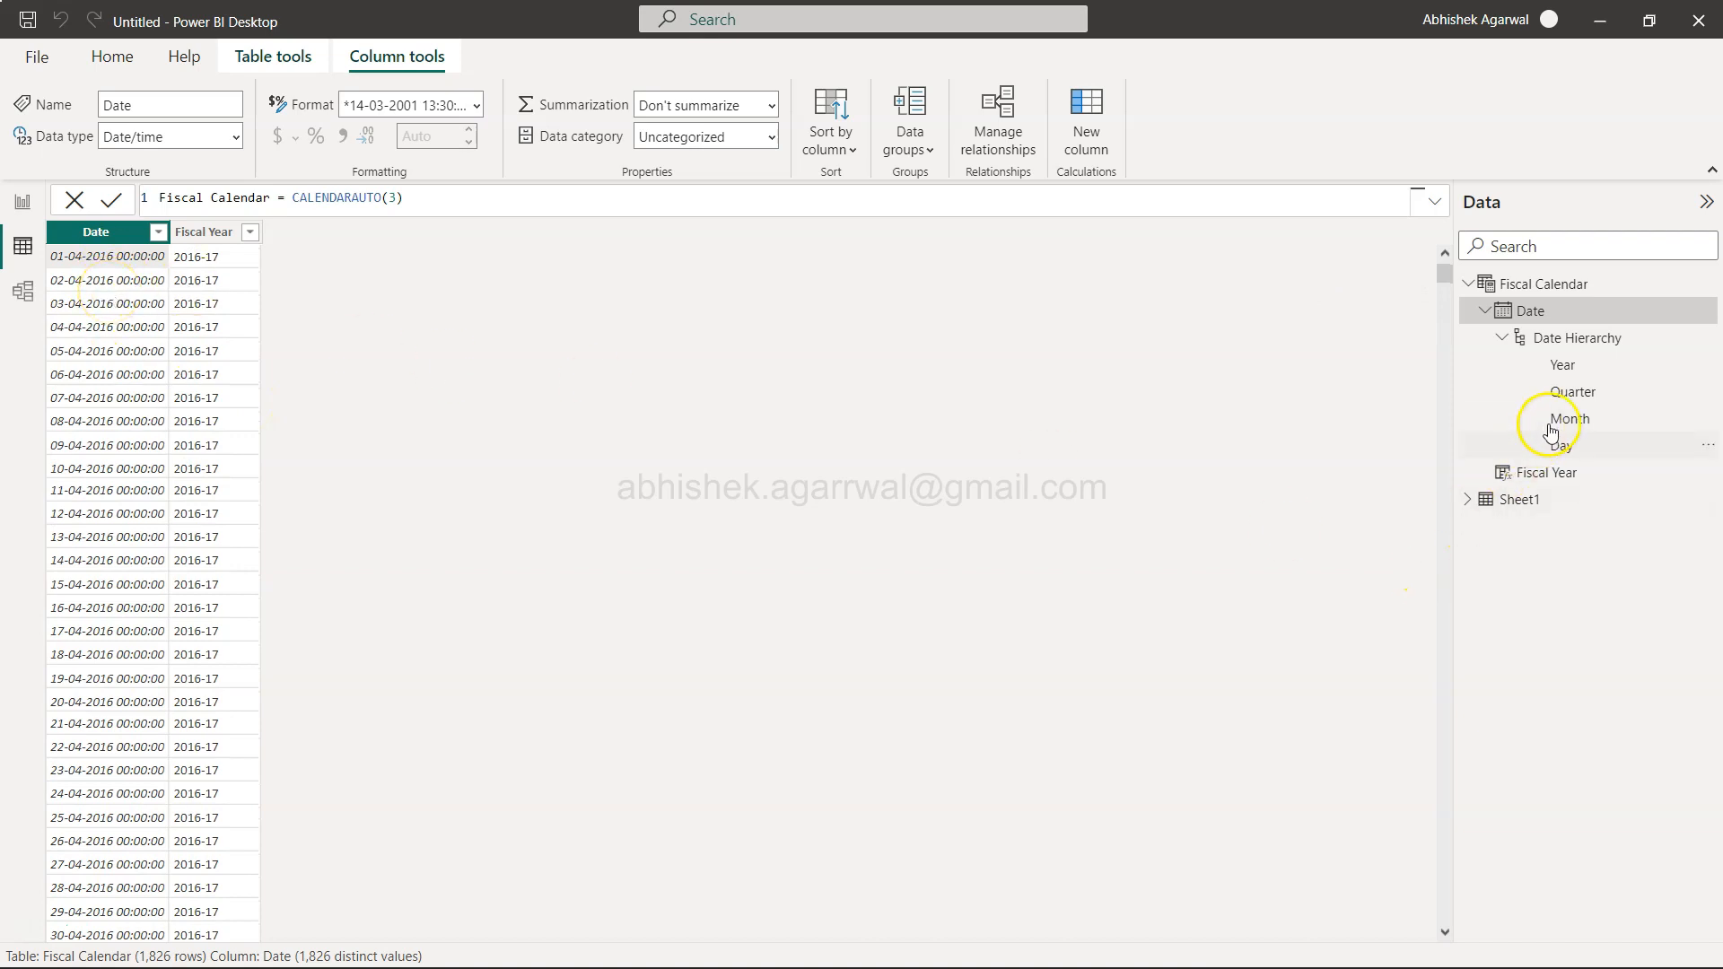
{"action": "mouse_move", "coordinate": [1593, 428]}
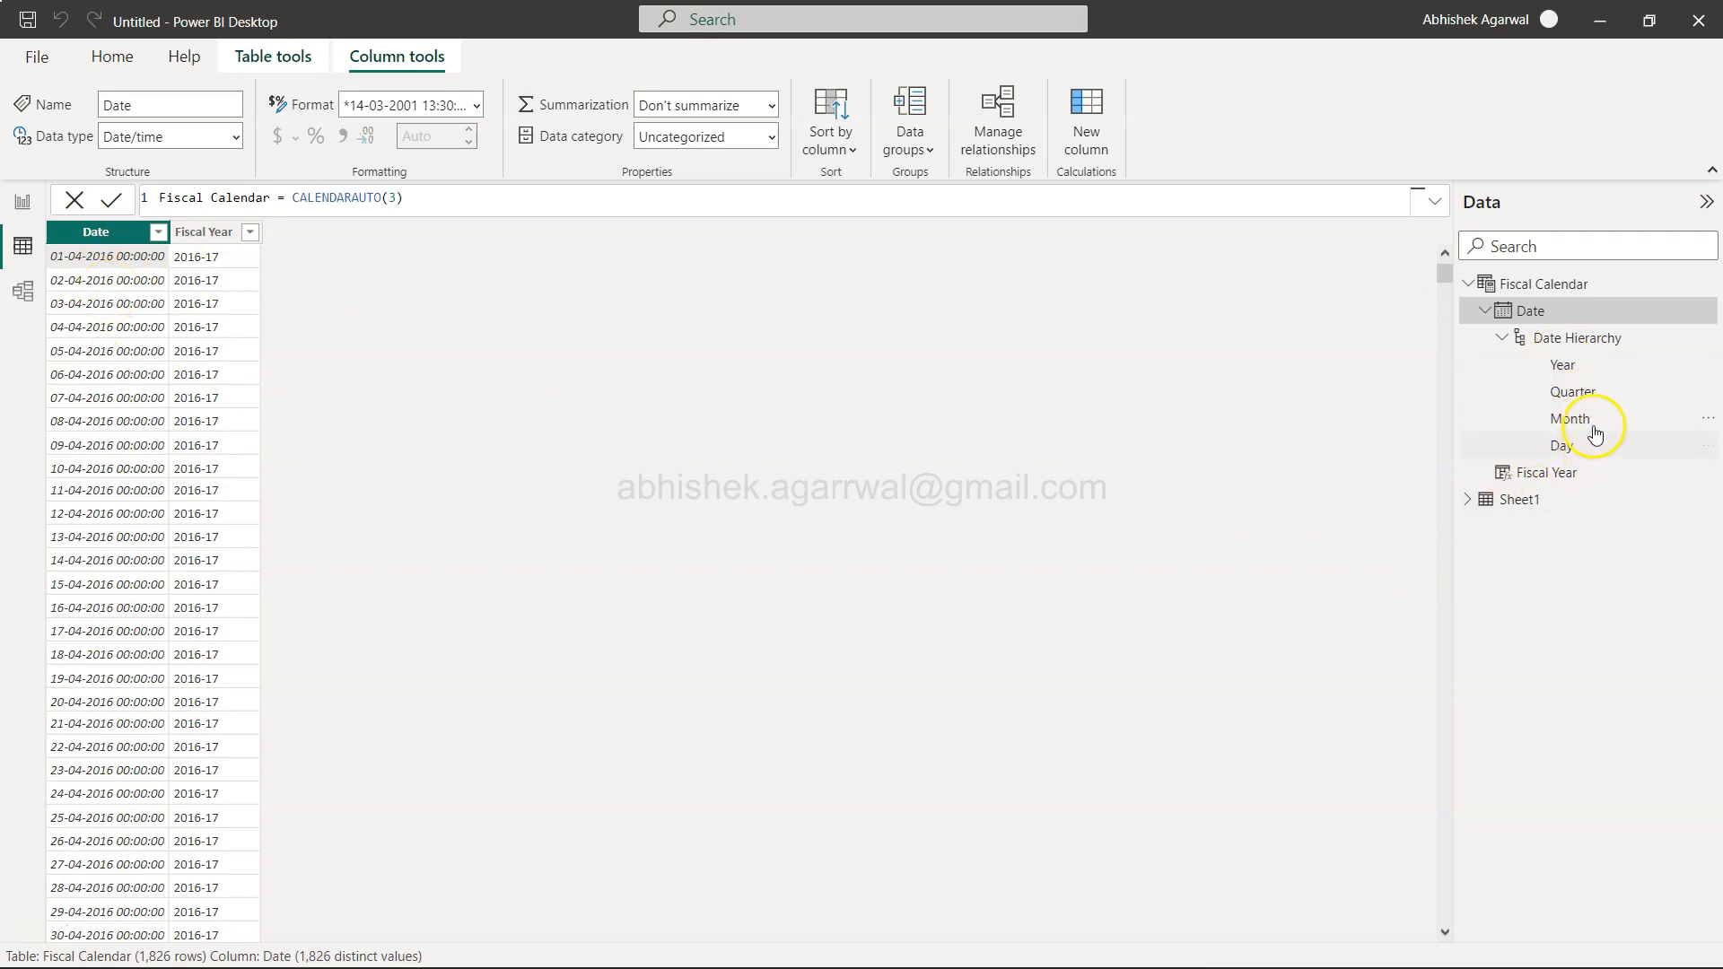
{"action": "mouse_move", "coordinate": [1214, 451]}
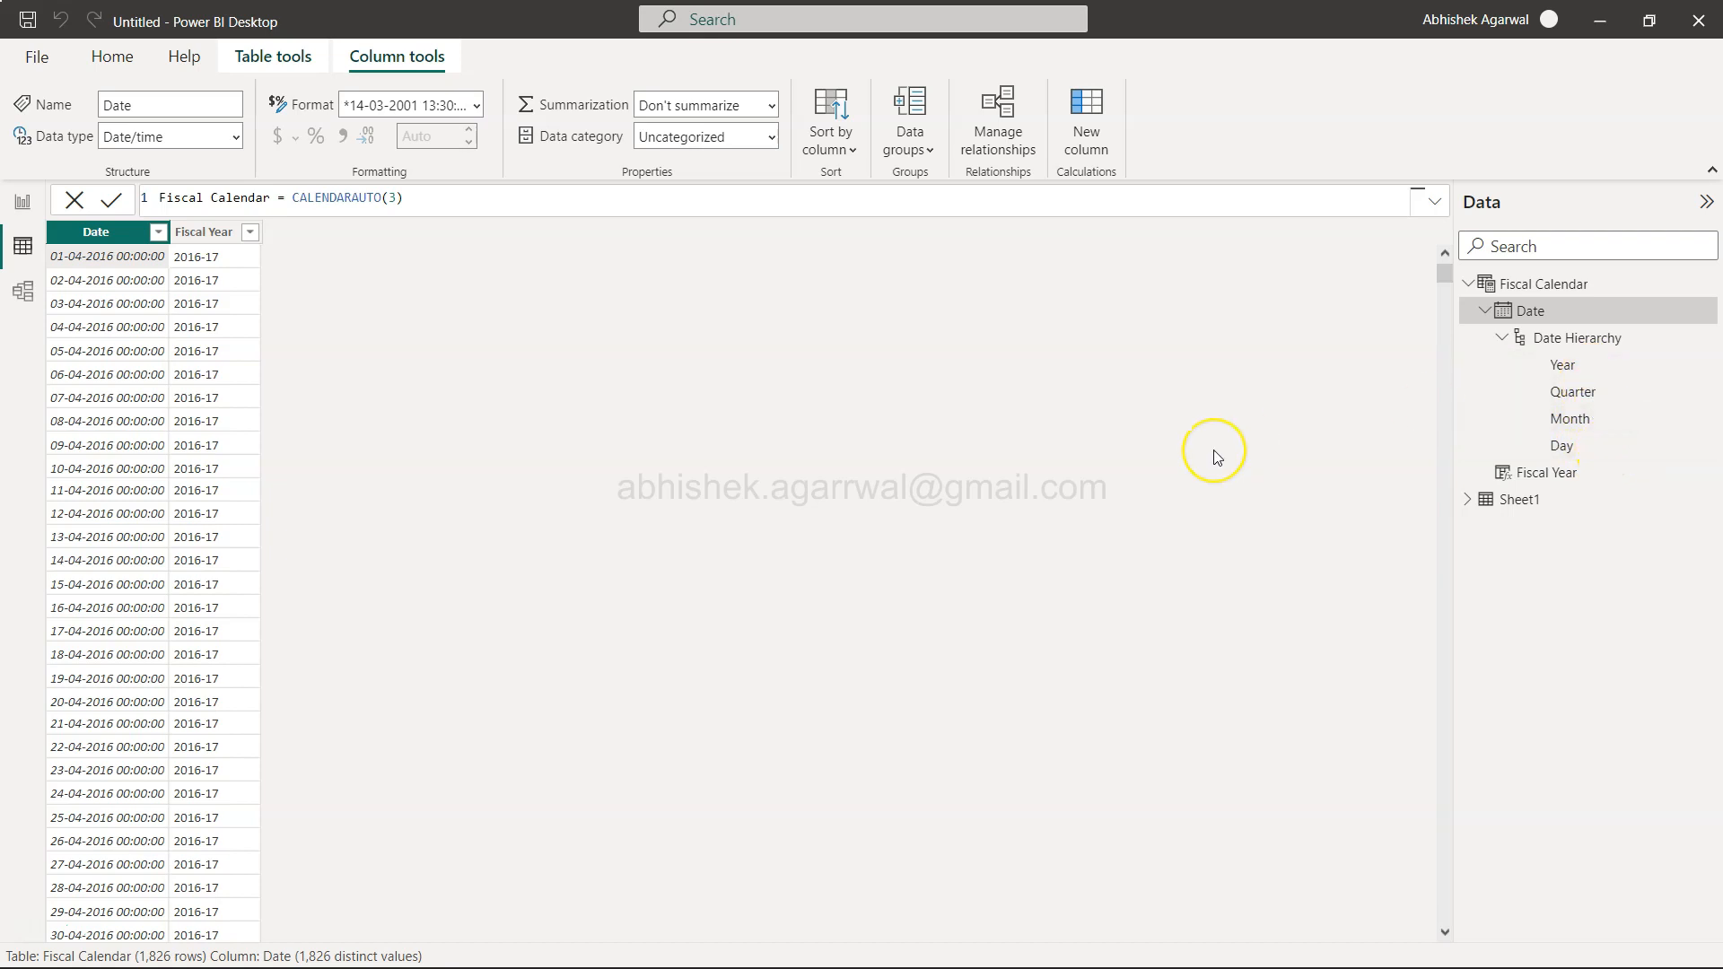
{"action": "mouse_move", "coordinate": [1217, 457]}
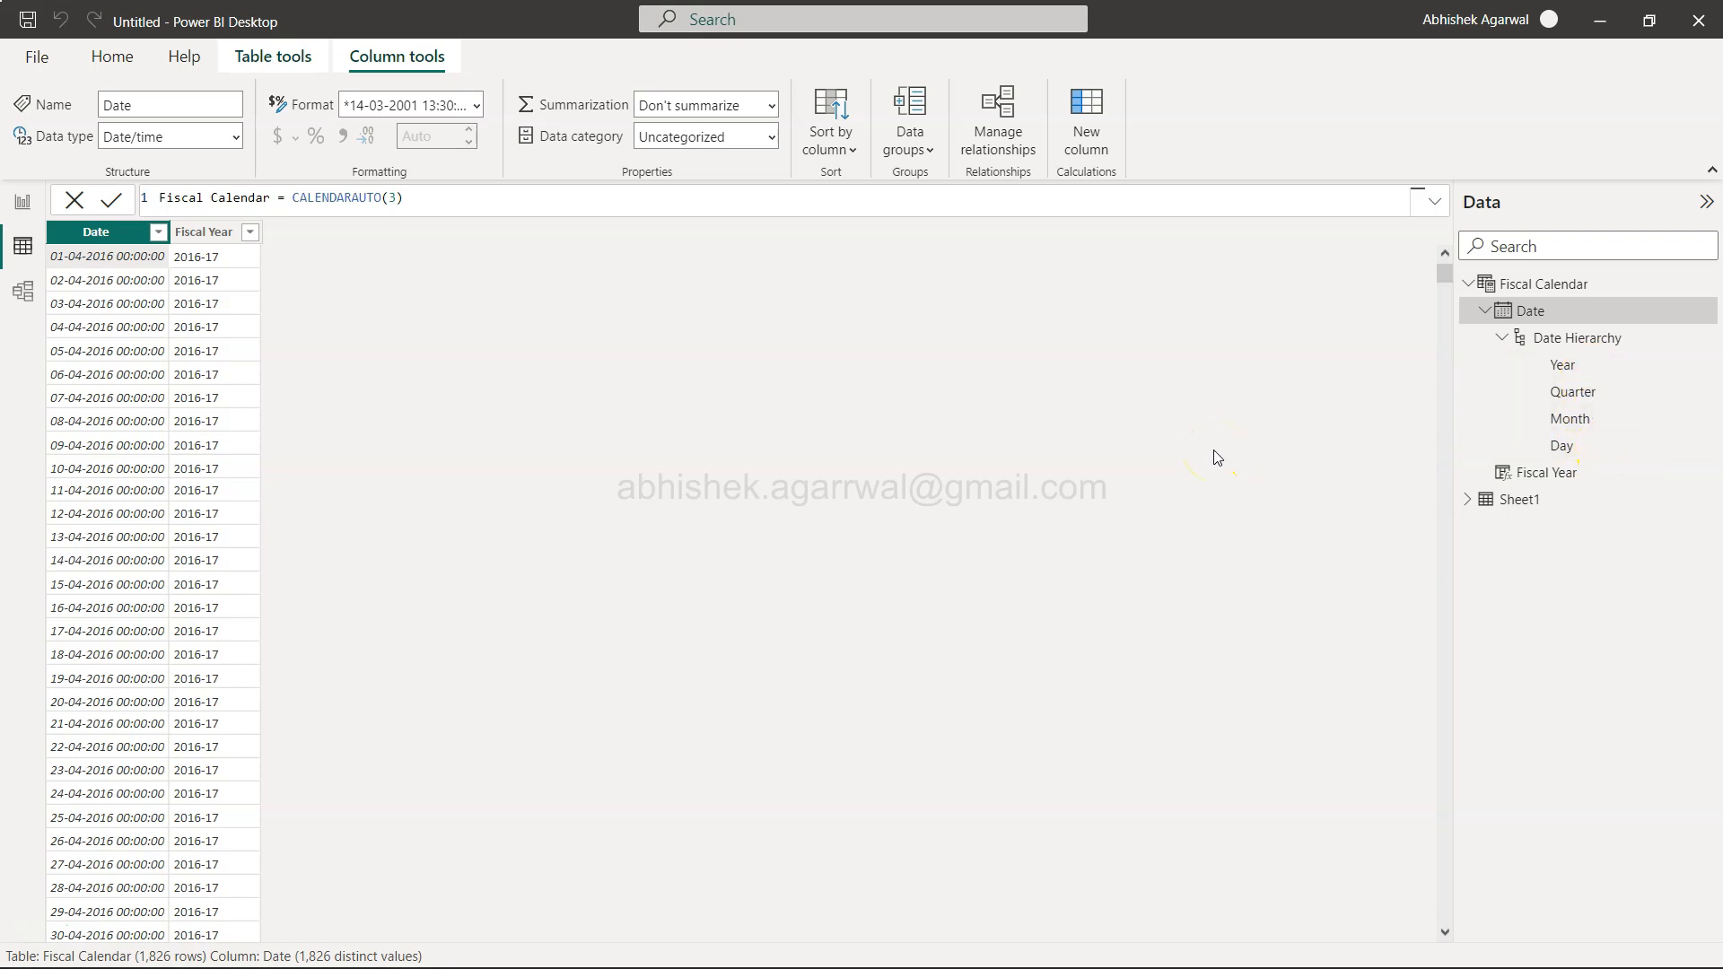
{"action": "mouse_move", "coordinate": [1216, 456]}
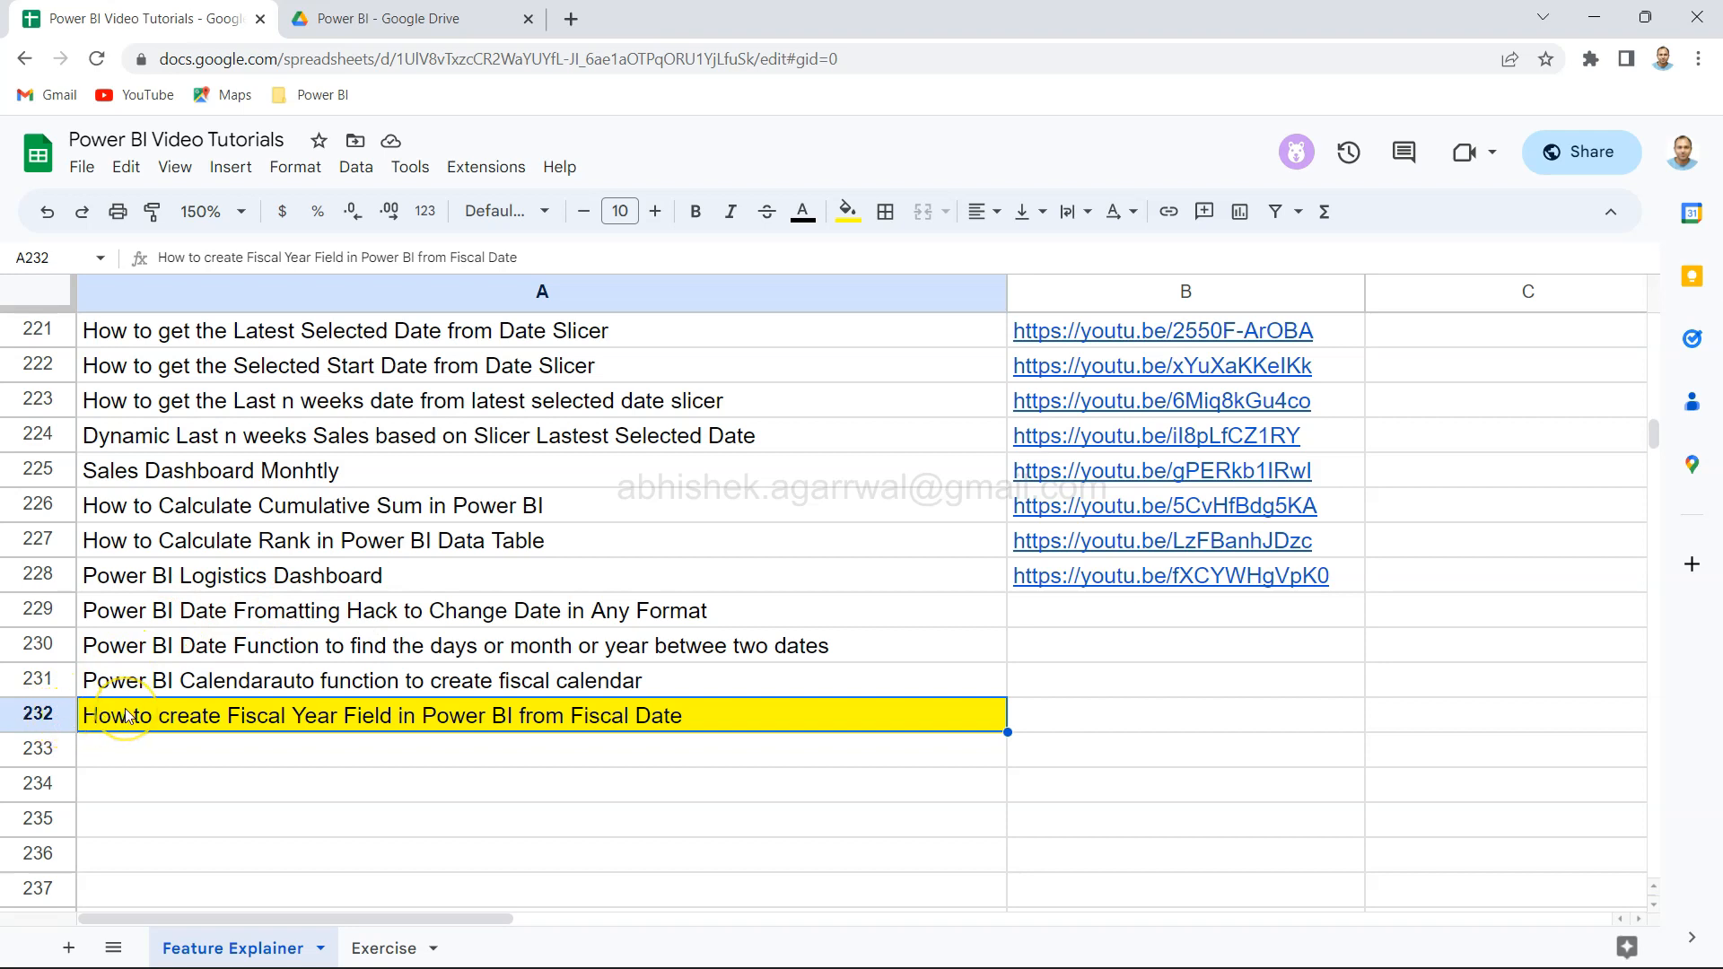
{"action": "mouse_move", "coordinate": [1139, 292]}
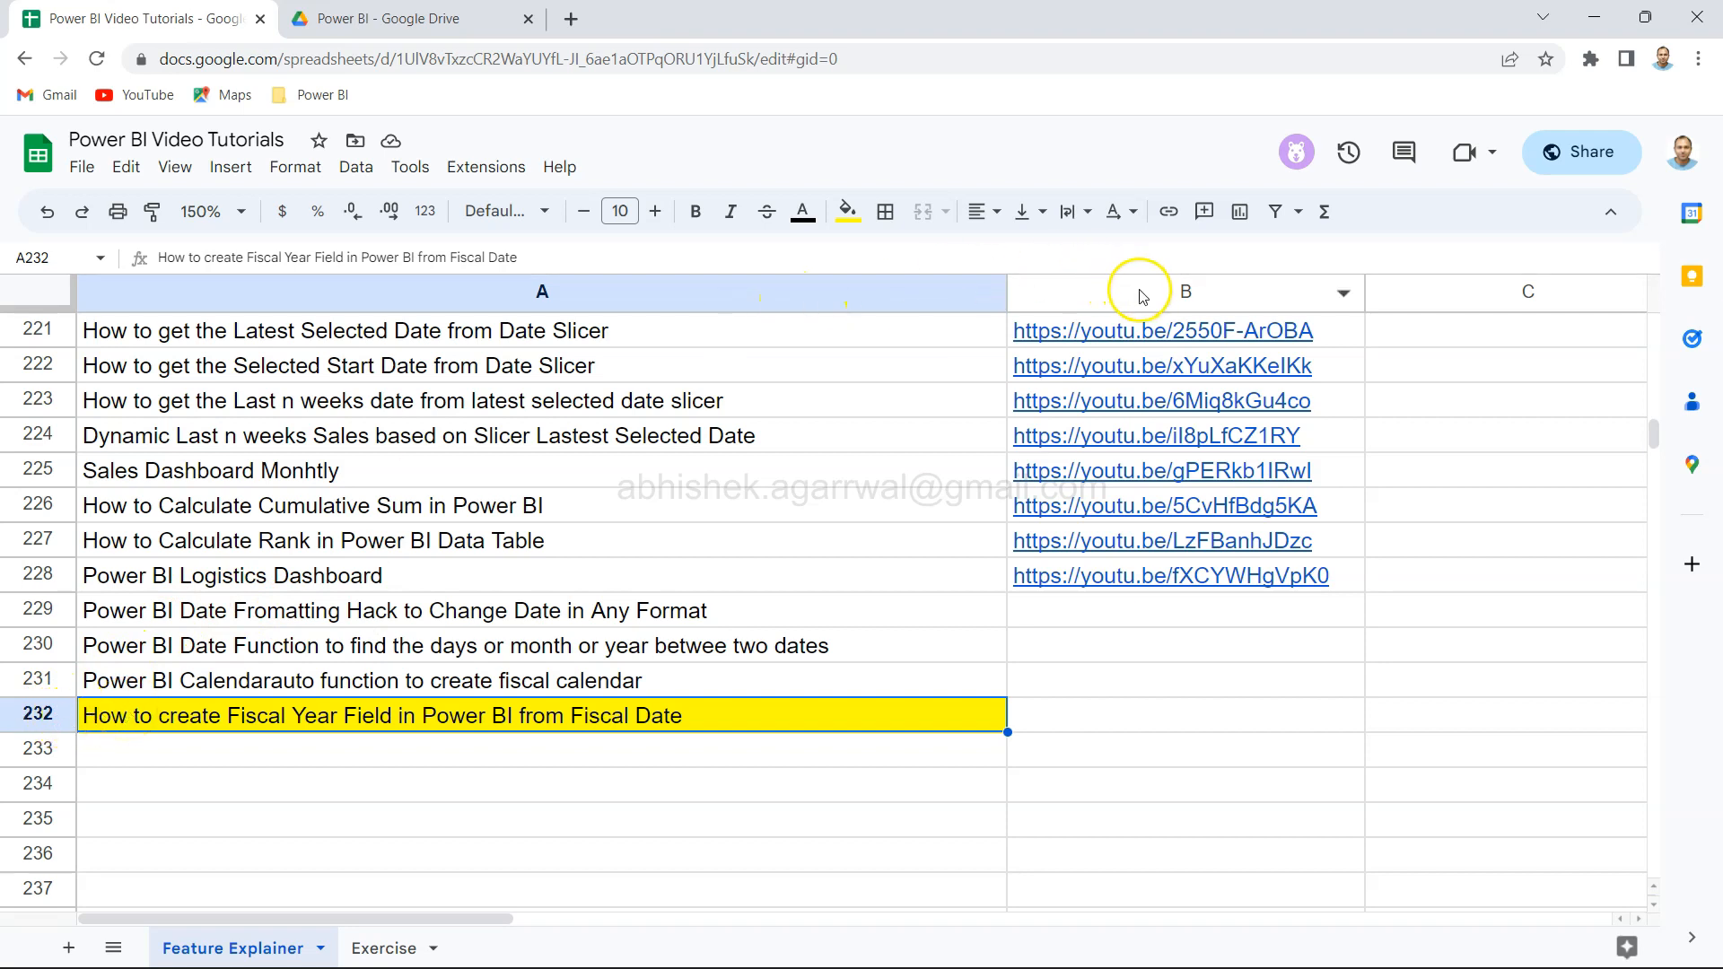
{"action": "mouse_move", "coordinate": [728, 479]}
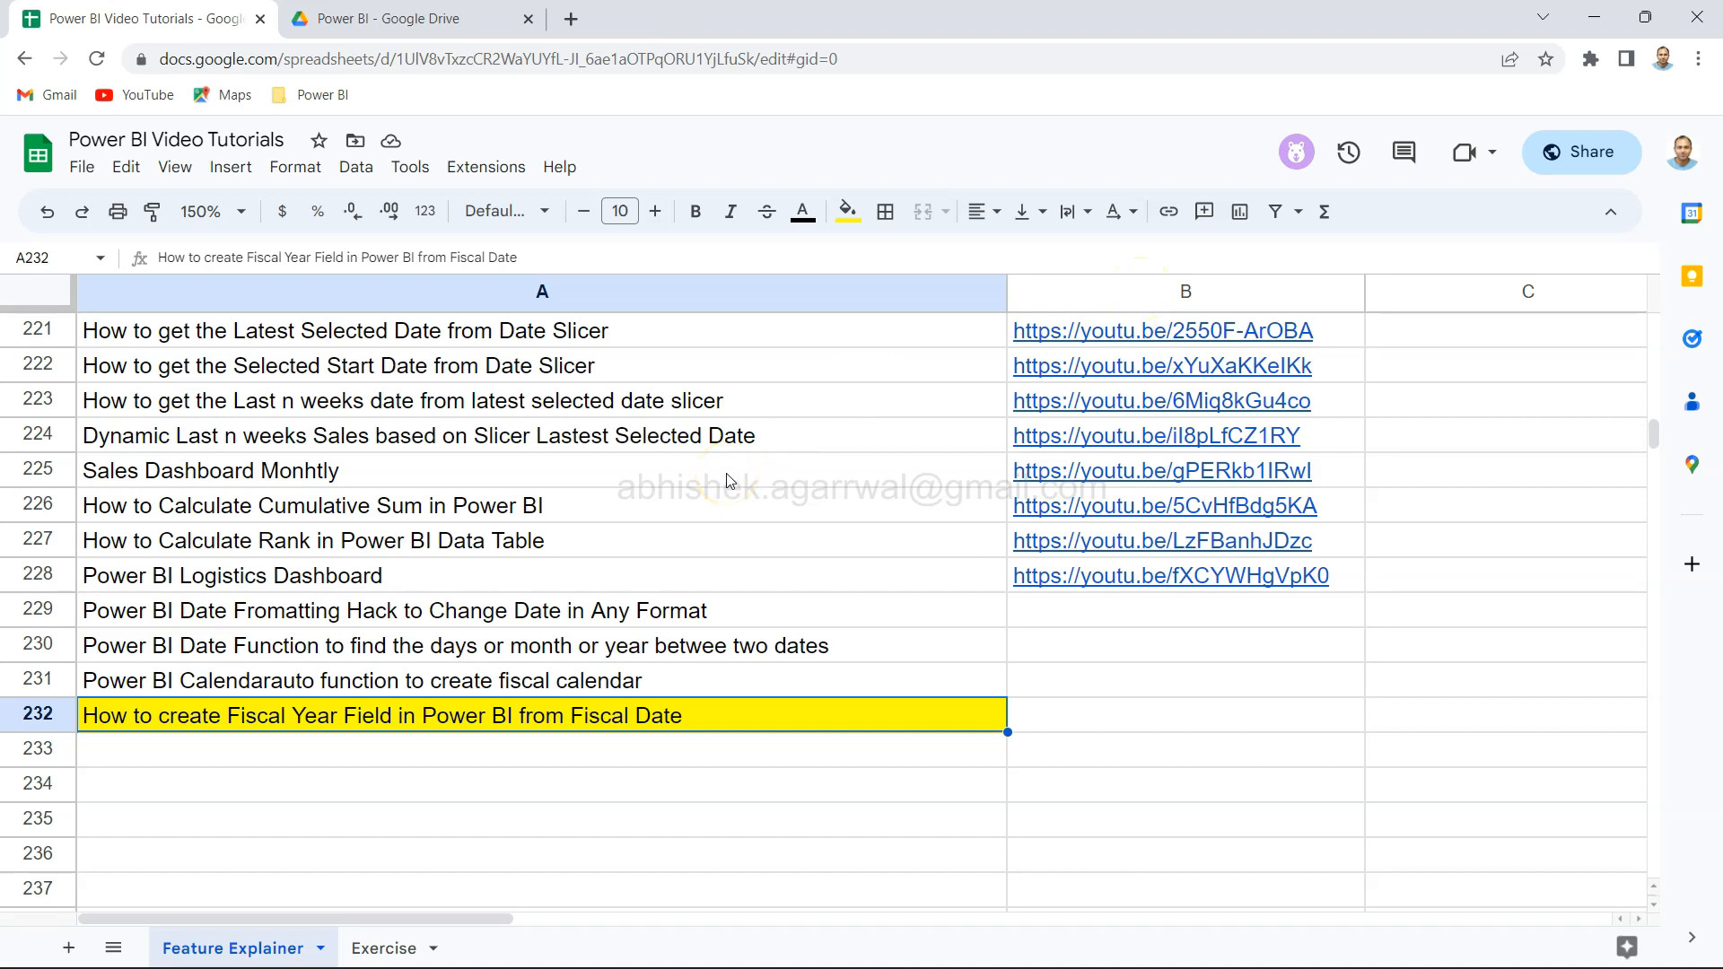
{"action": "mouse_move", "coordinate": [288, 553]}
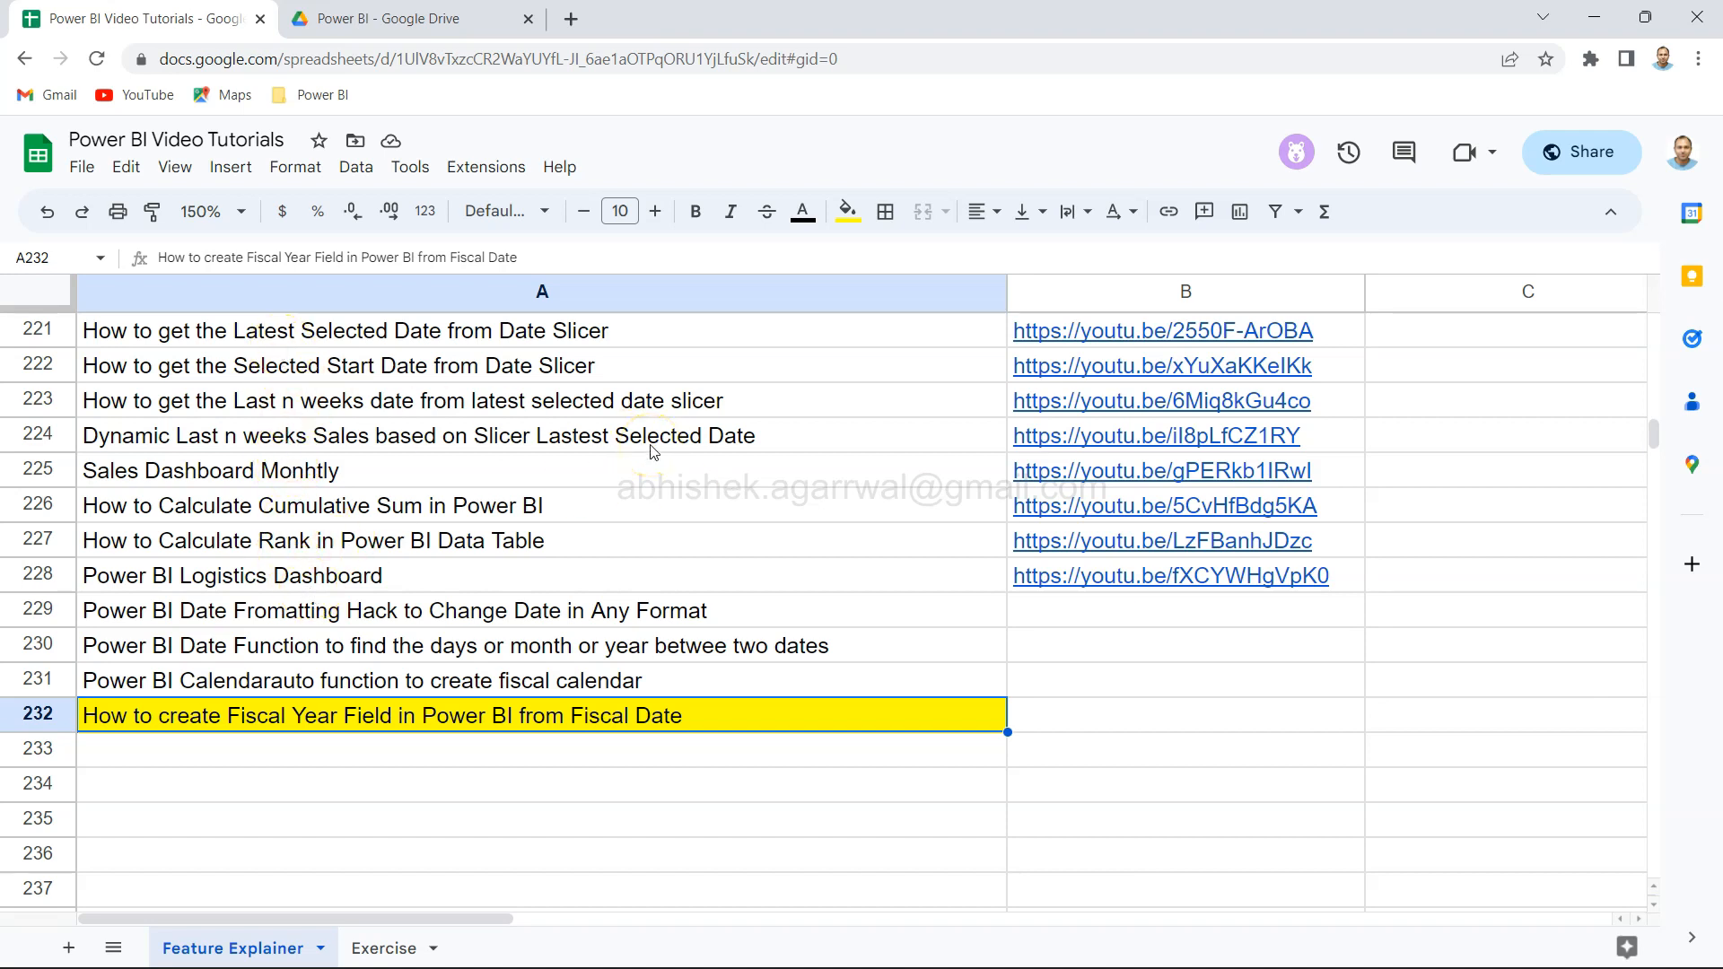
{"action": "mouse_move", "coordinate": [409, 906]}
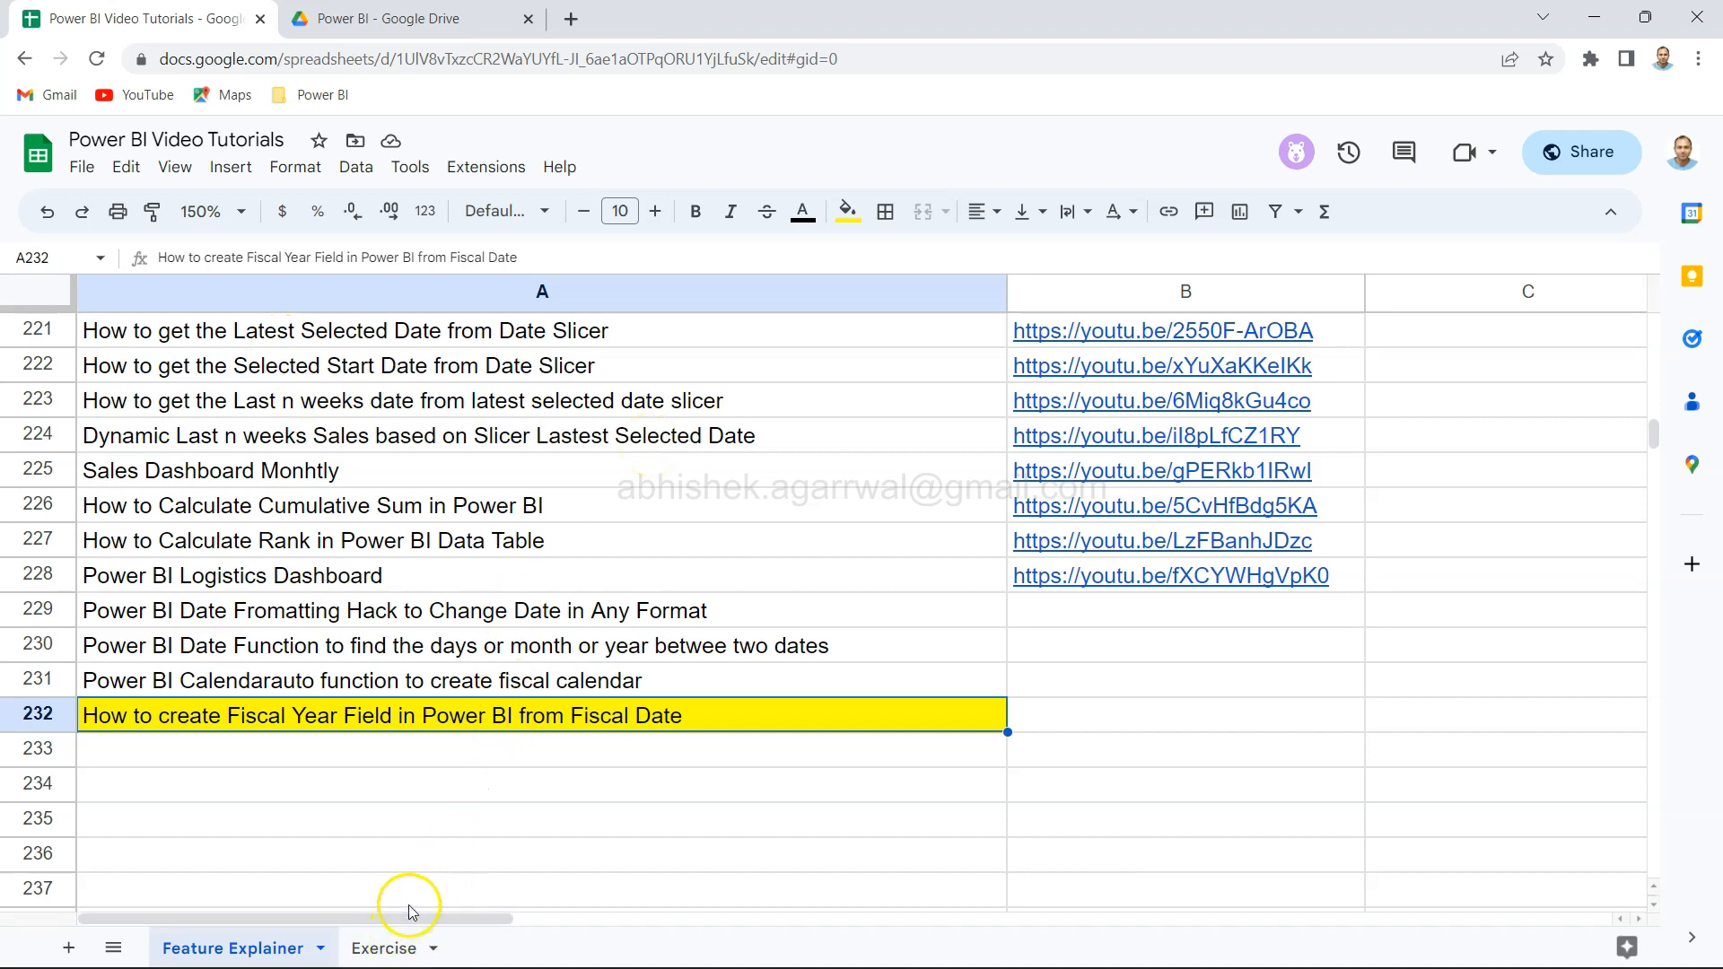
{"action": "mouse_move", "coordinate": [513, 486]}
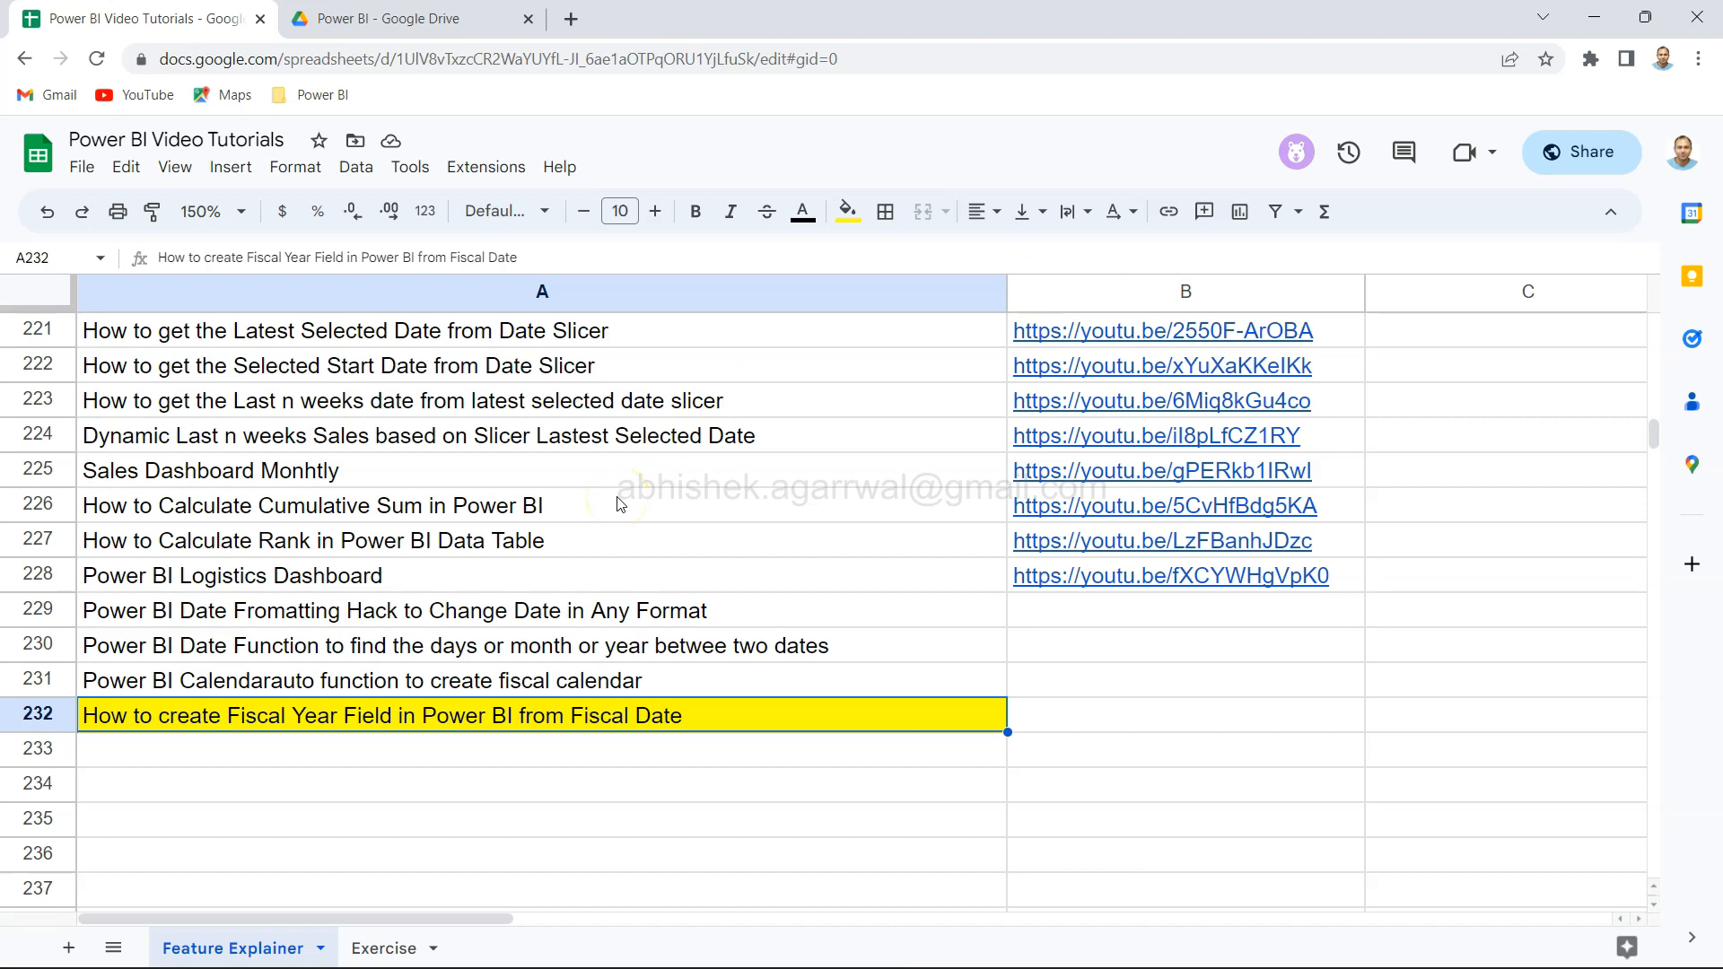
{"action": "mouse_move", "coordinate": [617, 505]}
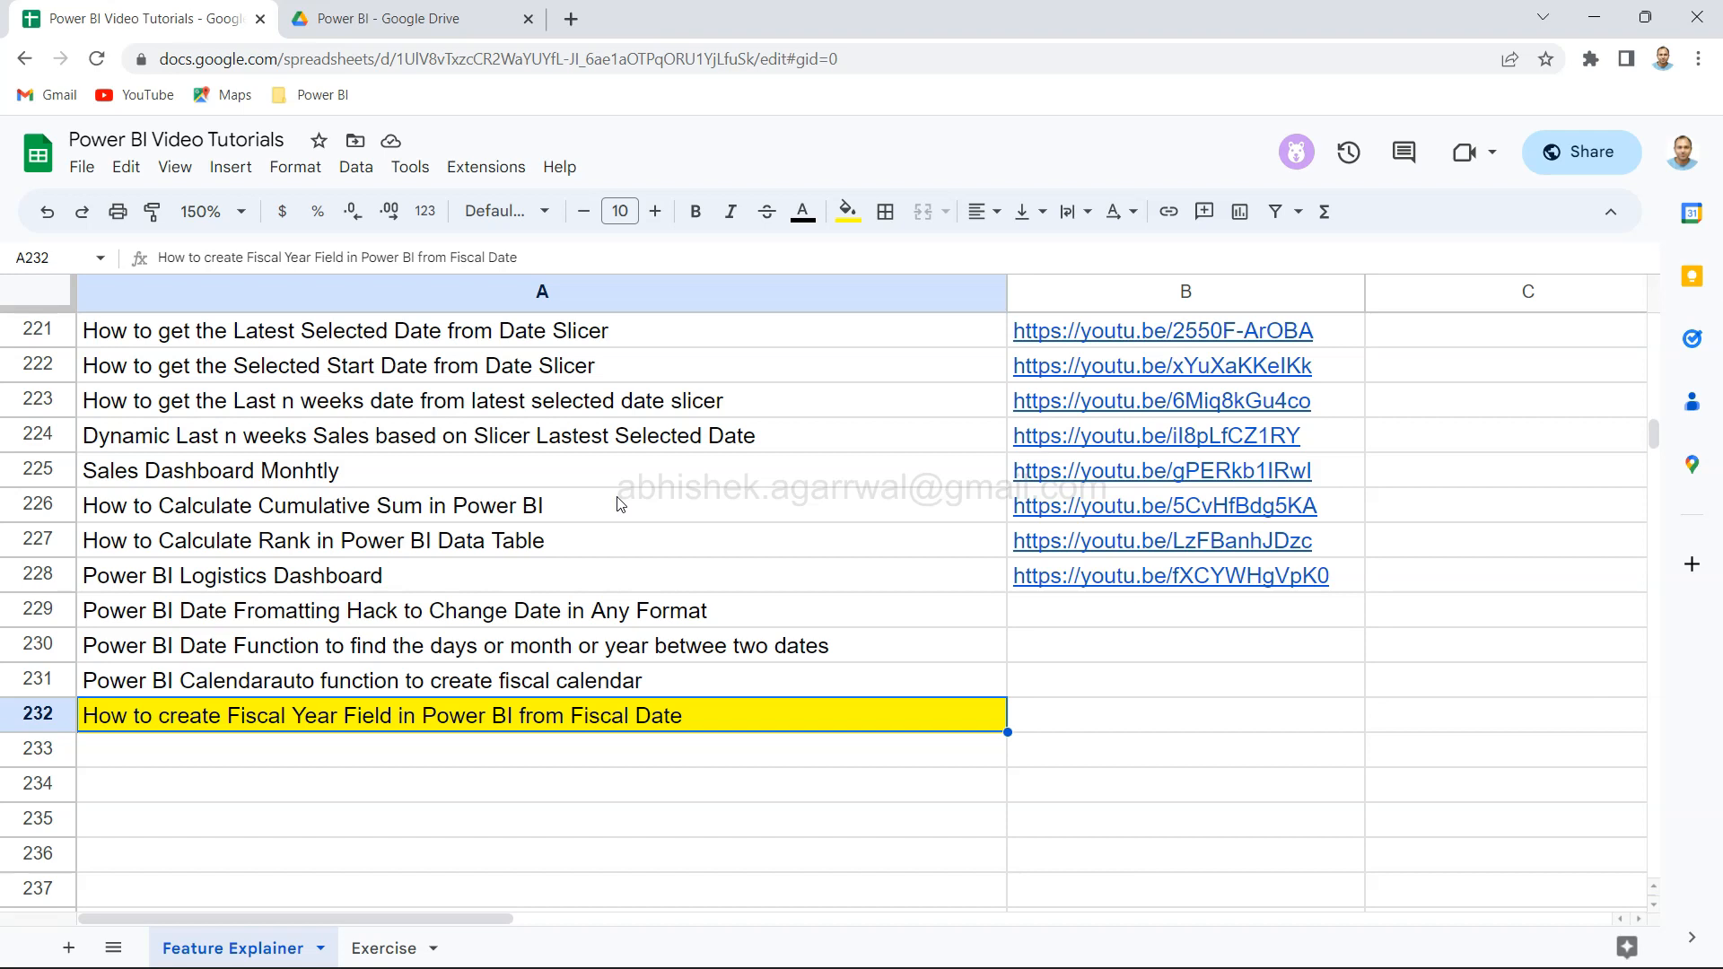
{"action": "mouse_move", "coordinate": [503, 297]}
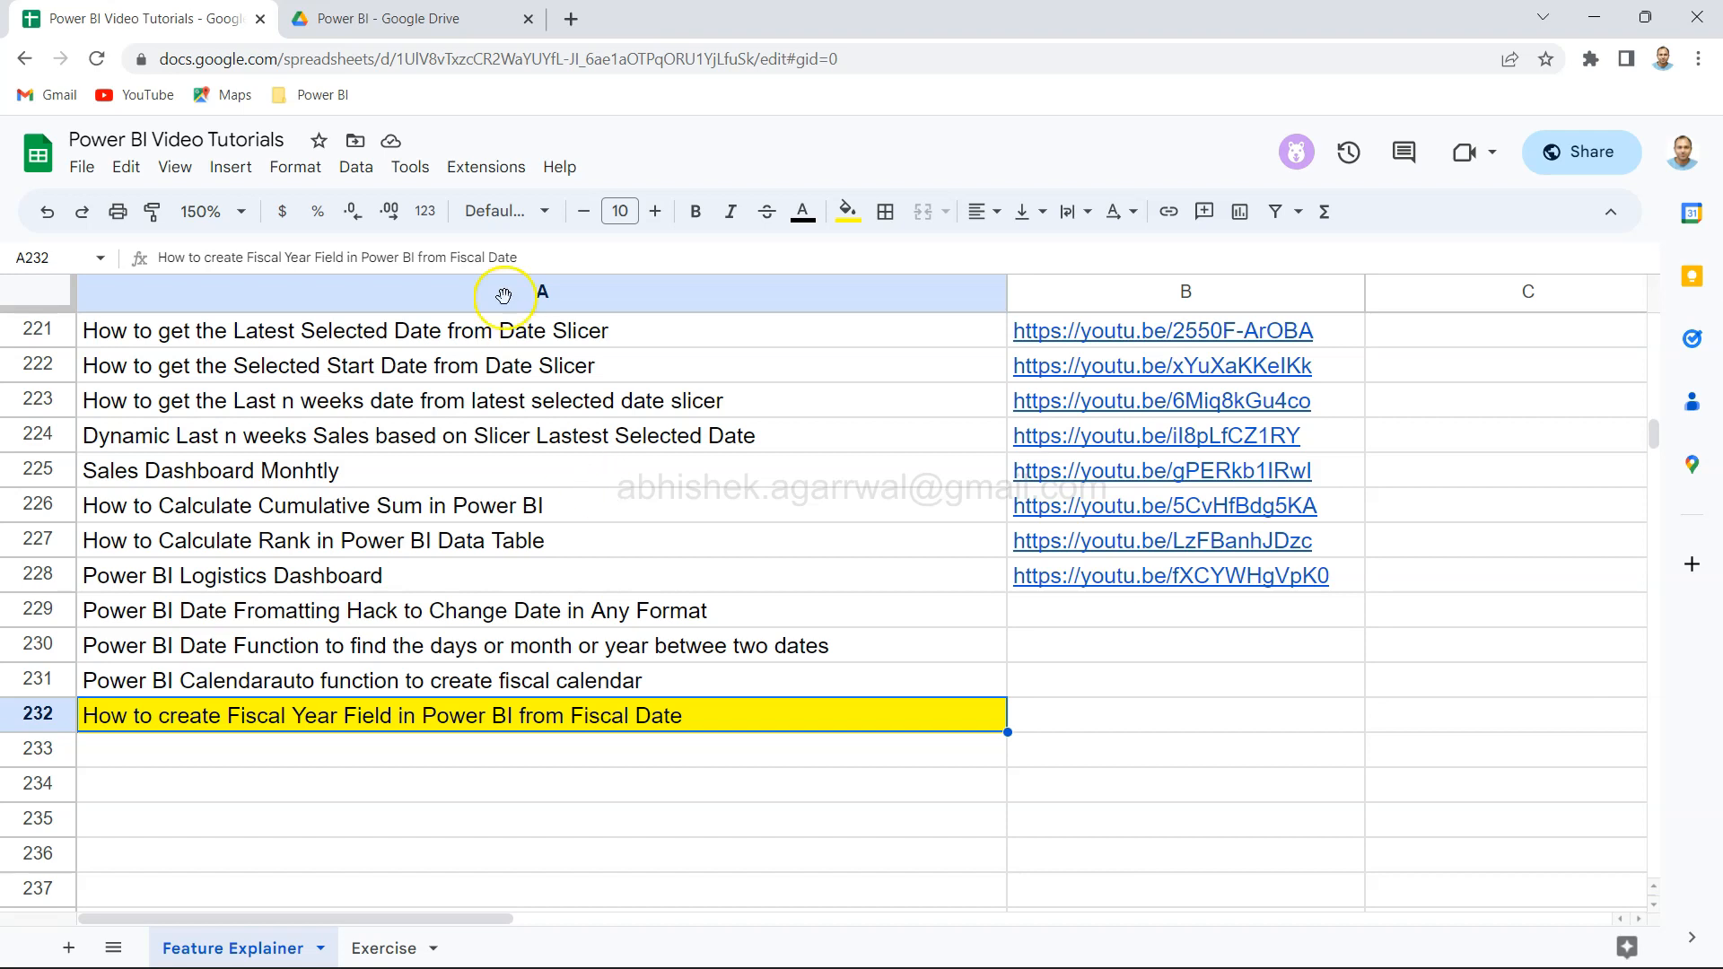
{"action": "left_click", "coordinate": [395, 19]}
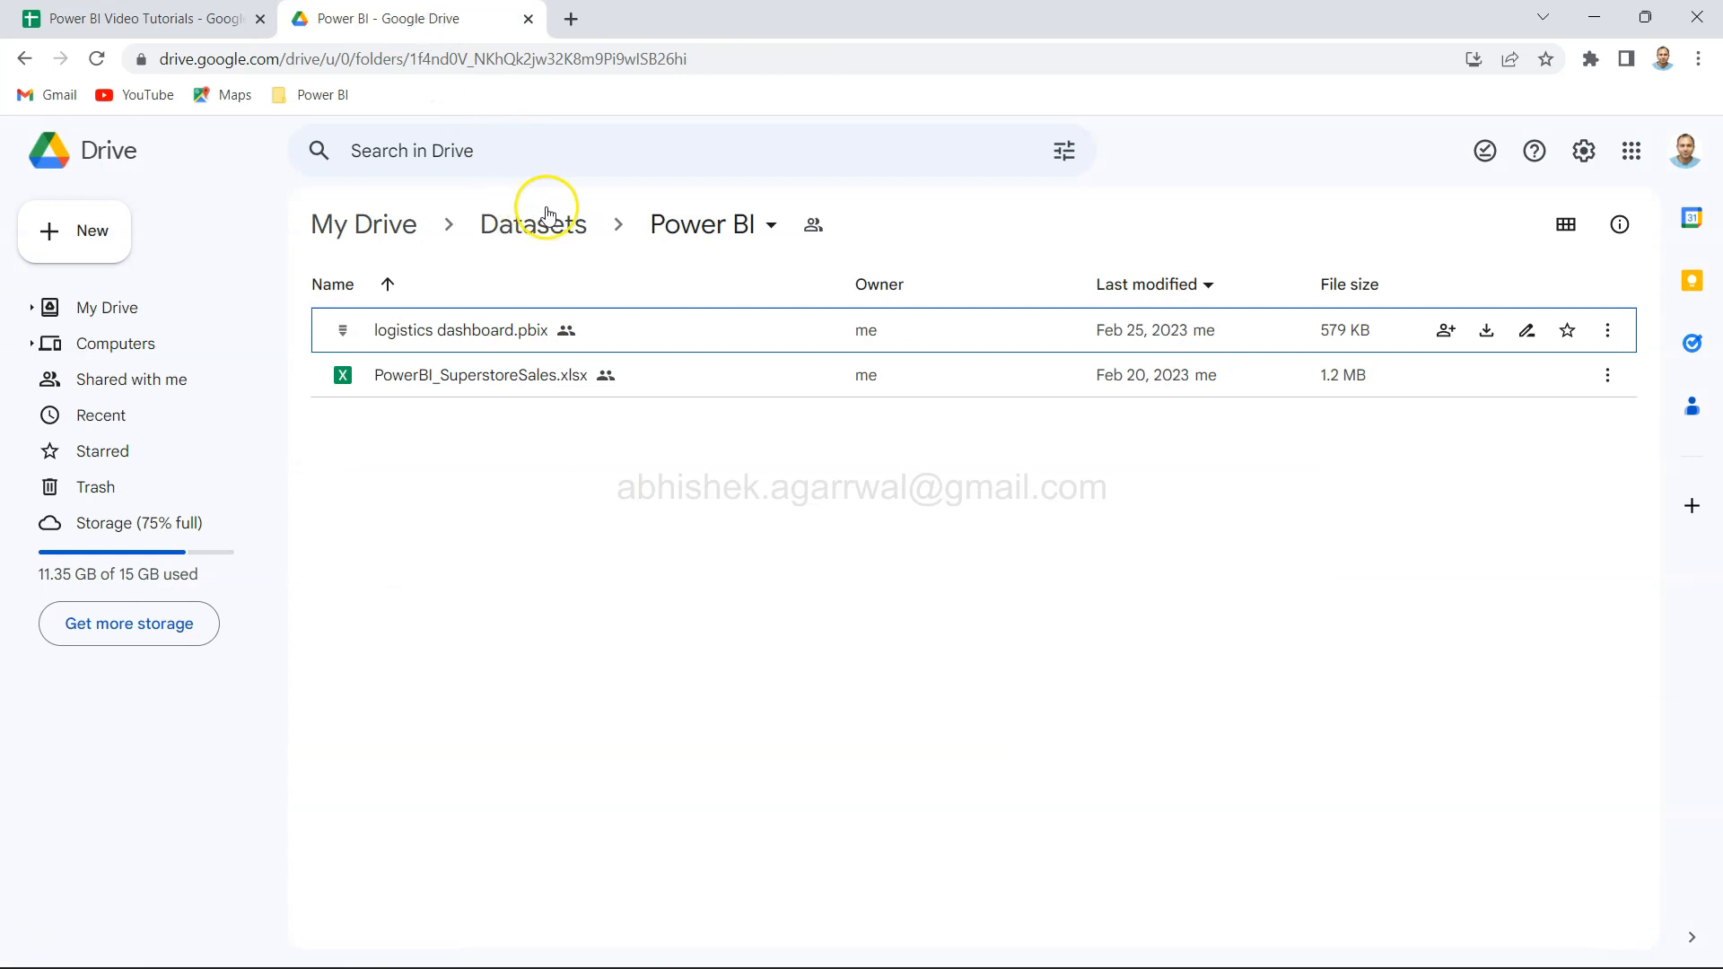
{"action": "mouse_move", "coordinate": [533, 225]}
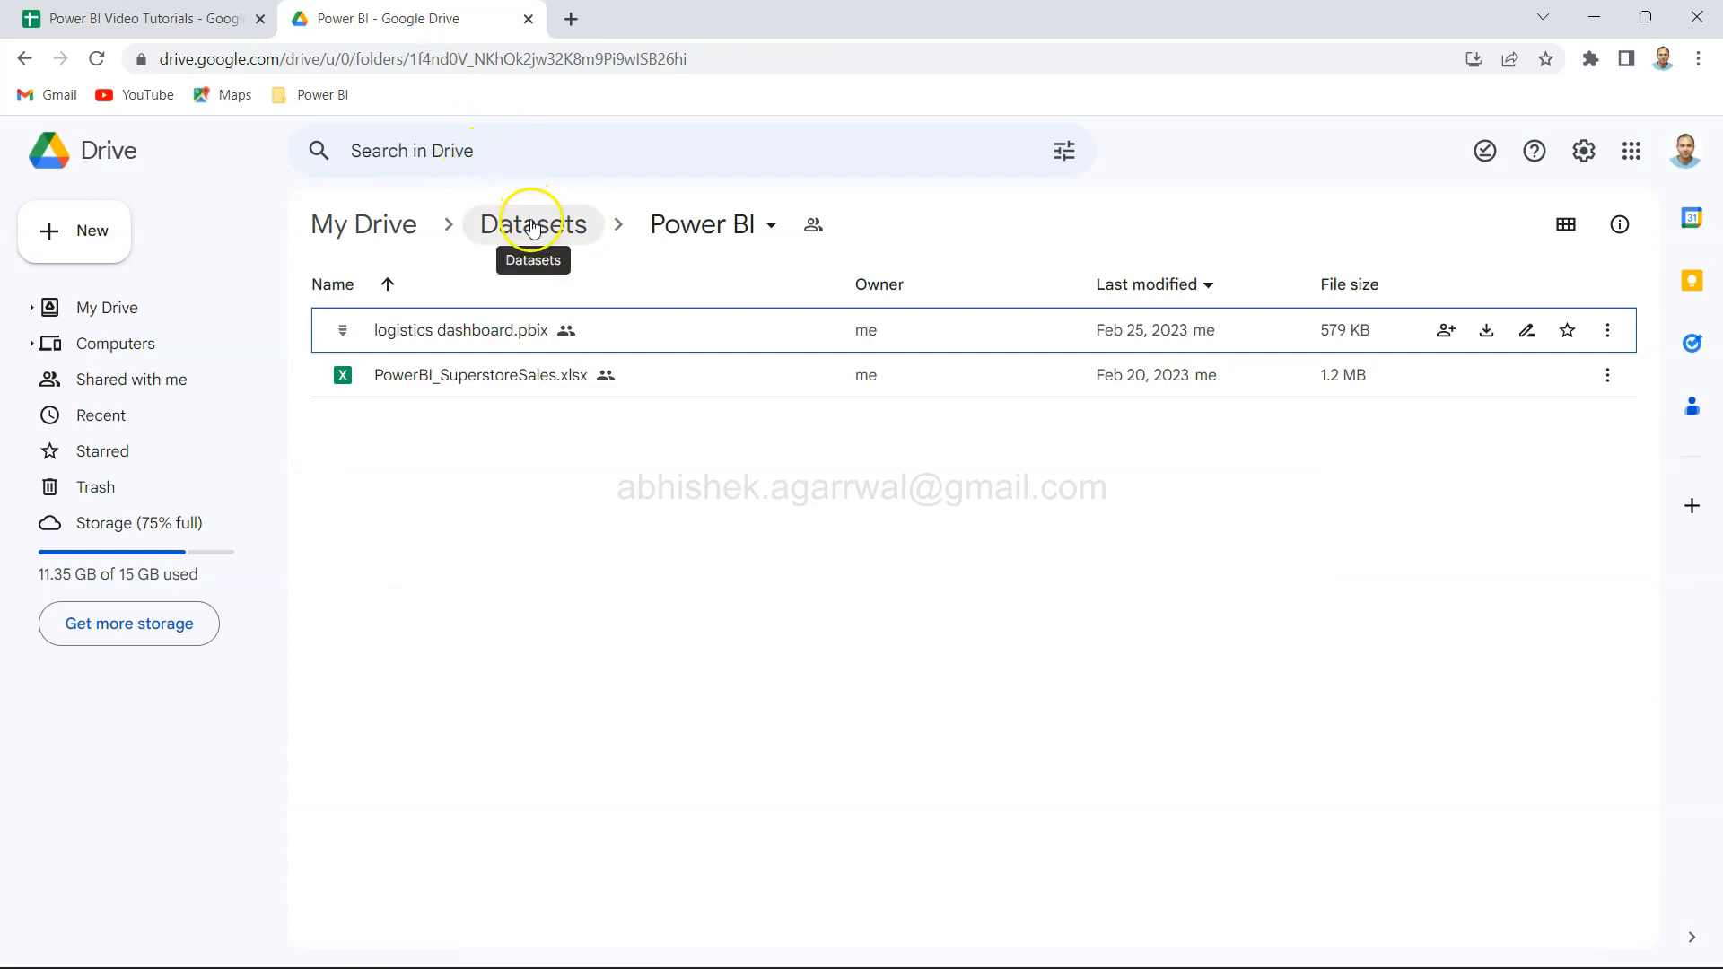
{"action": "mouse_move", "coordinate": [611, 226]}
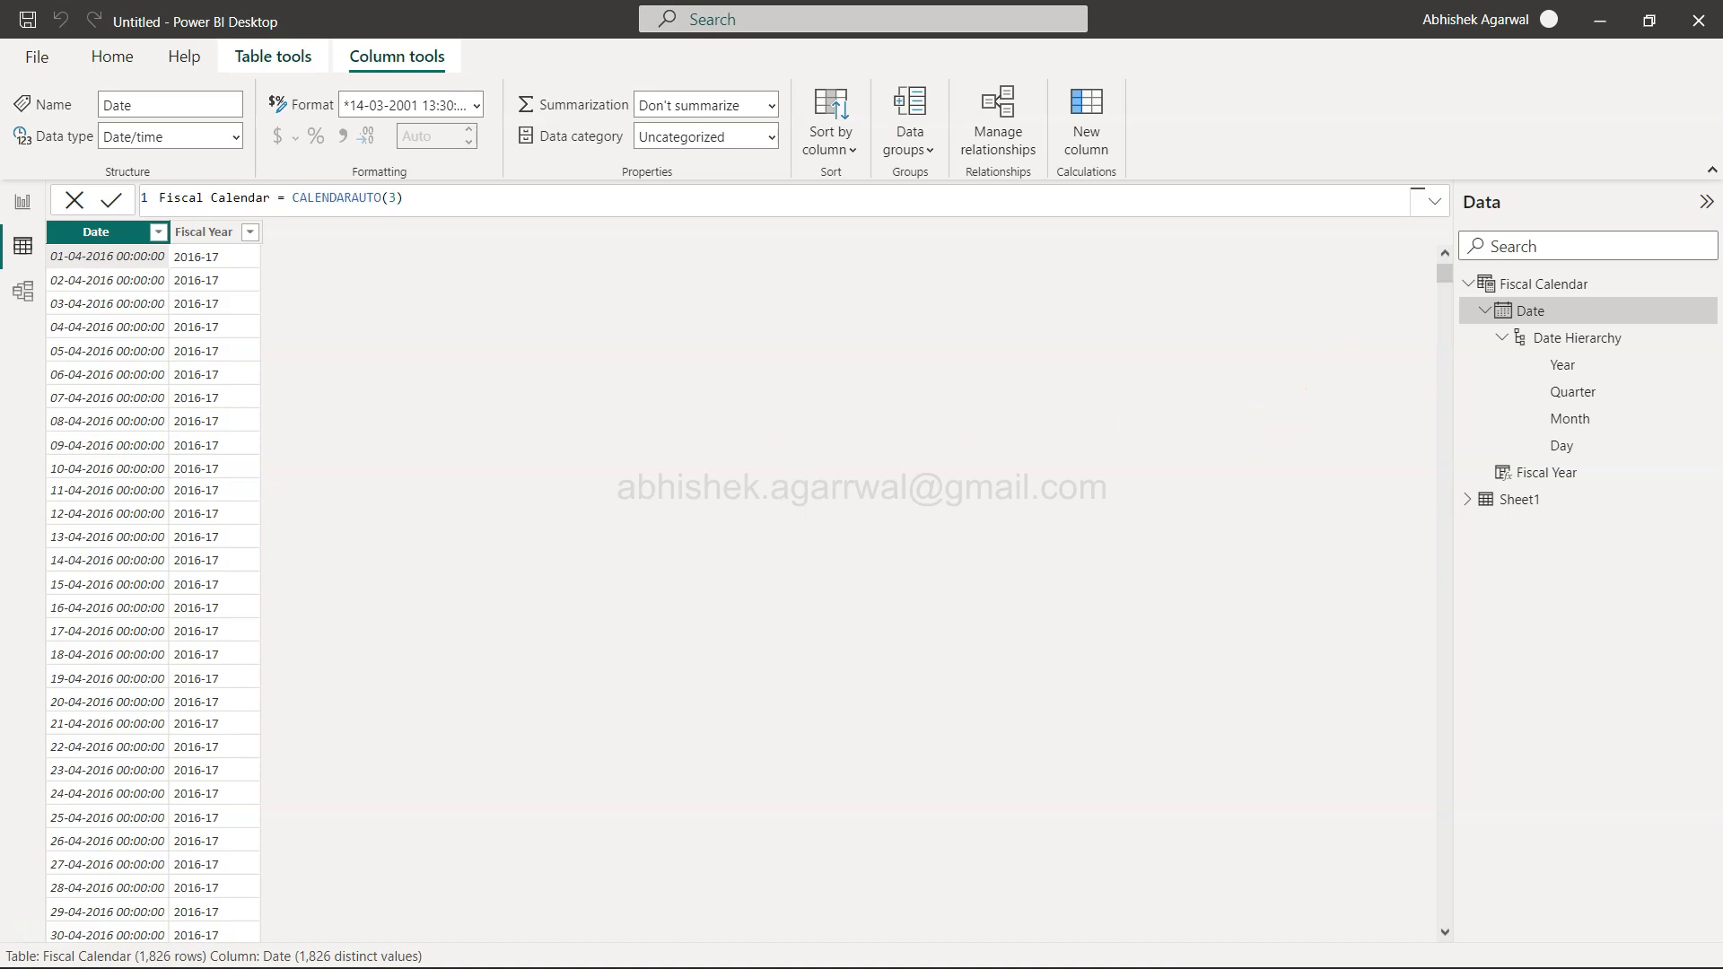
{"action": "mouse_move", "coordinate": [290, 256]}
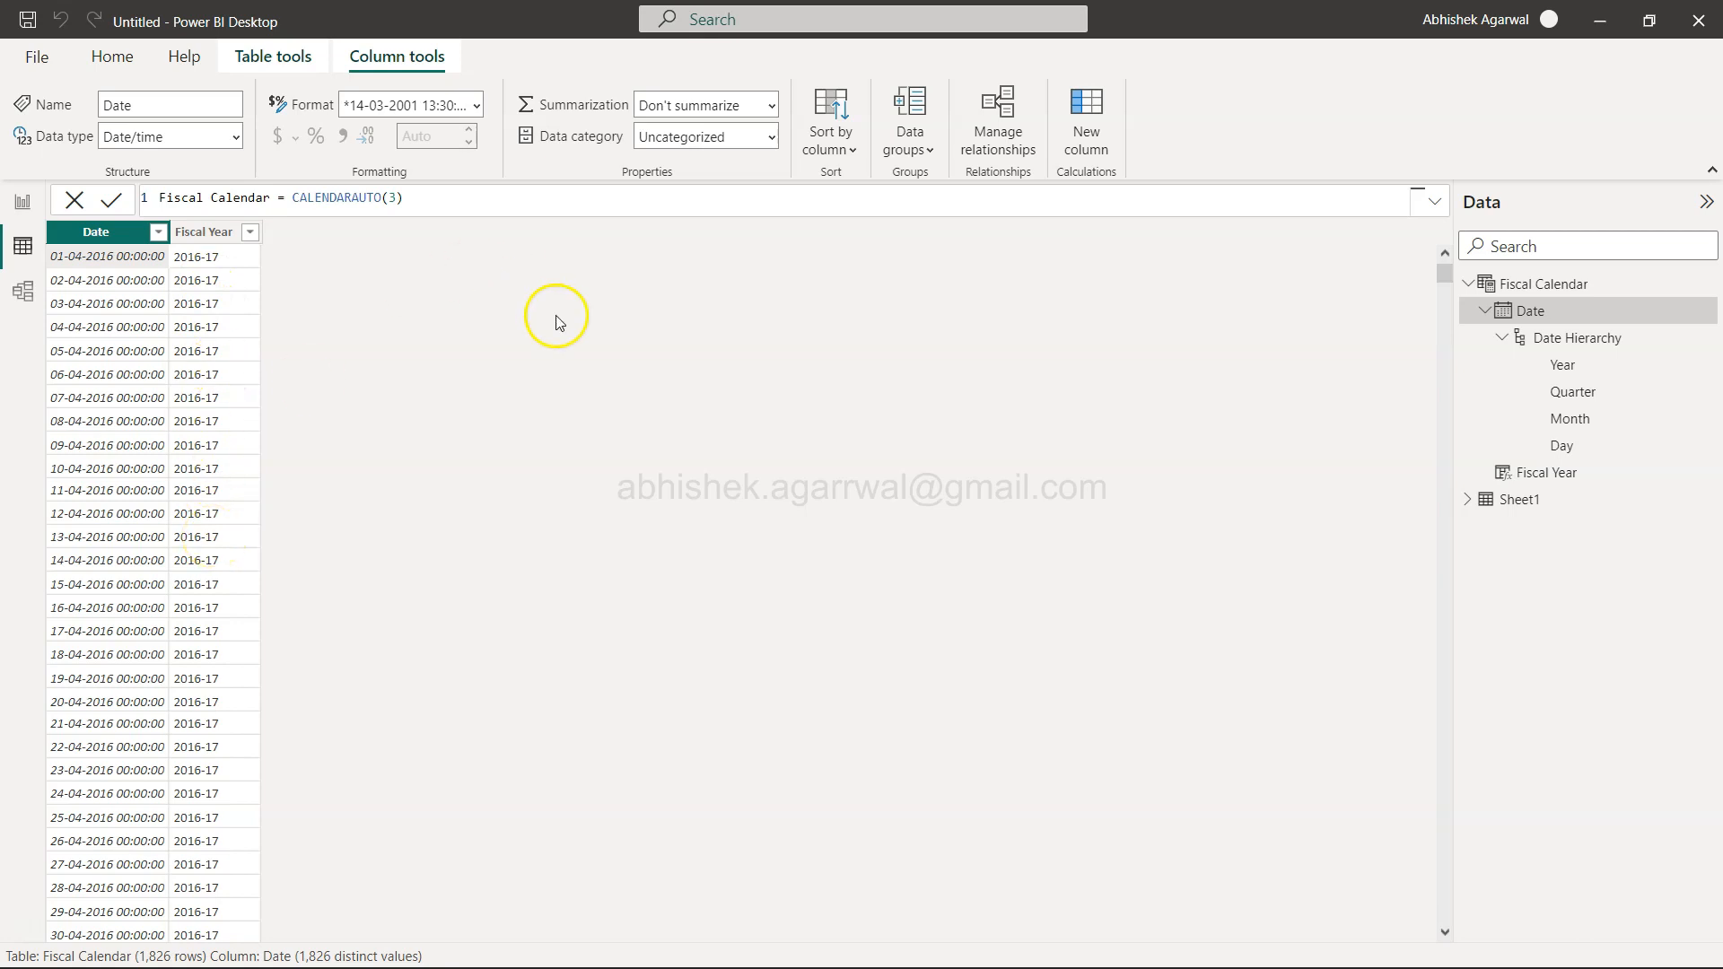
{"action": "mouse_move", "coordinate": [1085, 121]}
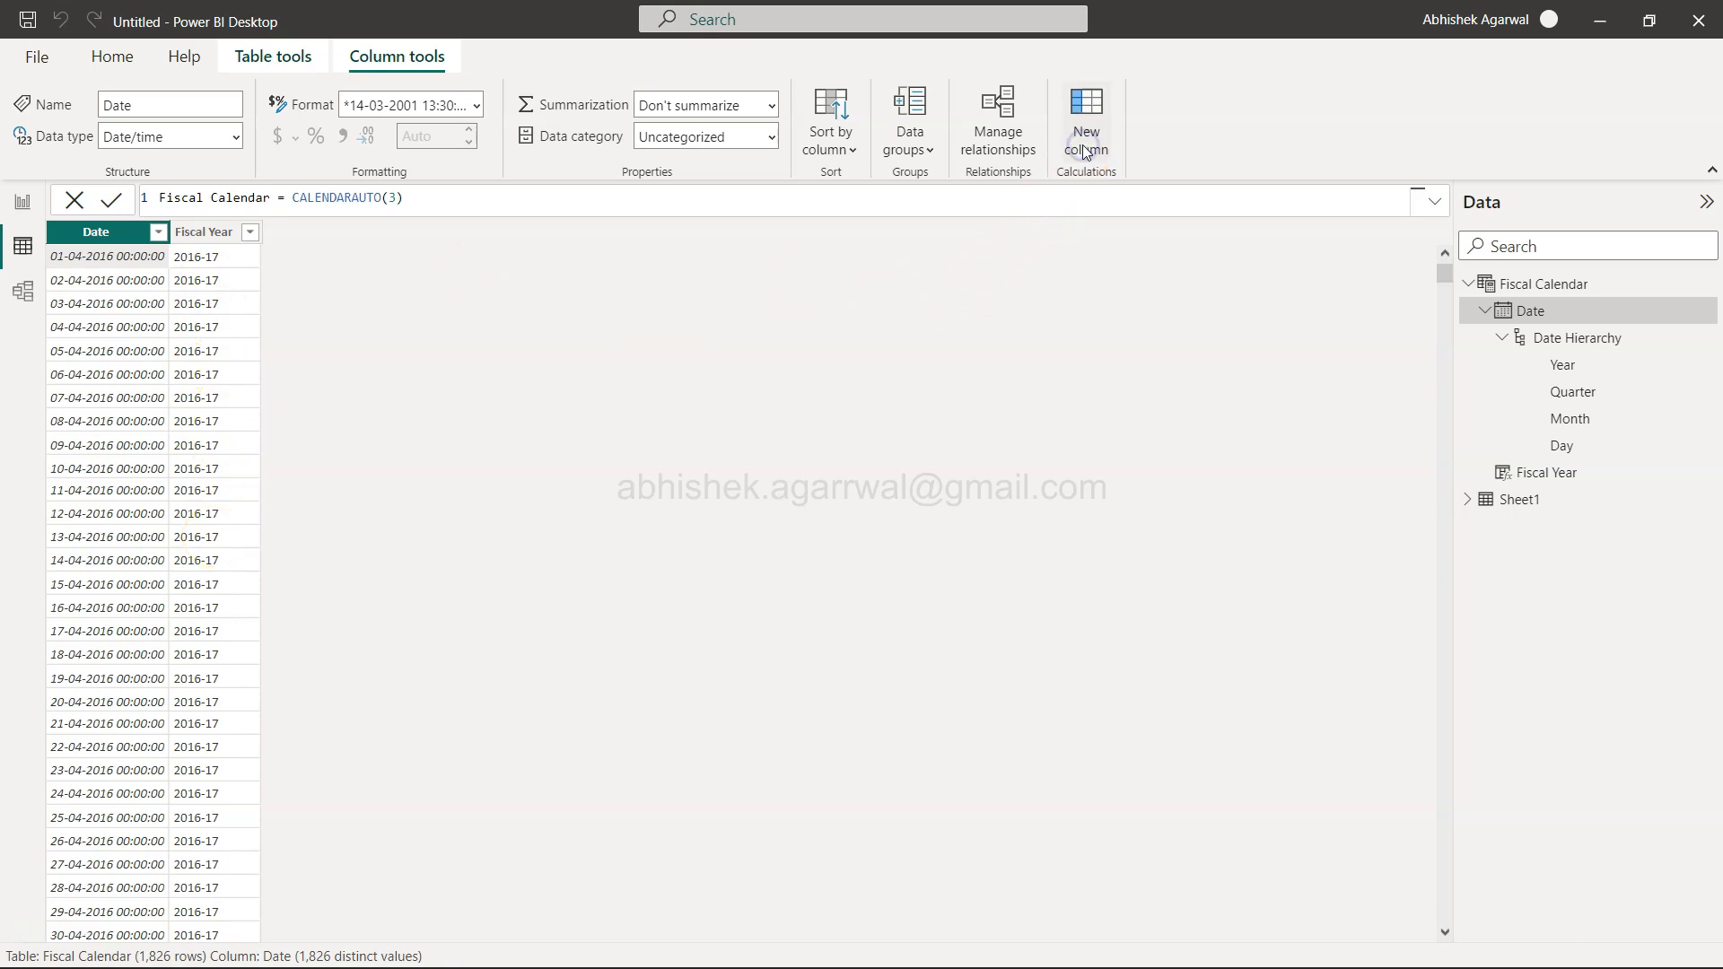
Add a new column to Fiscal Calendar named 'Fiscal Year1' and begin its IF formula.
{"action": "left_click", "coordinate": [1085, 123]}
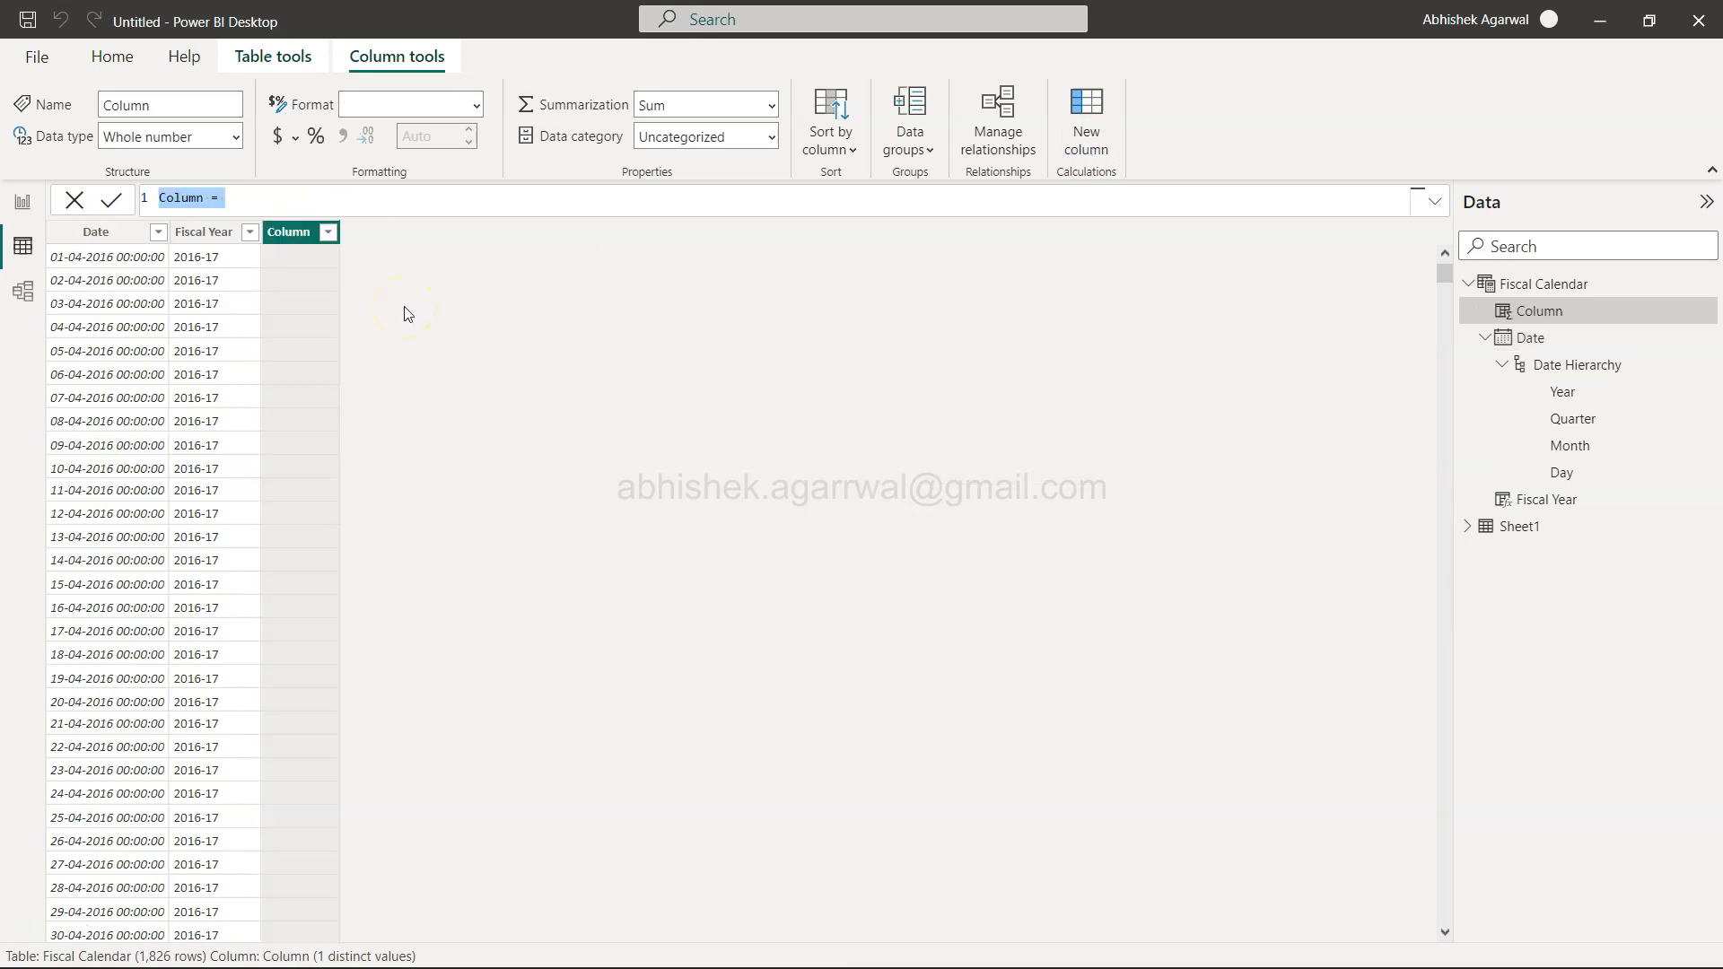
{"action": "type", "text": "Fiscal Year"}
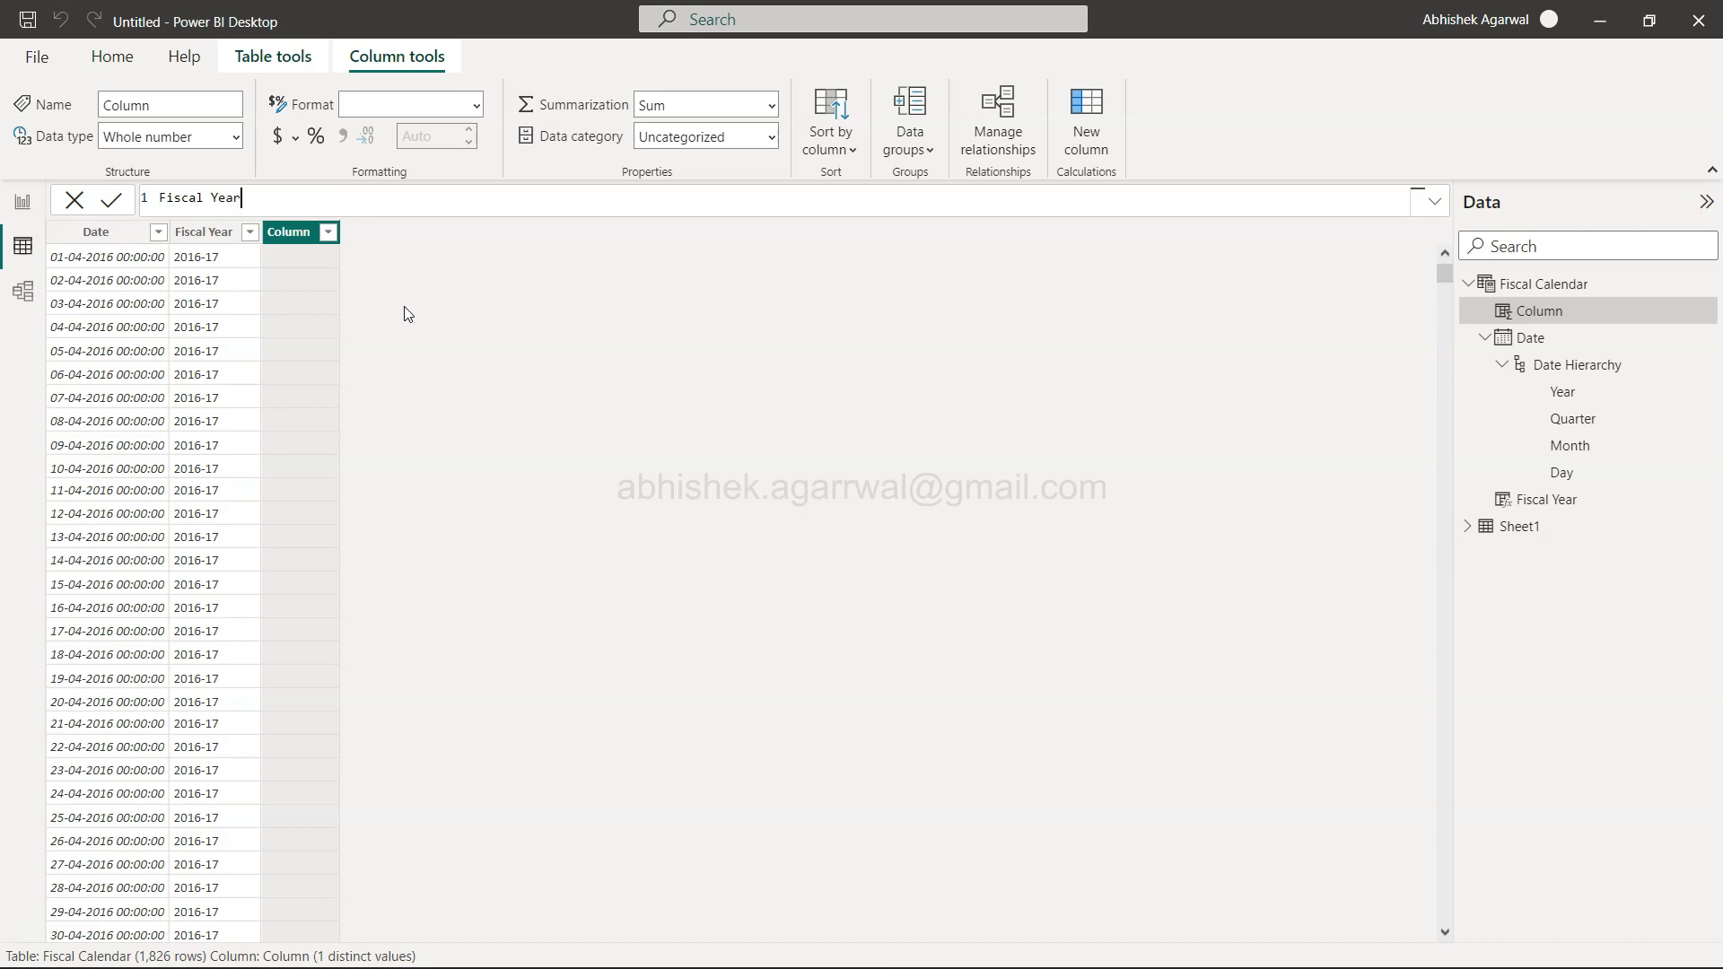
{"action": "type", "text": "1 ="}
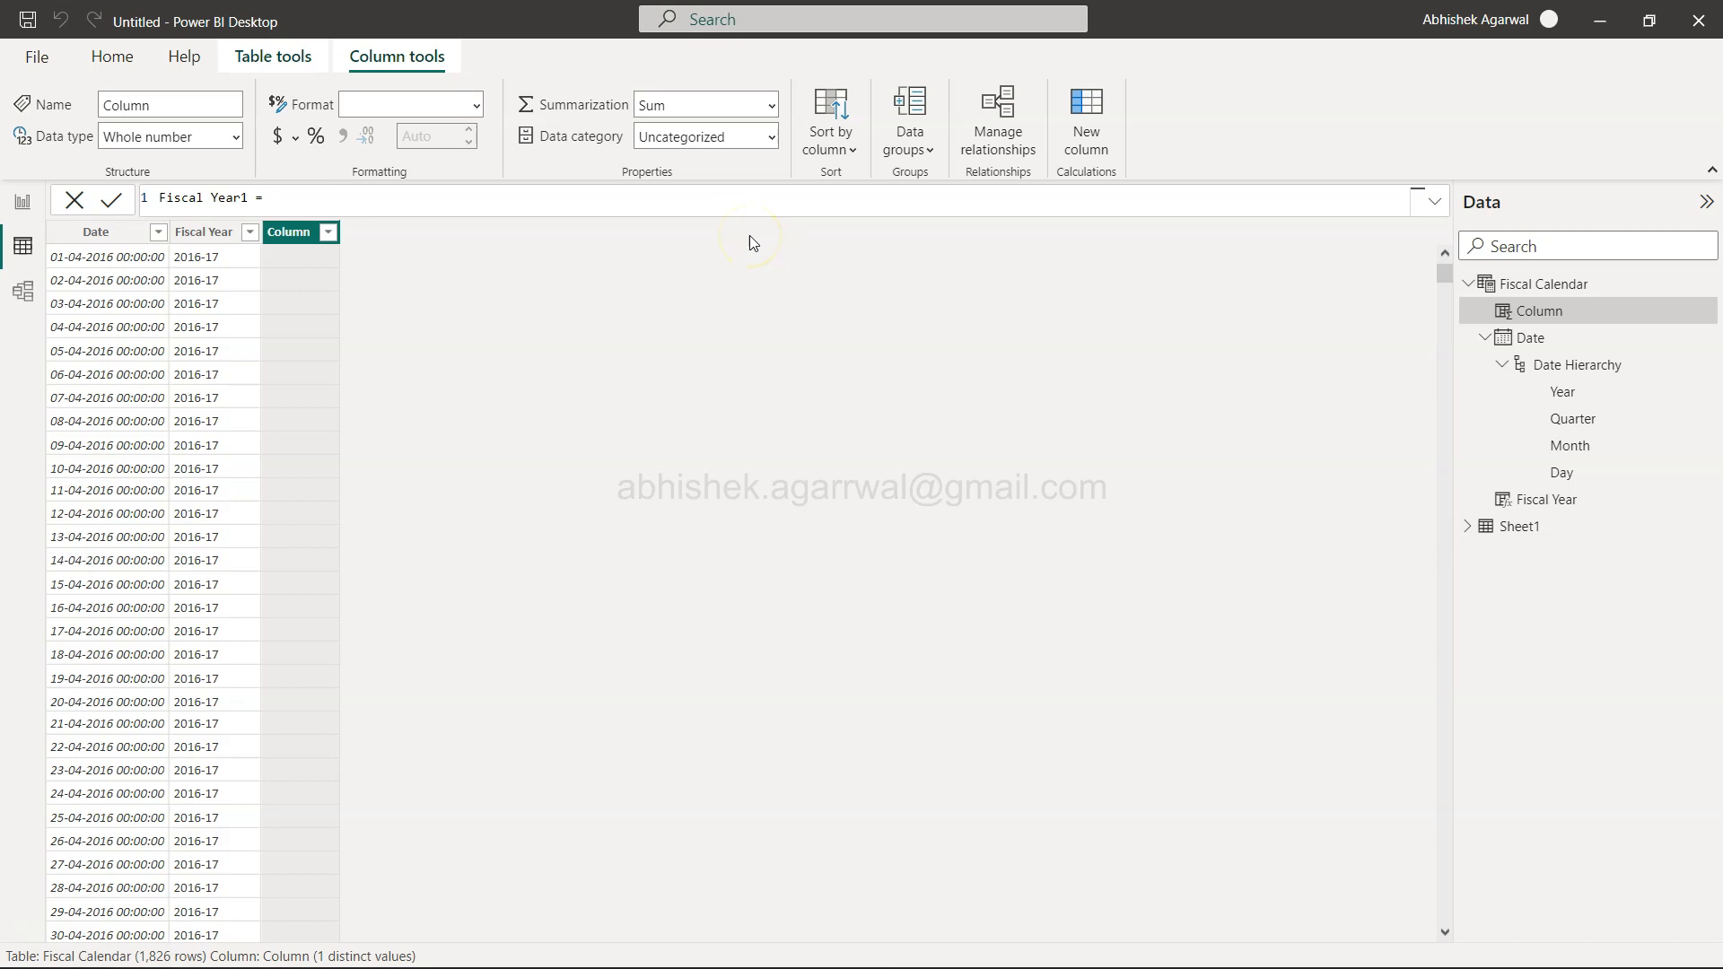
{"action": "type", "text": "i"}
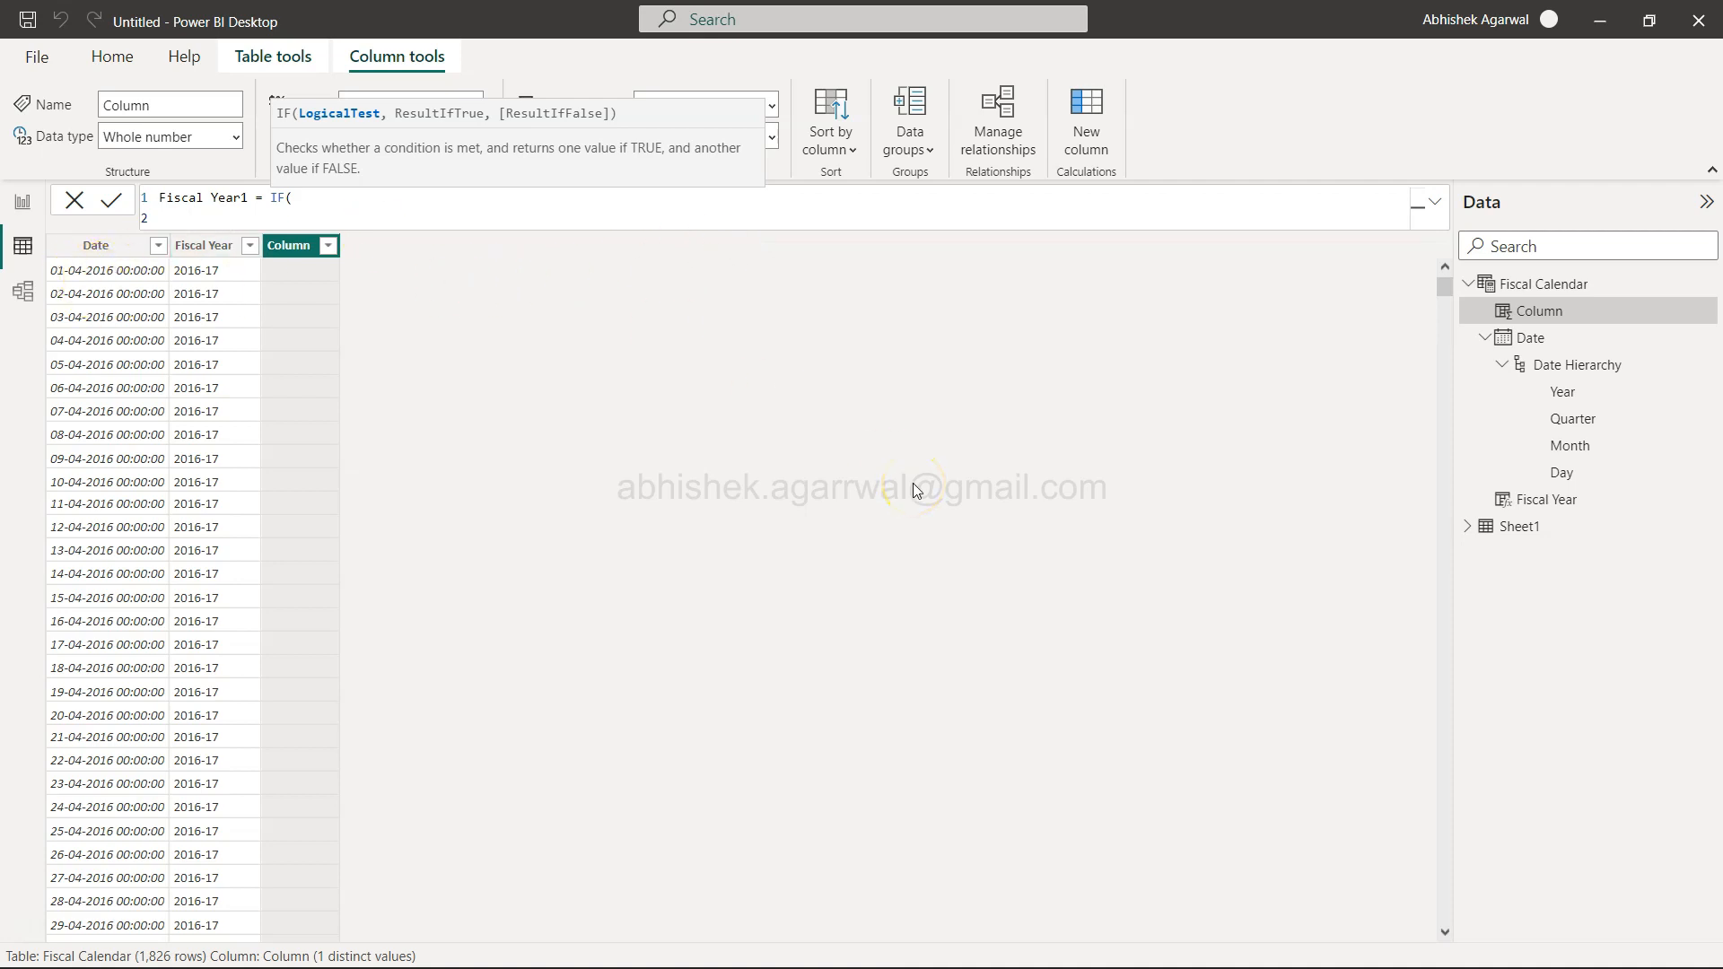
Write the IF condition [Date] >= DATE(YEAR([Date]),4,1).
{"action": "type", "text": "[Date"}
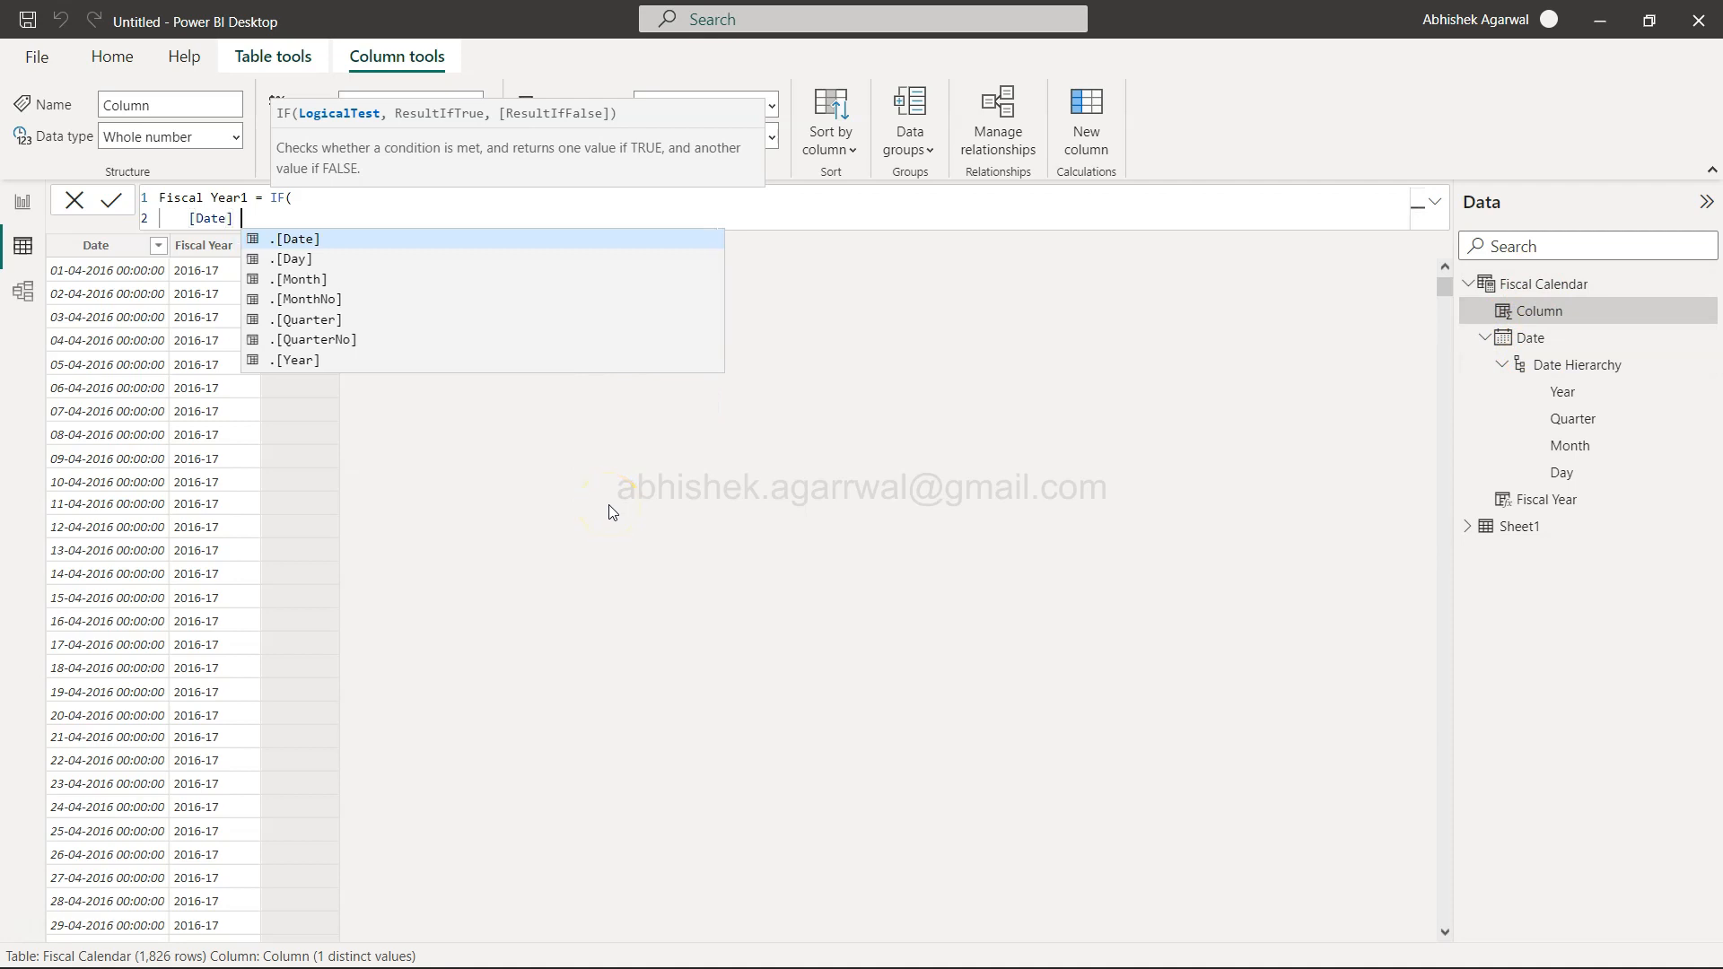
{"action": "type", "text": ">"}
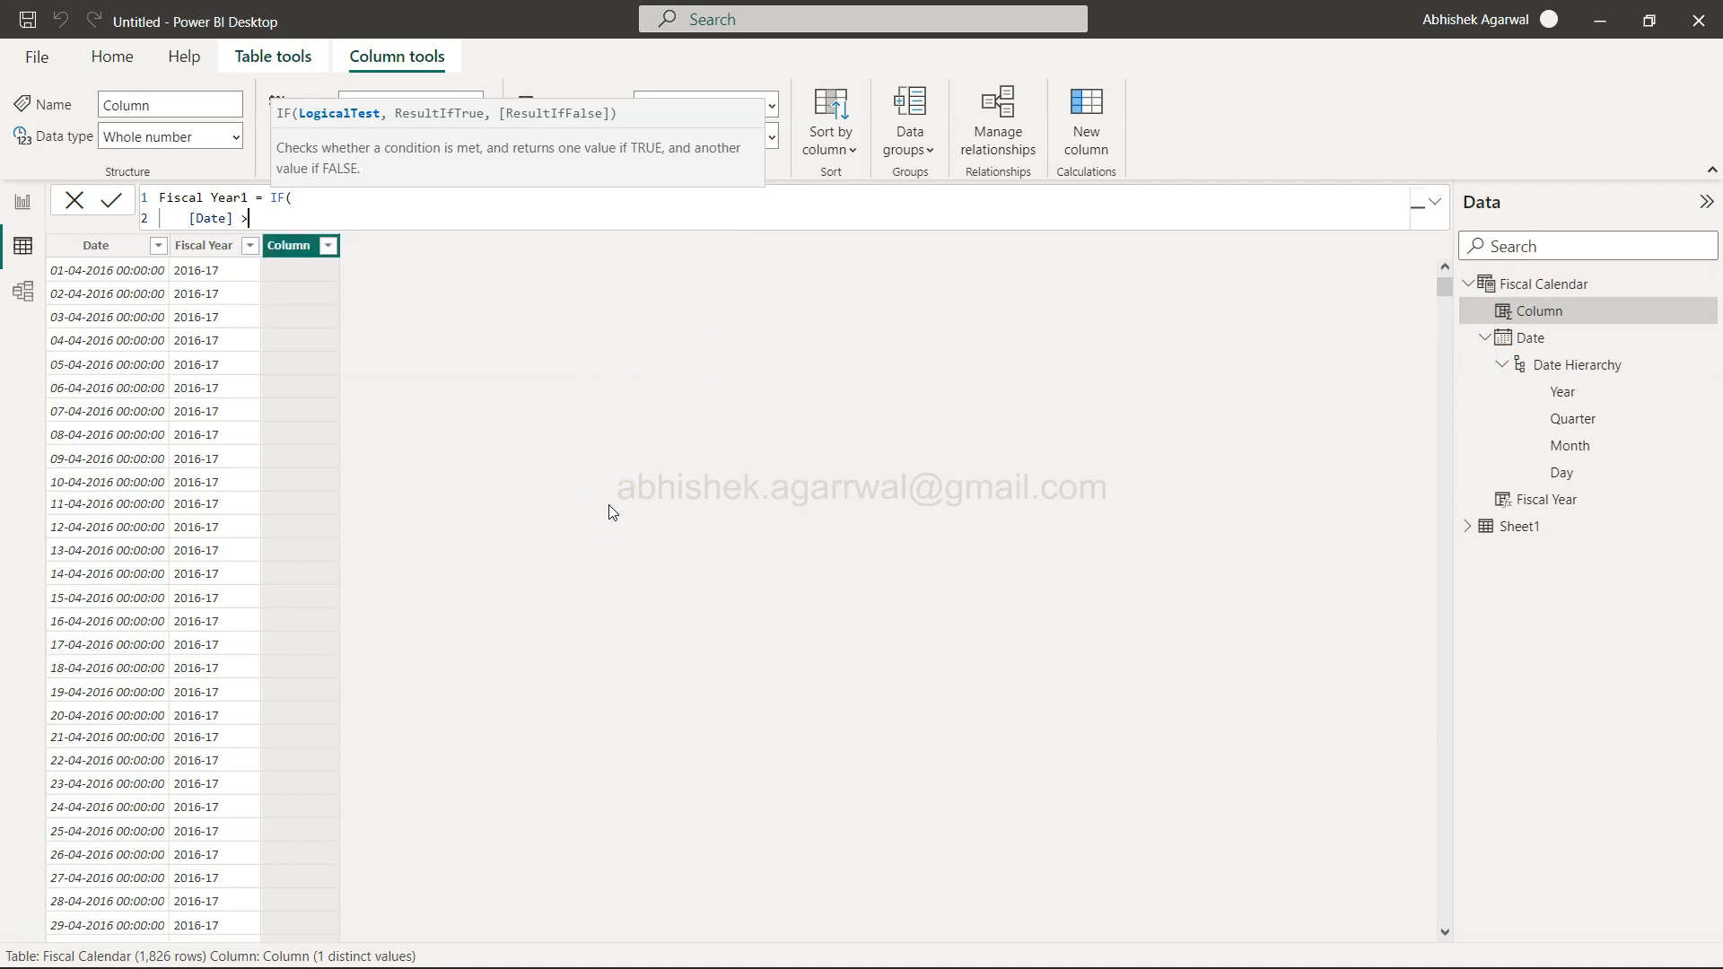
{"action": "type", "text": "="}
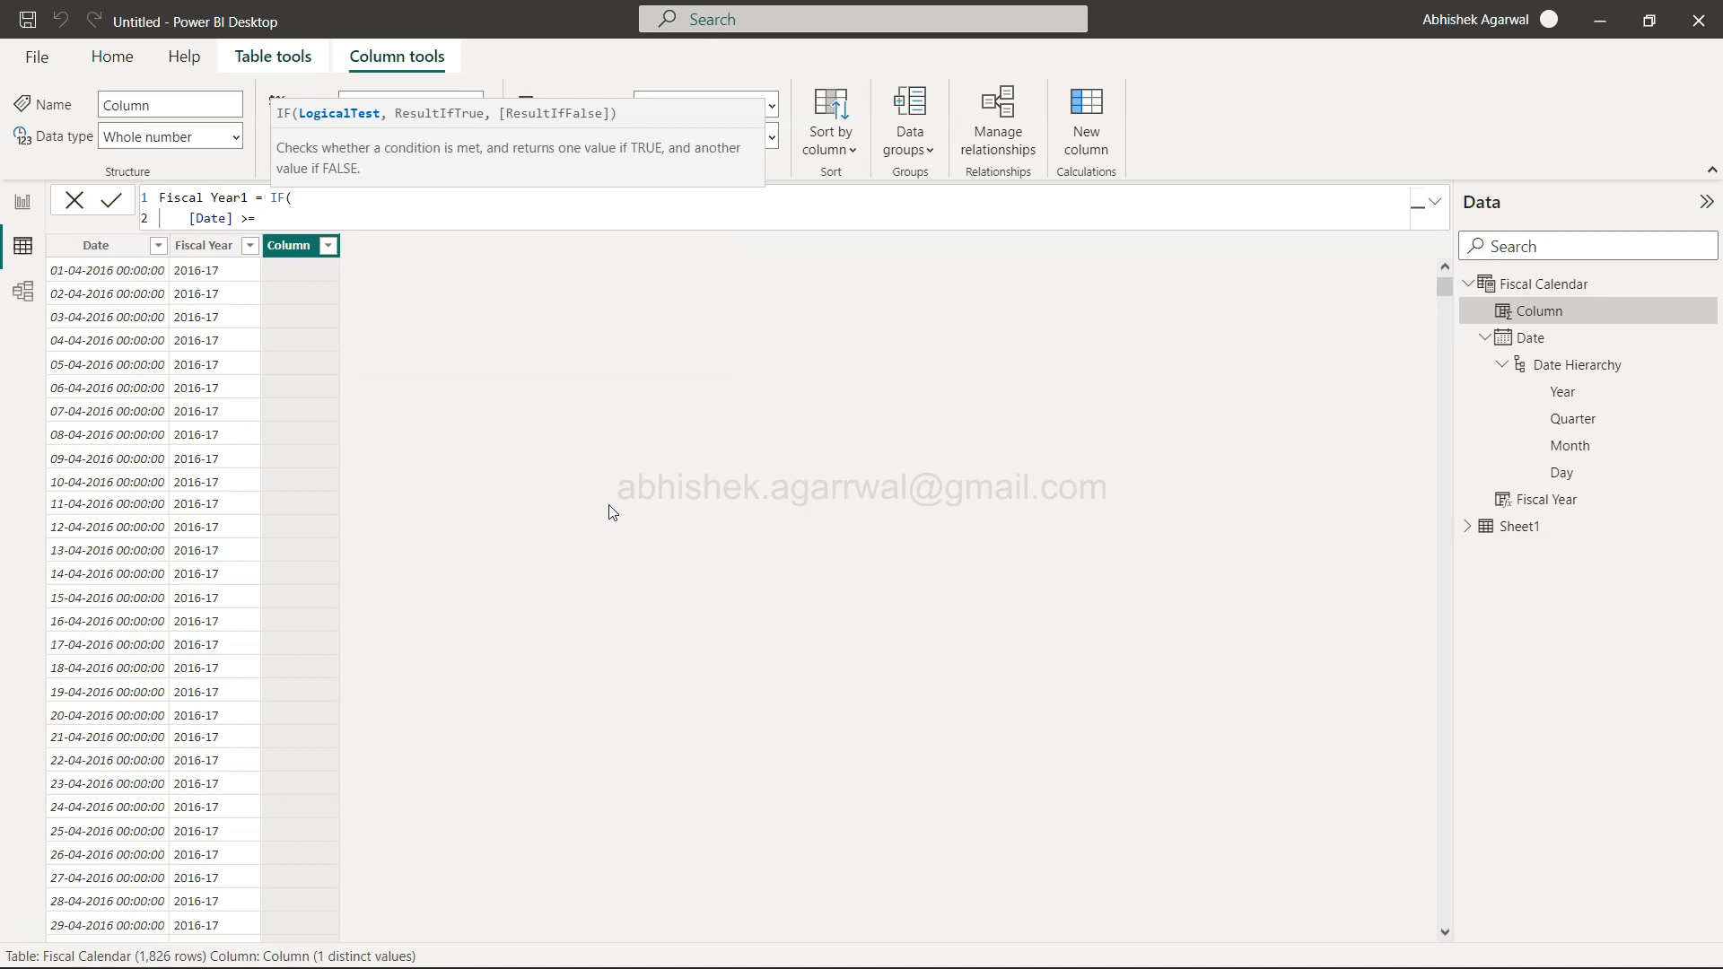
{"action": "type", "text": "[Date]"}
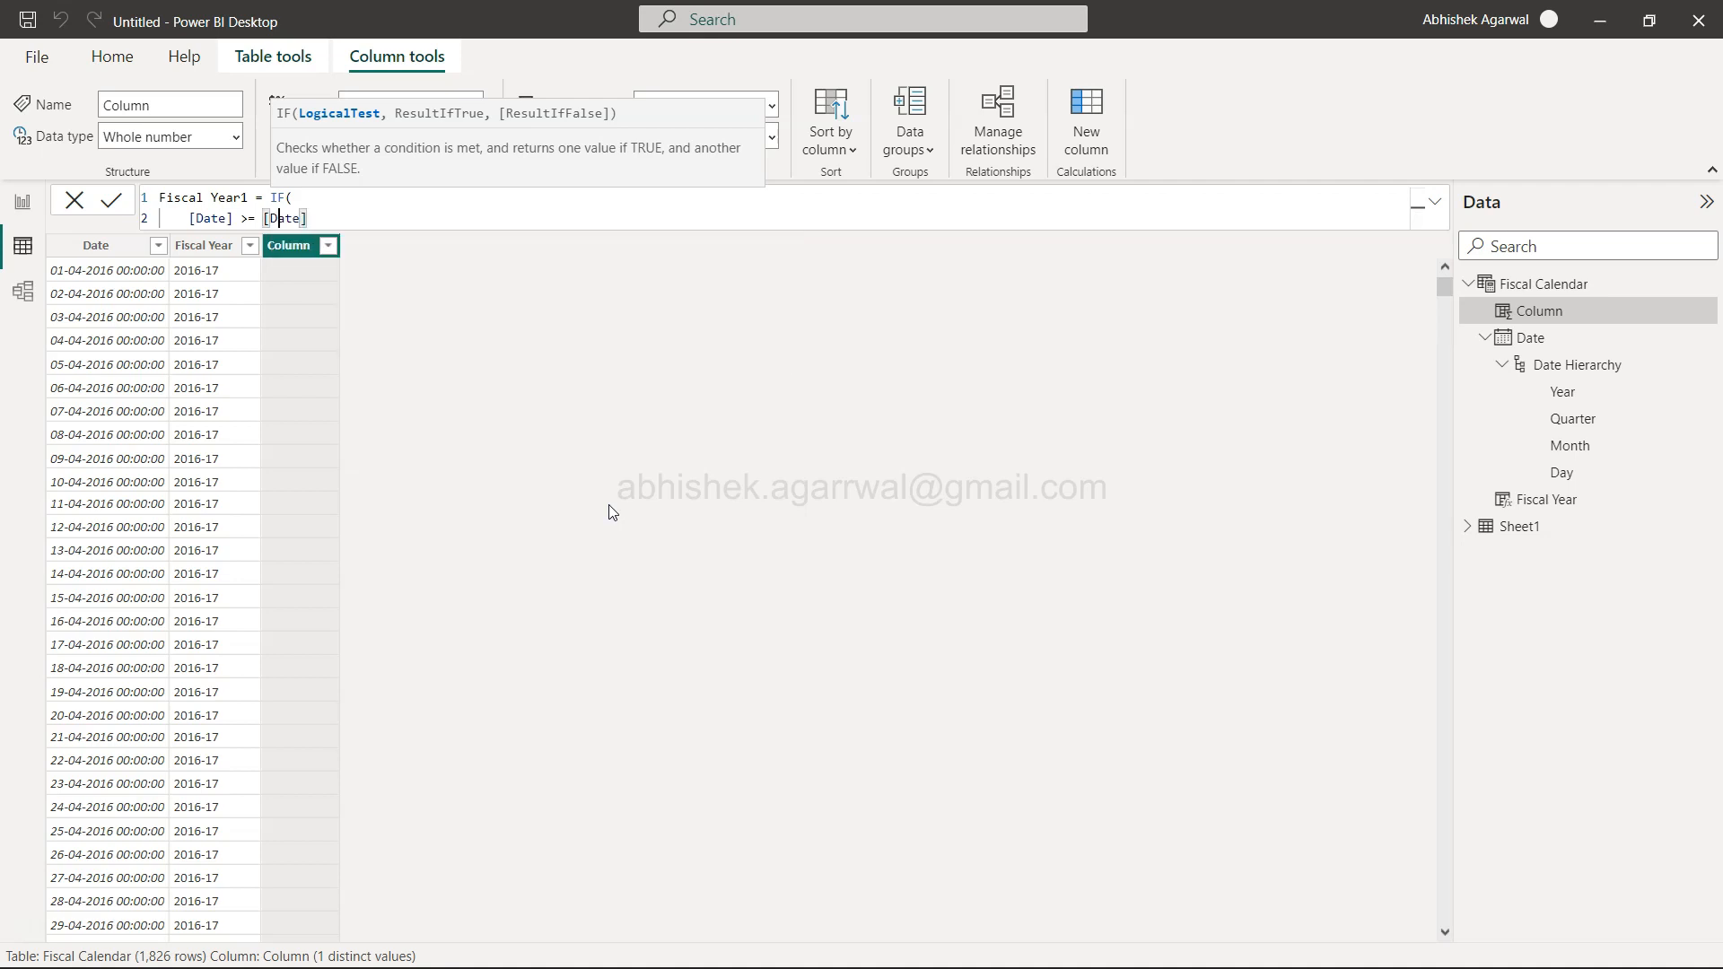
{"action": "type", "text": "Ye"}
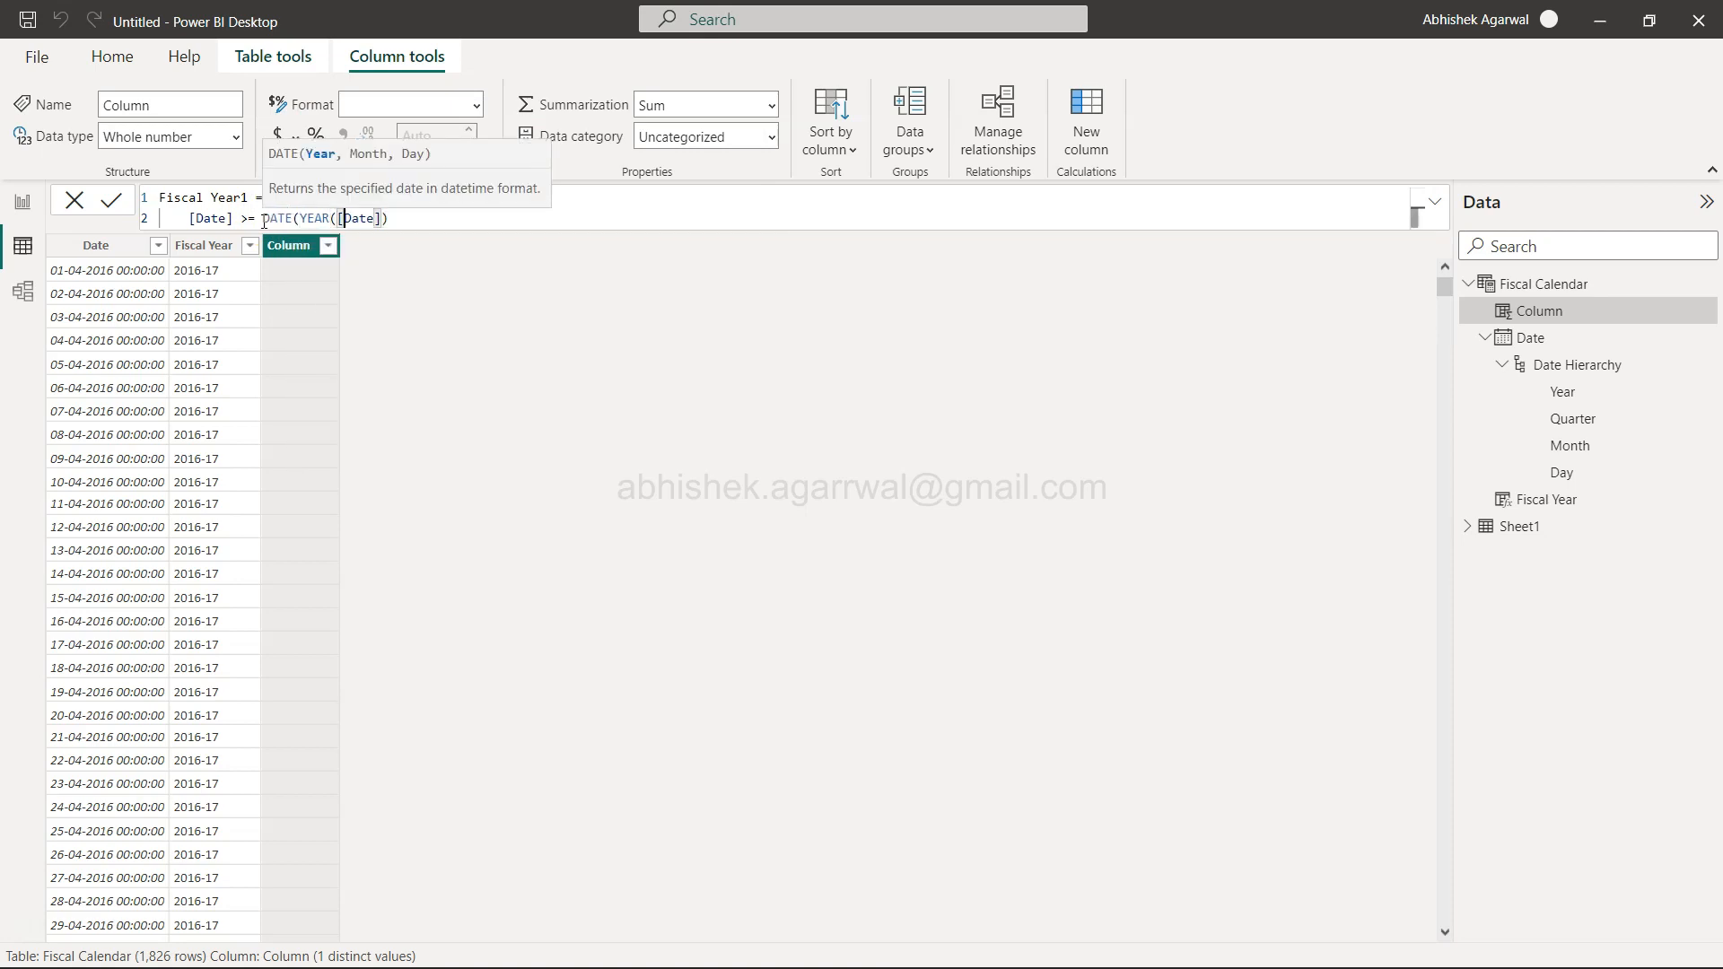
{"action": "type", "text": "IF("}
{"action": "type", "text": ")"}
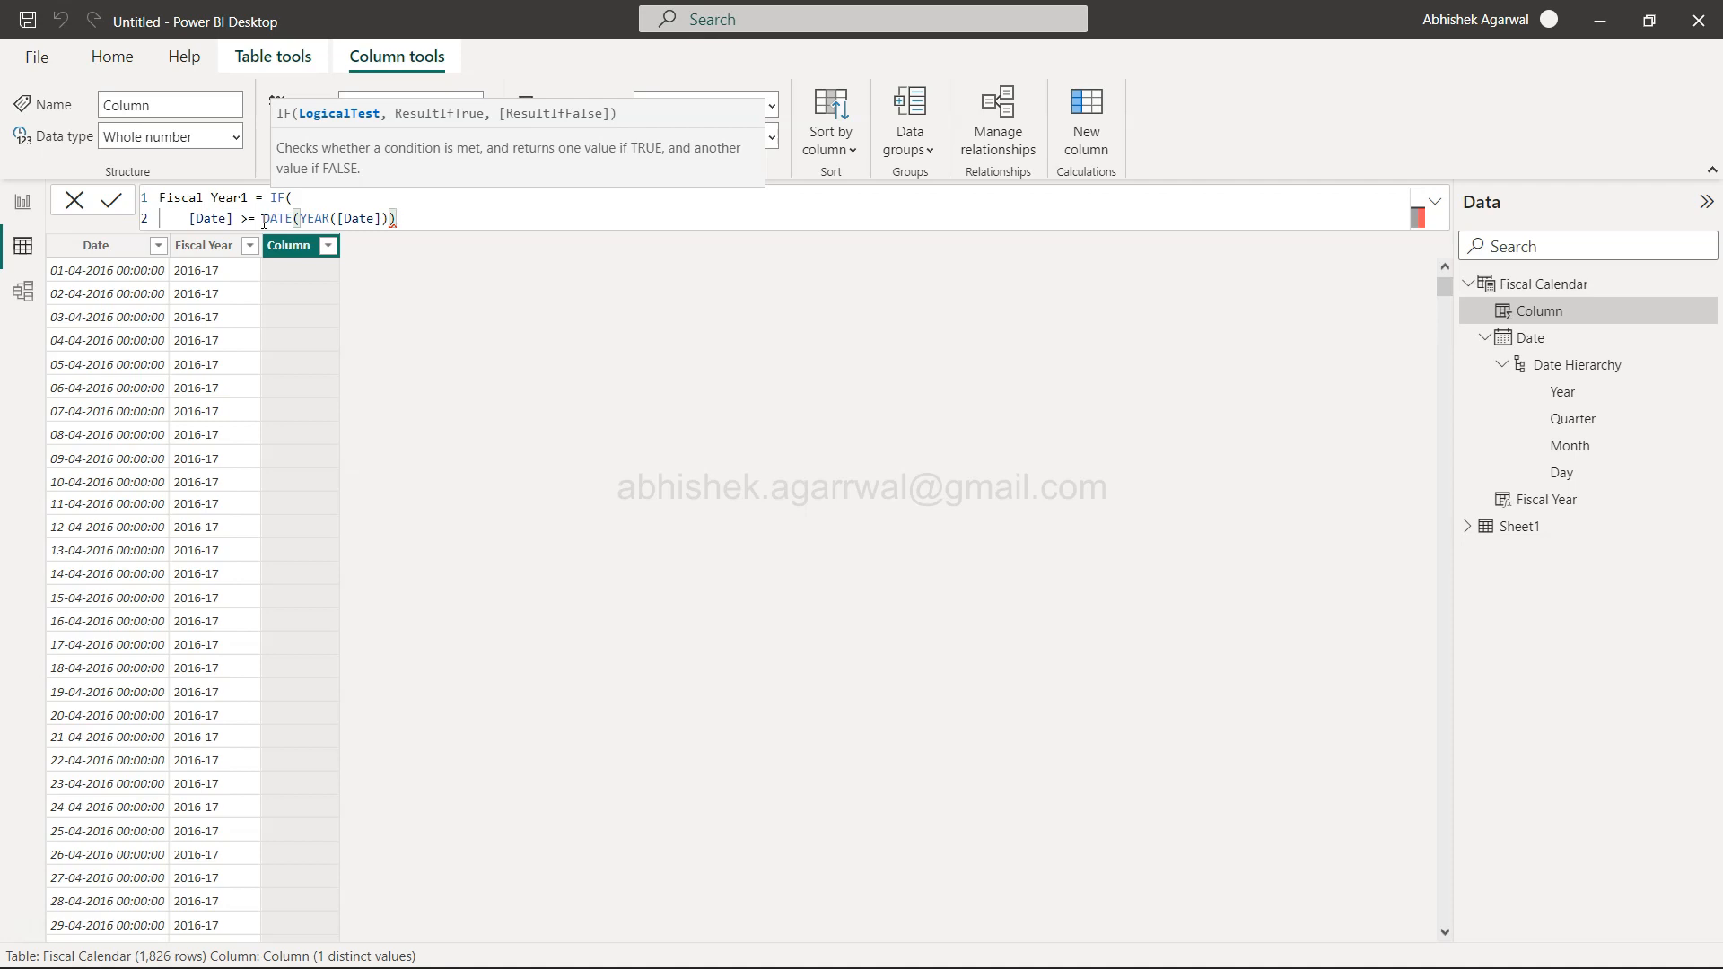
{"action": "type", "text": ",4"}
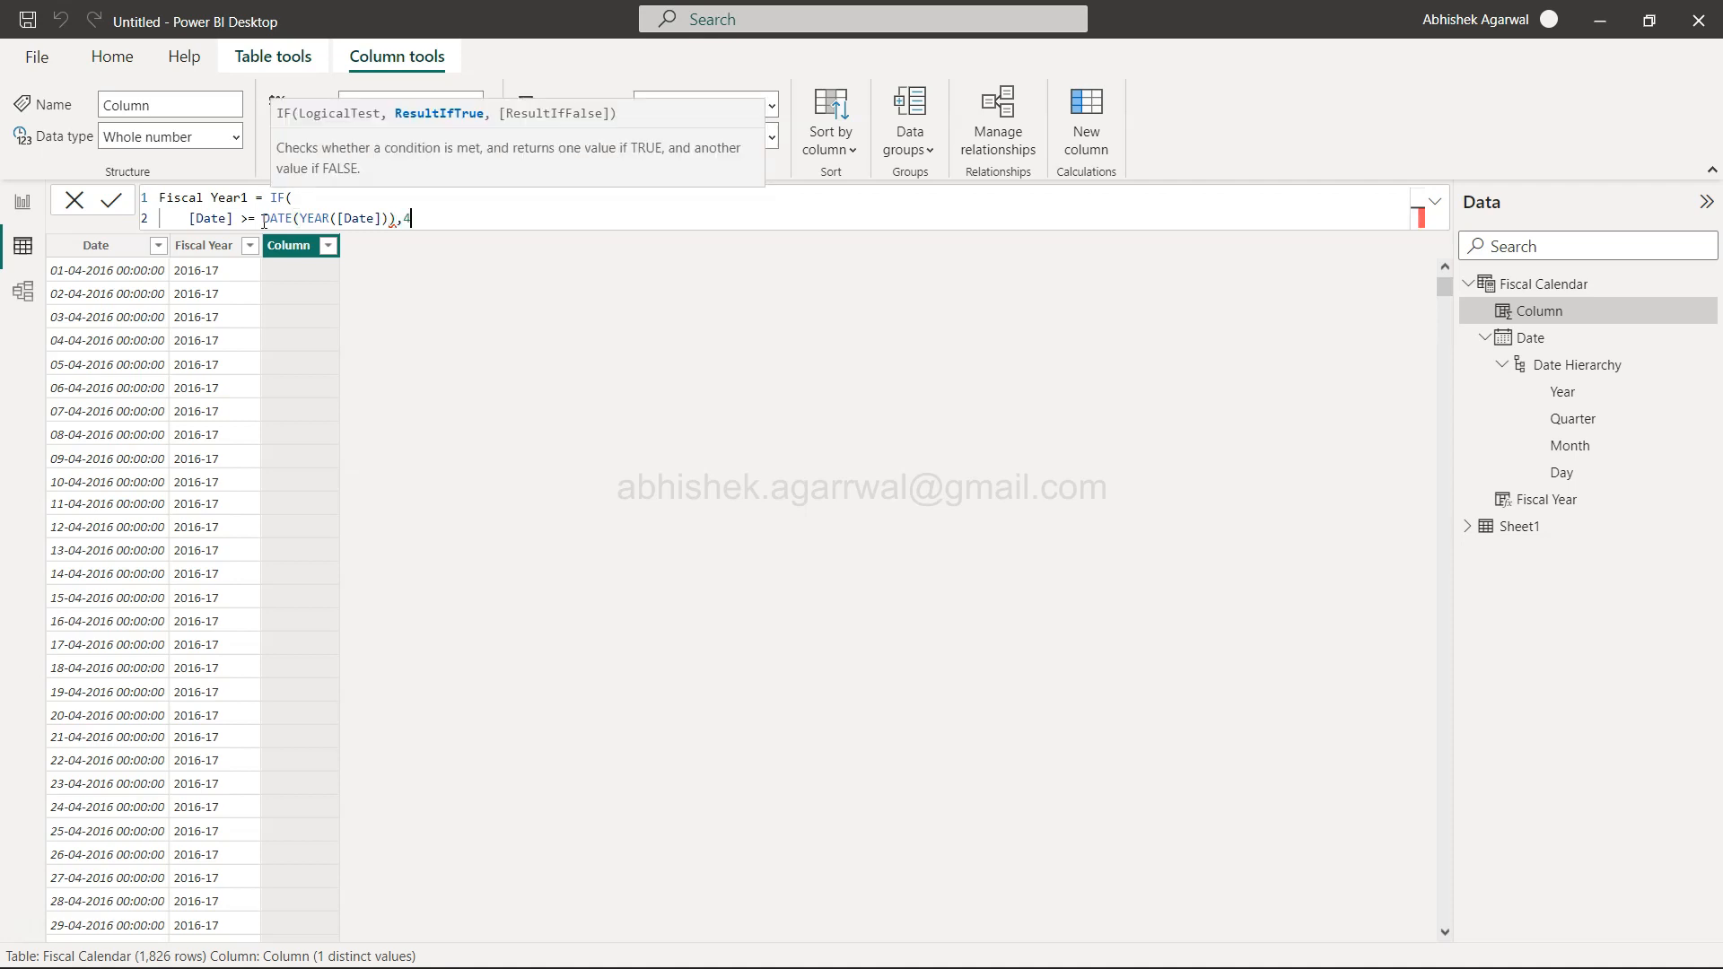
{"action": "type", "text": ",1"}
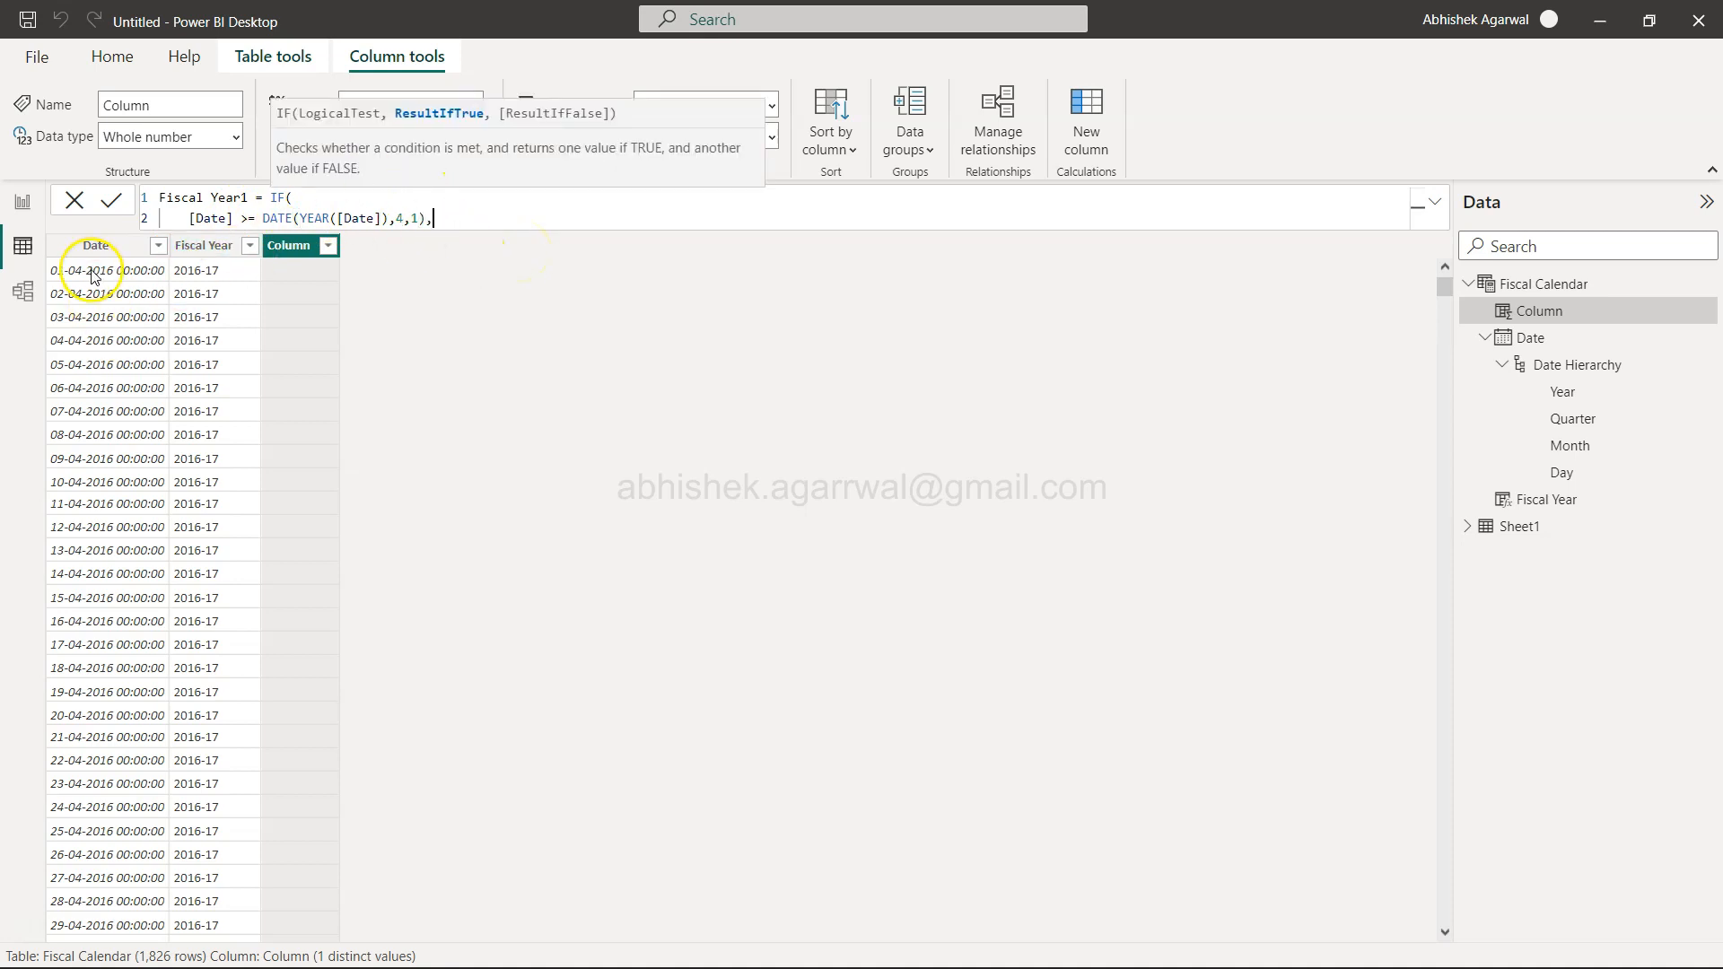
{"action": "mouse_move", "coordinate": [628, 320]}
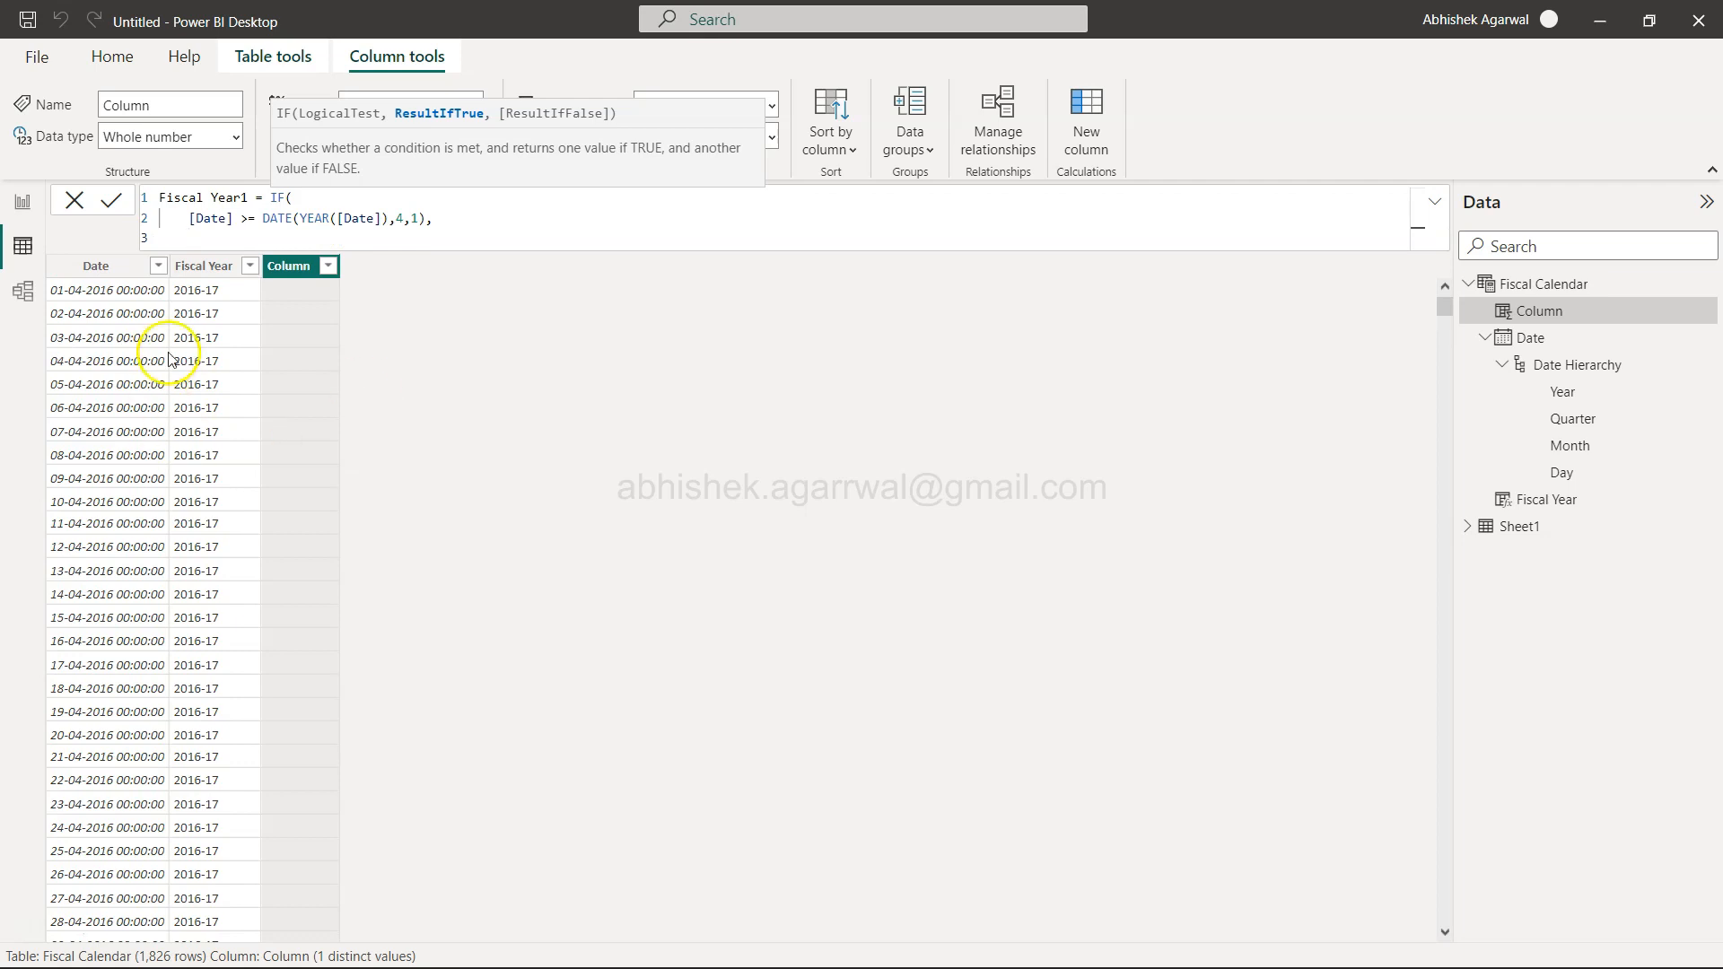
{"action": "mouse_move", "coordinate": [768, 524]}
{"action": "type", "text": "YEAR("}
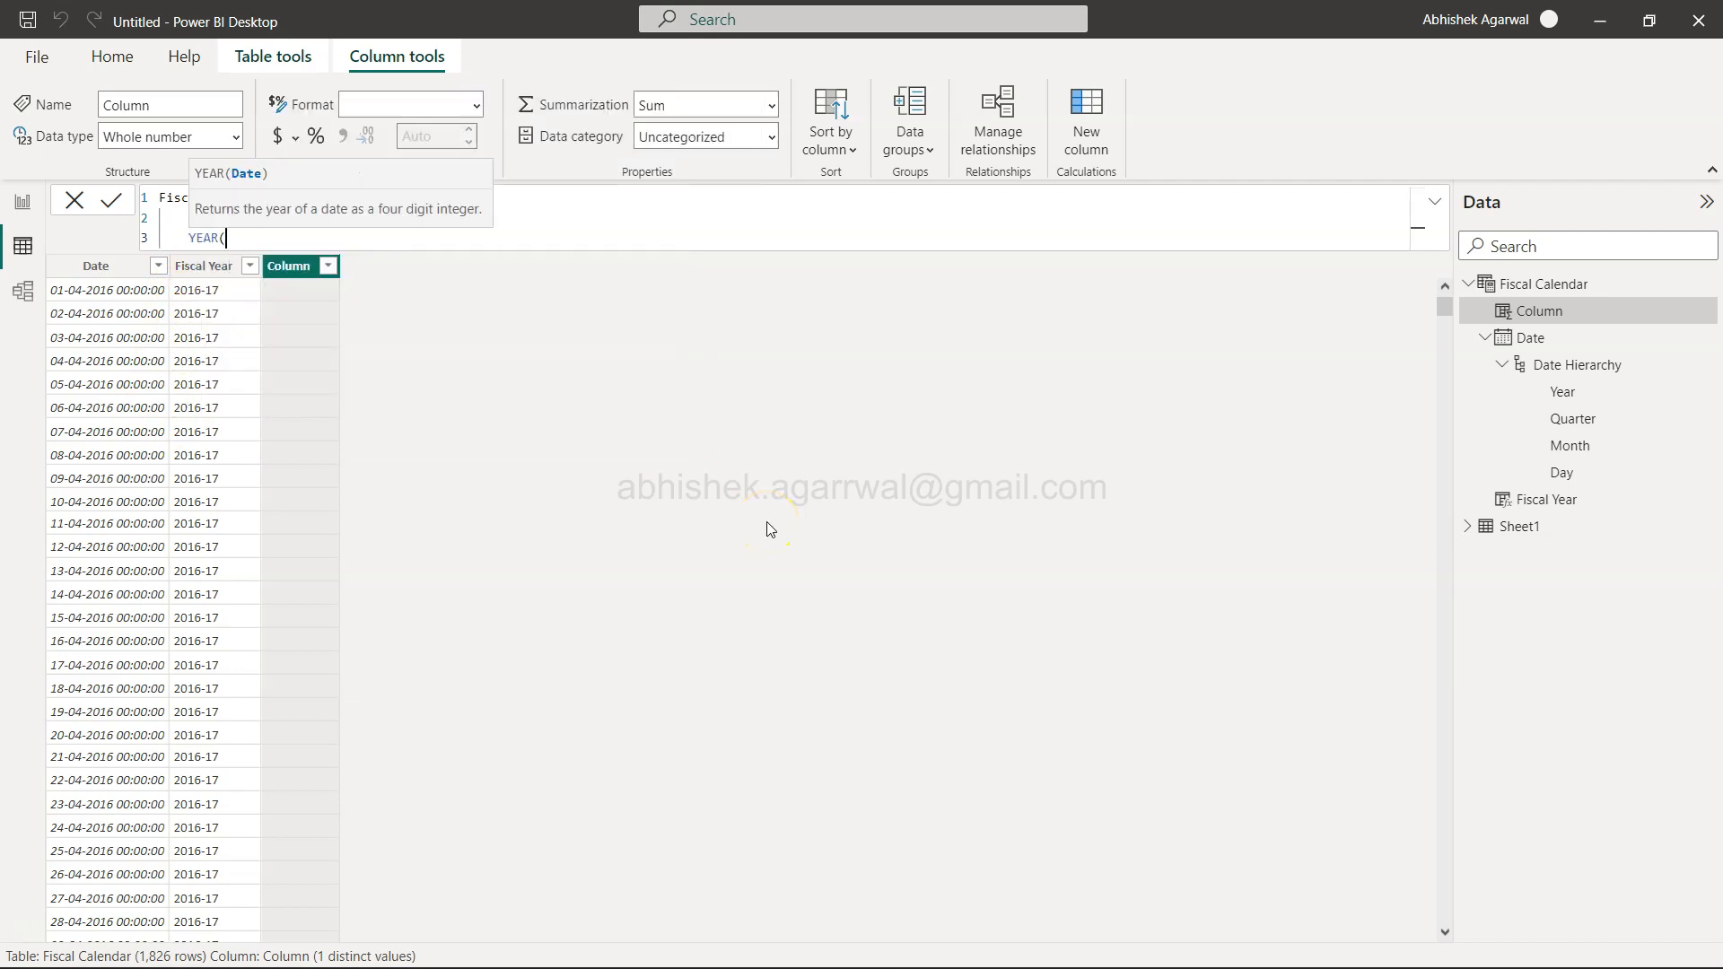
Write the true branch YEAR([Date]) & "-" & Right(YEAR([Date])+1,2).
{"action": "type", "text": "[Date])"}
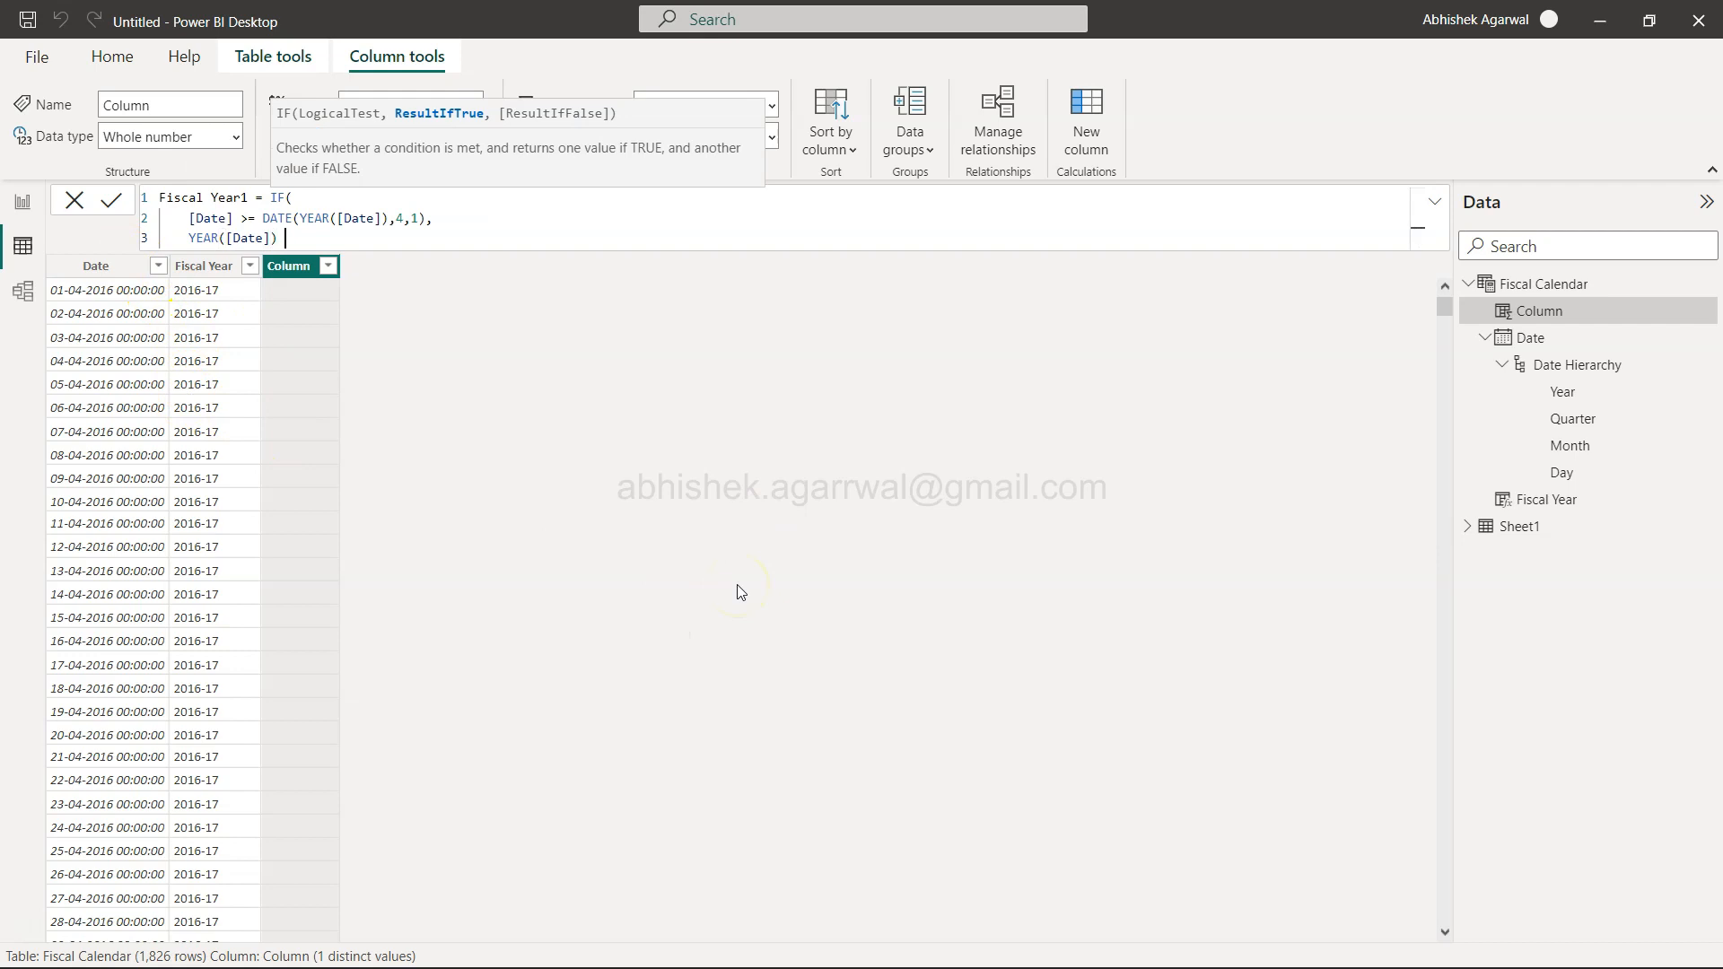
{"action": "type", "text": "&"}
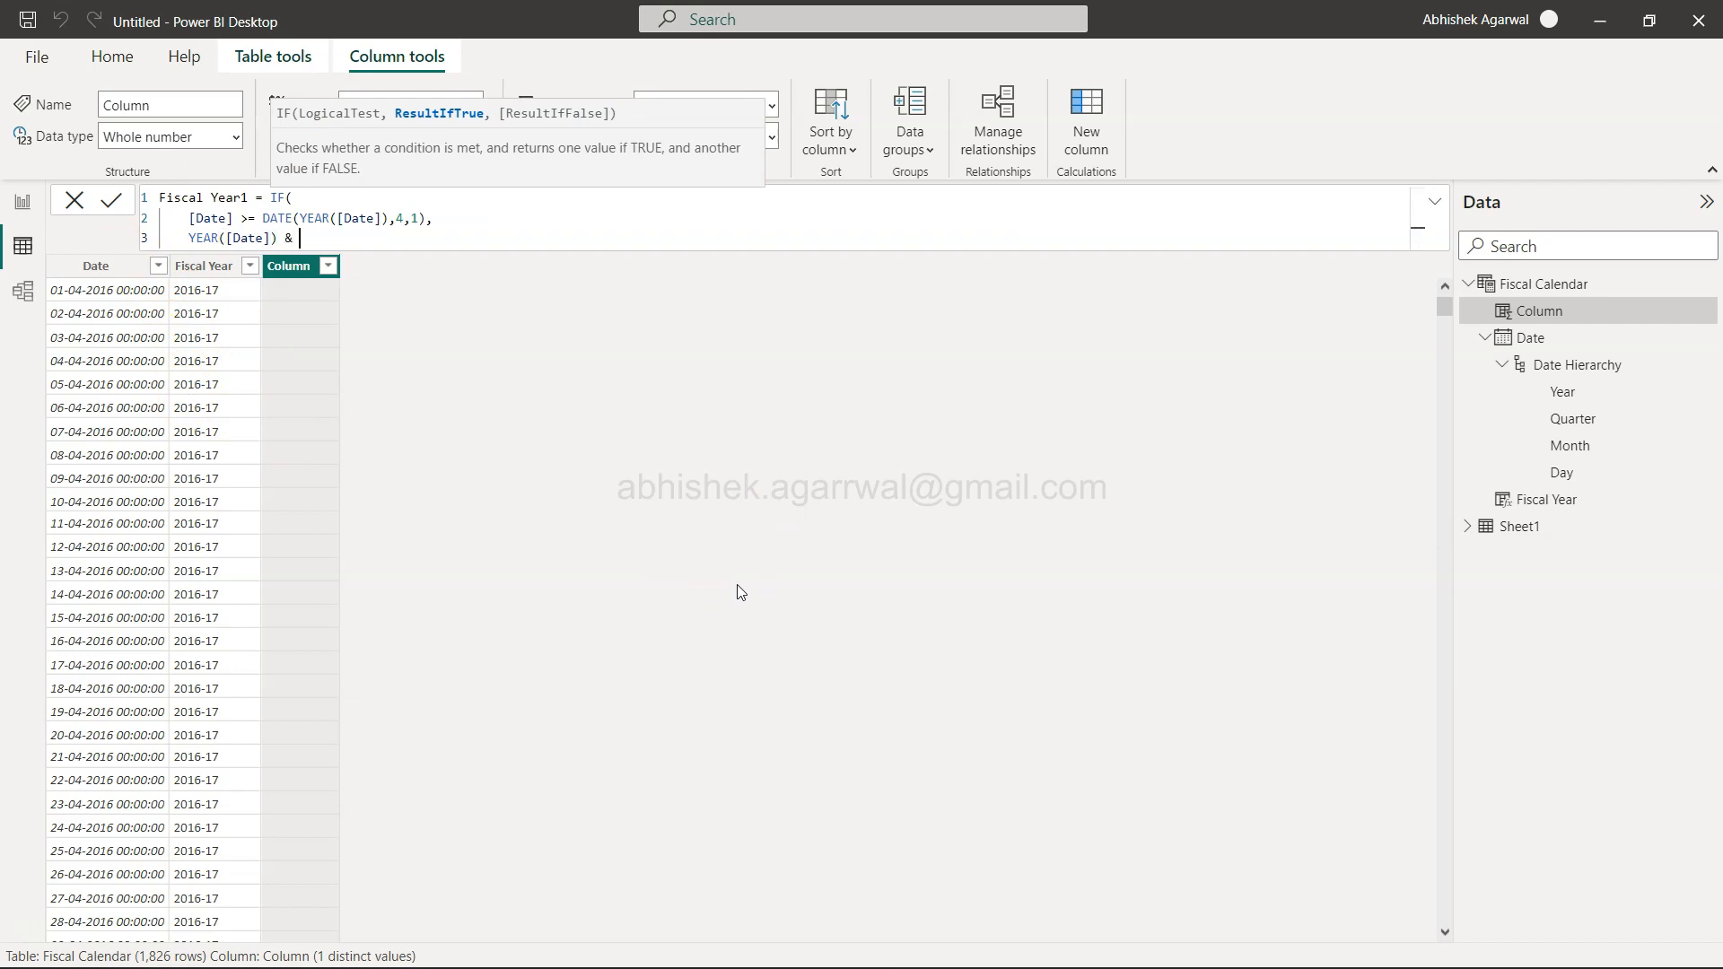
{"action": "type", "text": "\"-"}
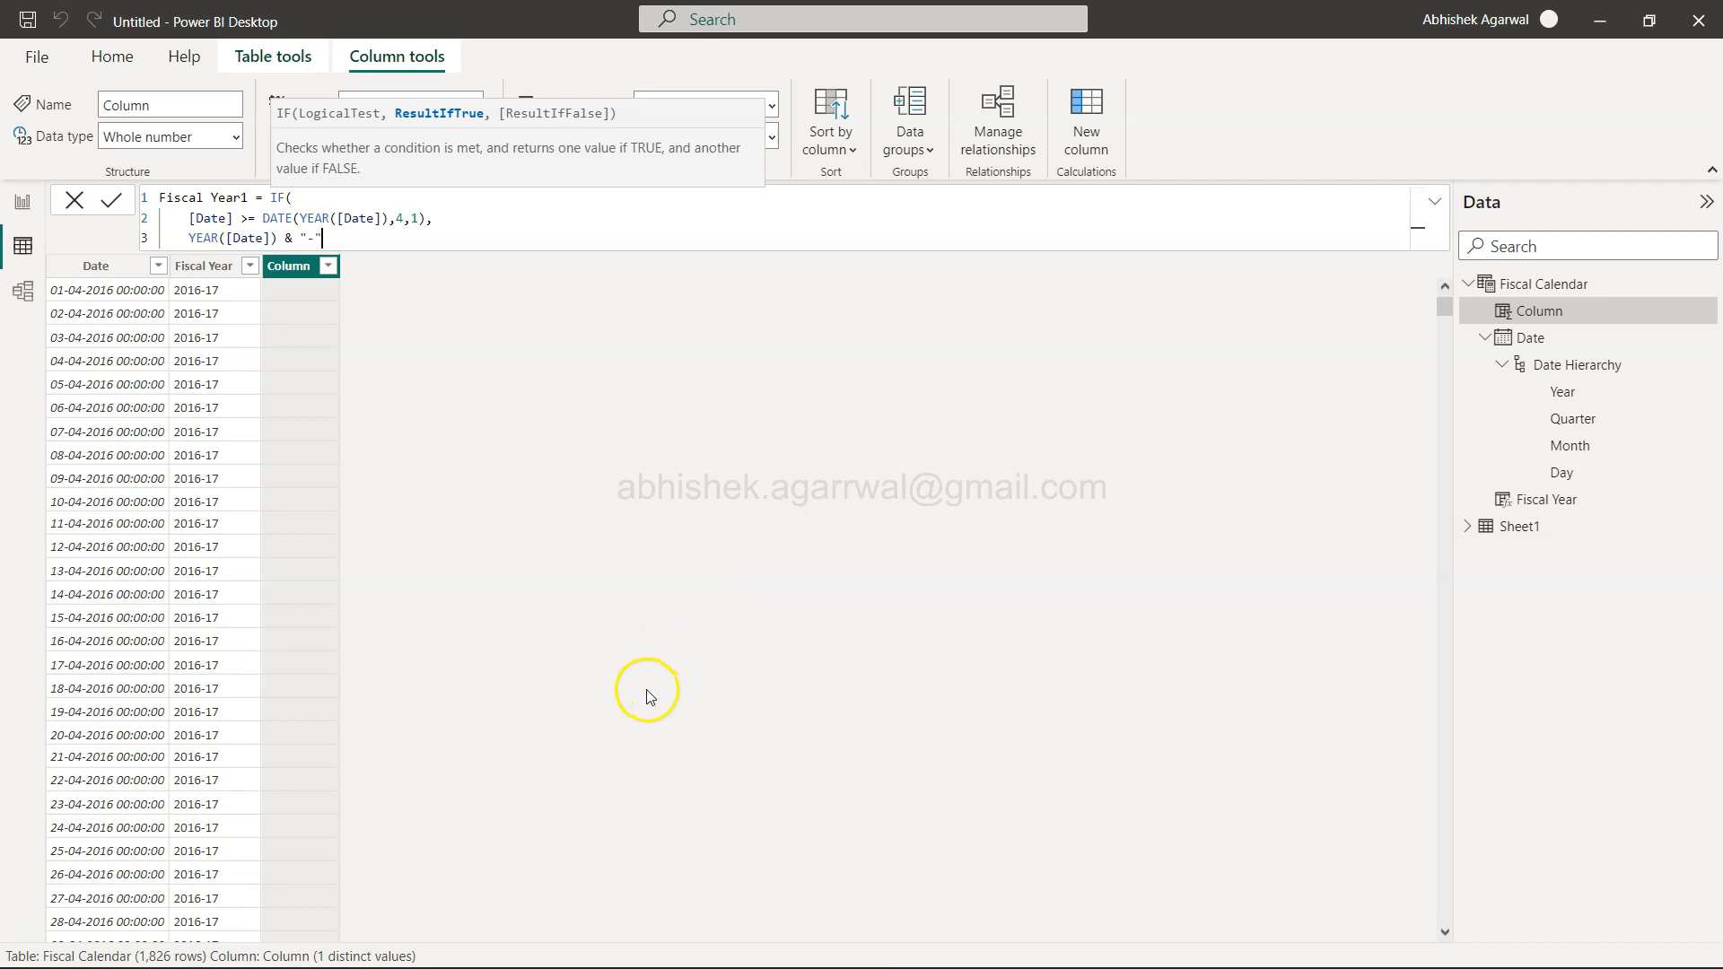
{"action": "mouse_move", "coordinate": [199, 344]}
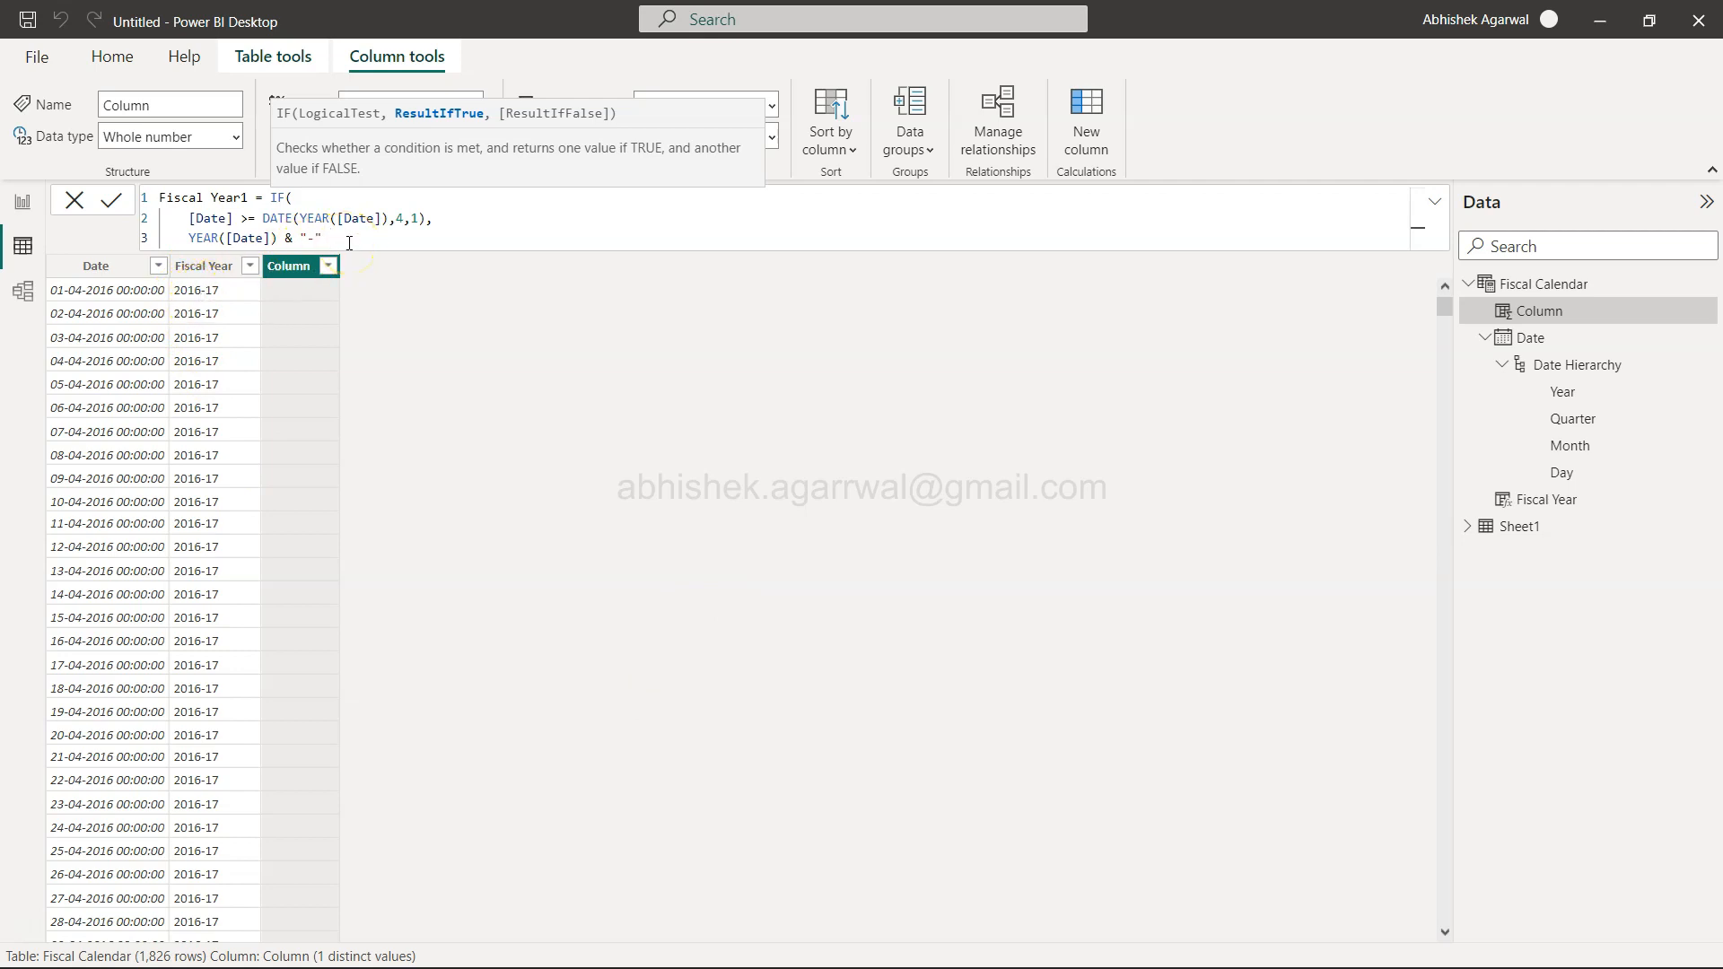
{"action": "type", "text": "&"}
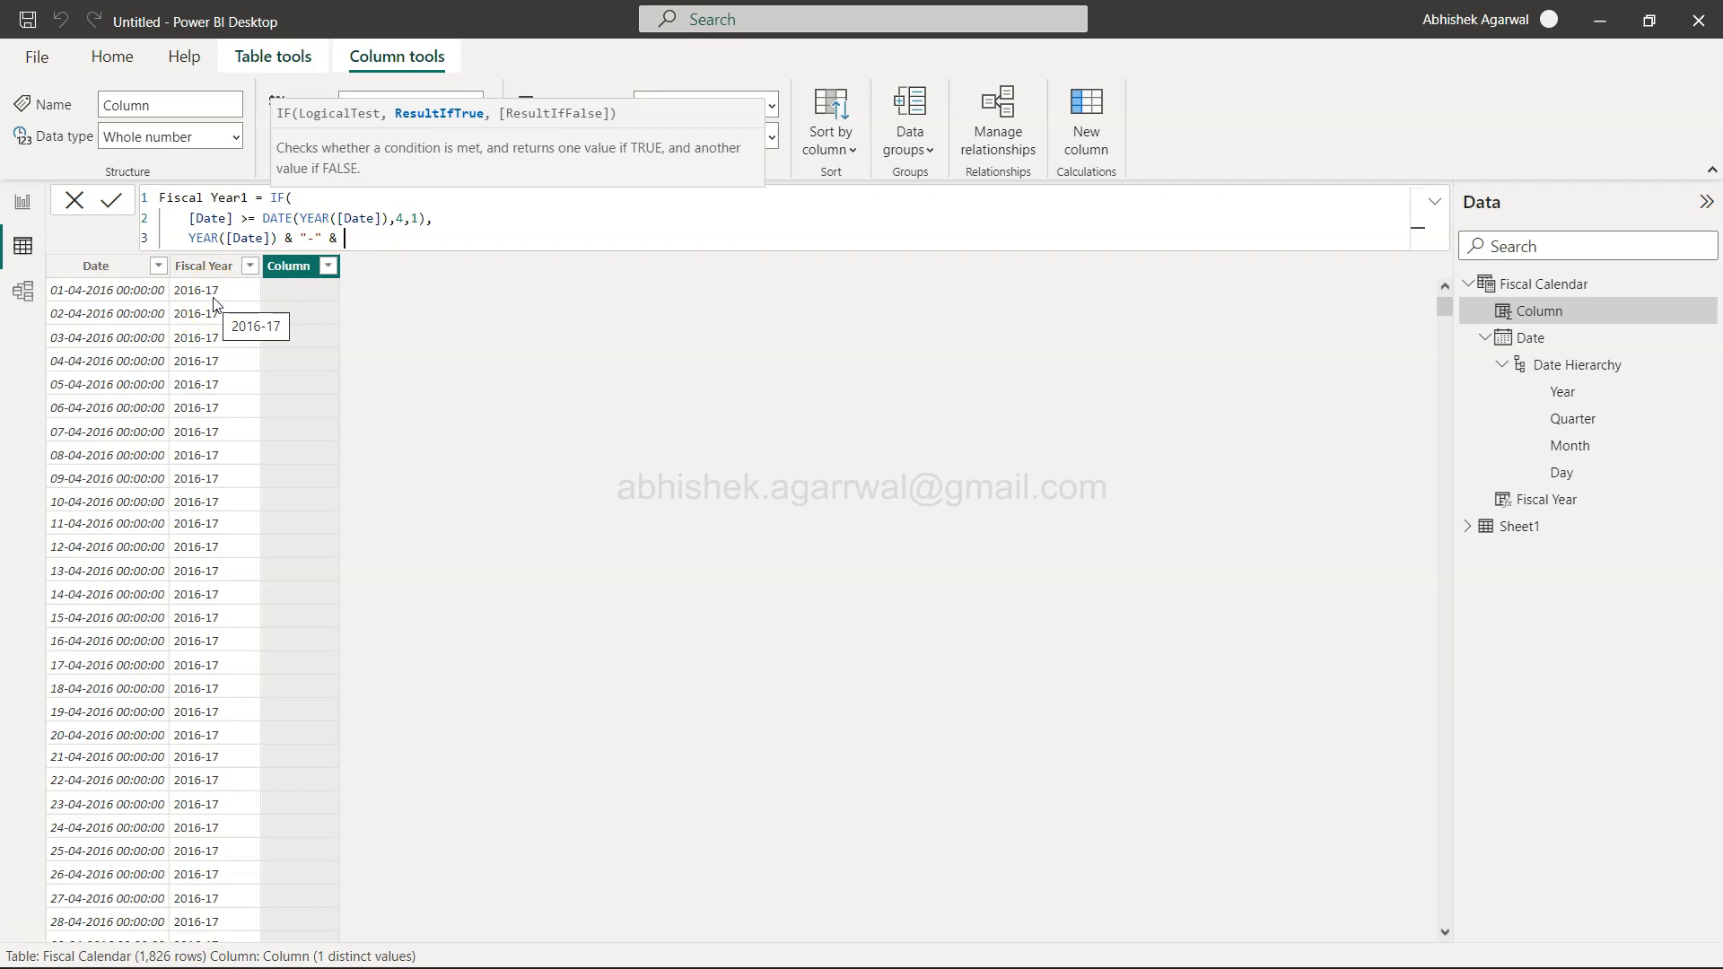
{"action": "type", "text": "Y"}
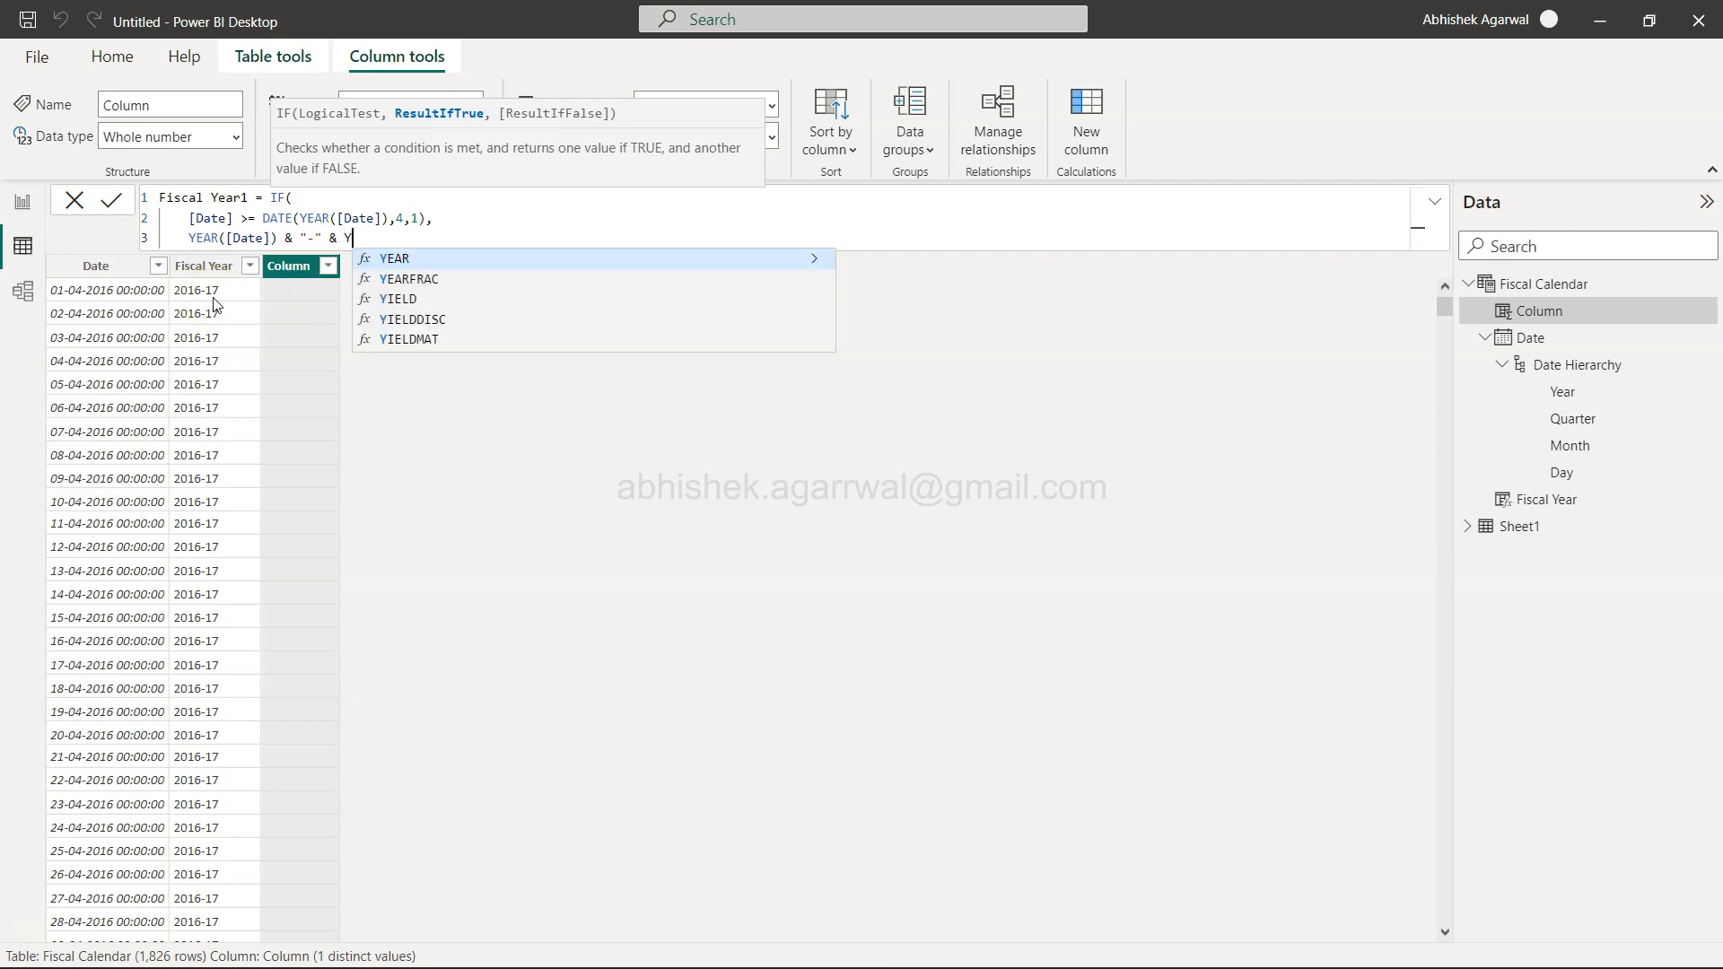
{"action": "type", "text": "EAR([Date"}
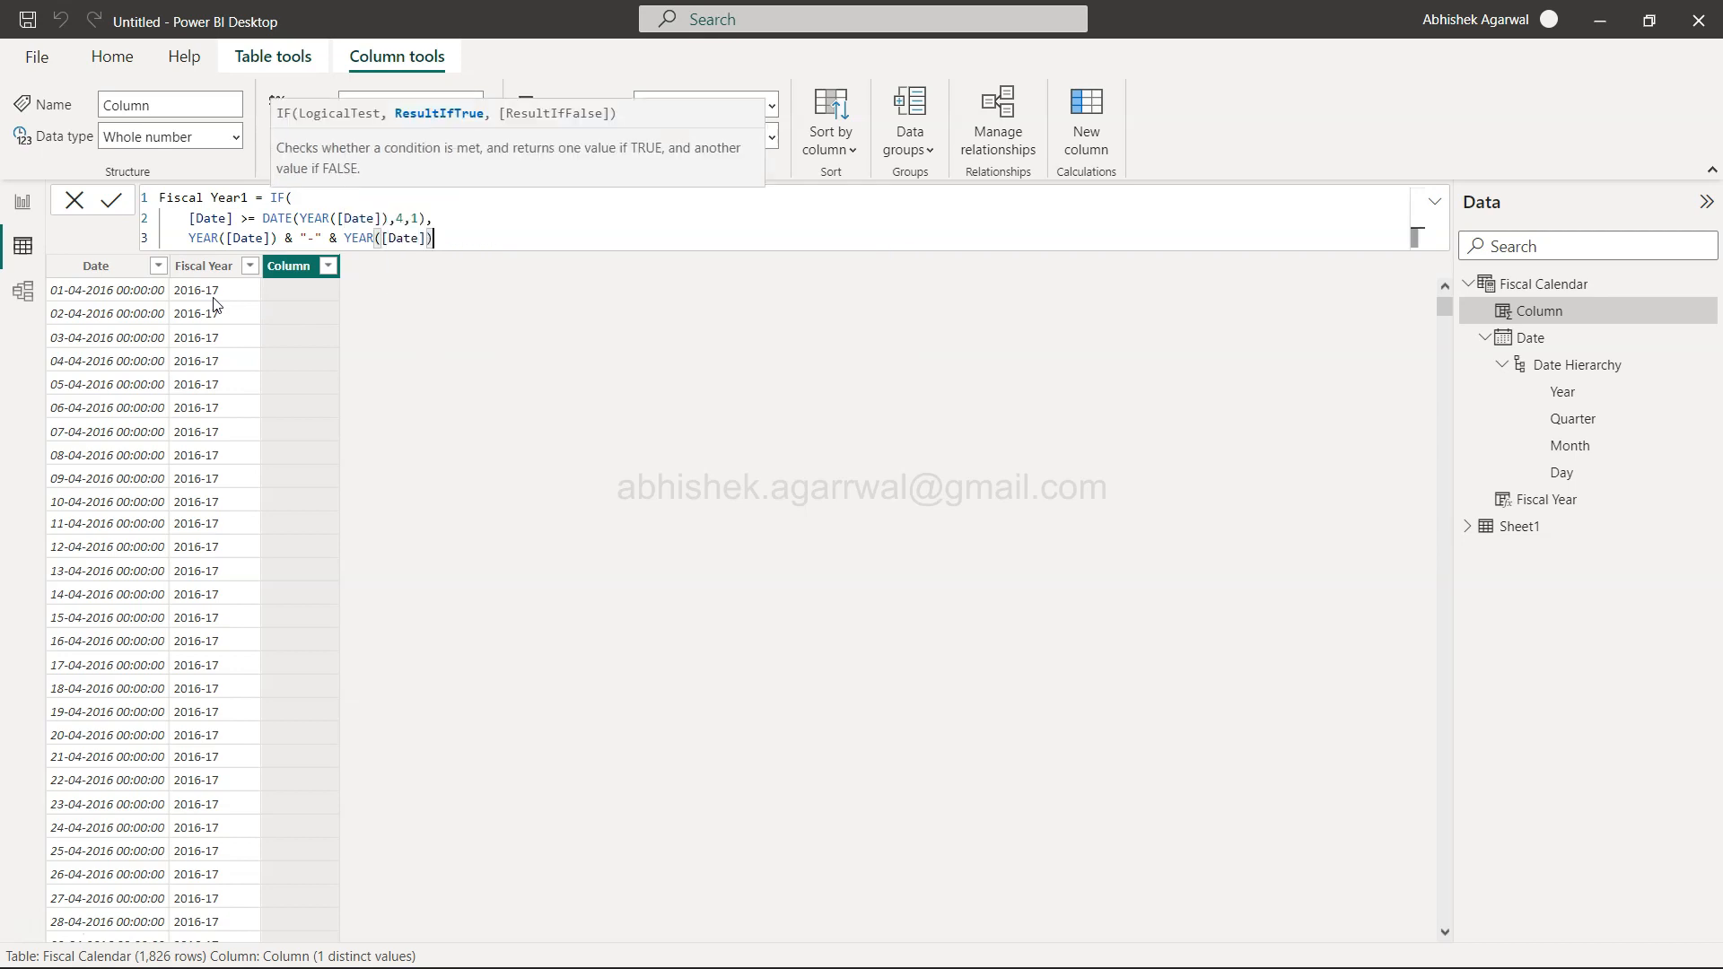
{"action": "type", "text": "+1,2"}
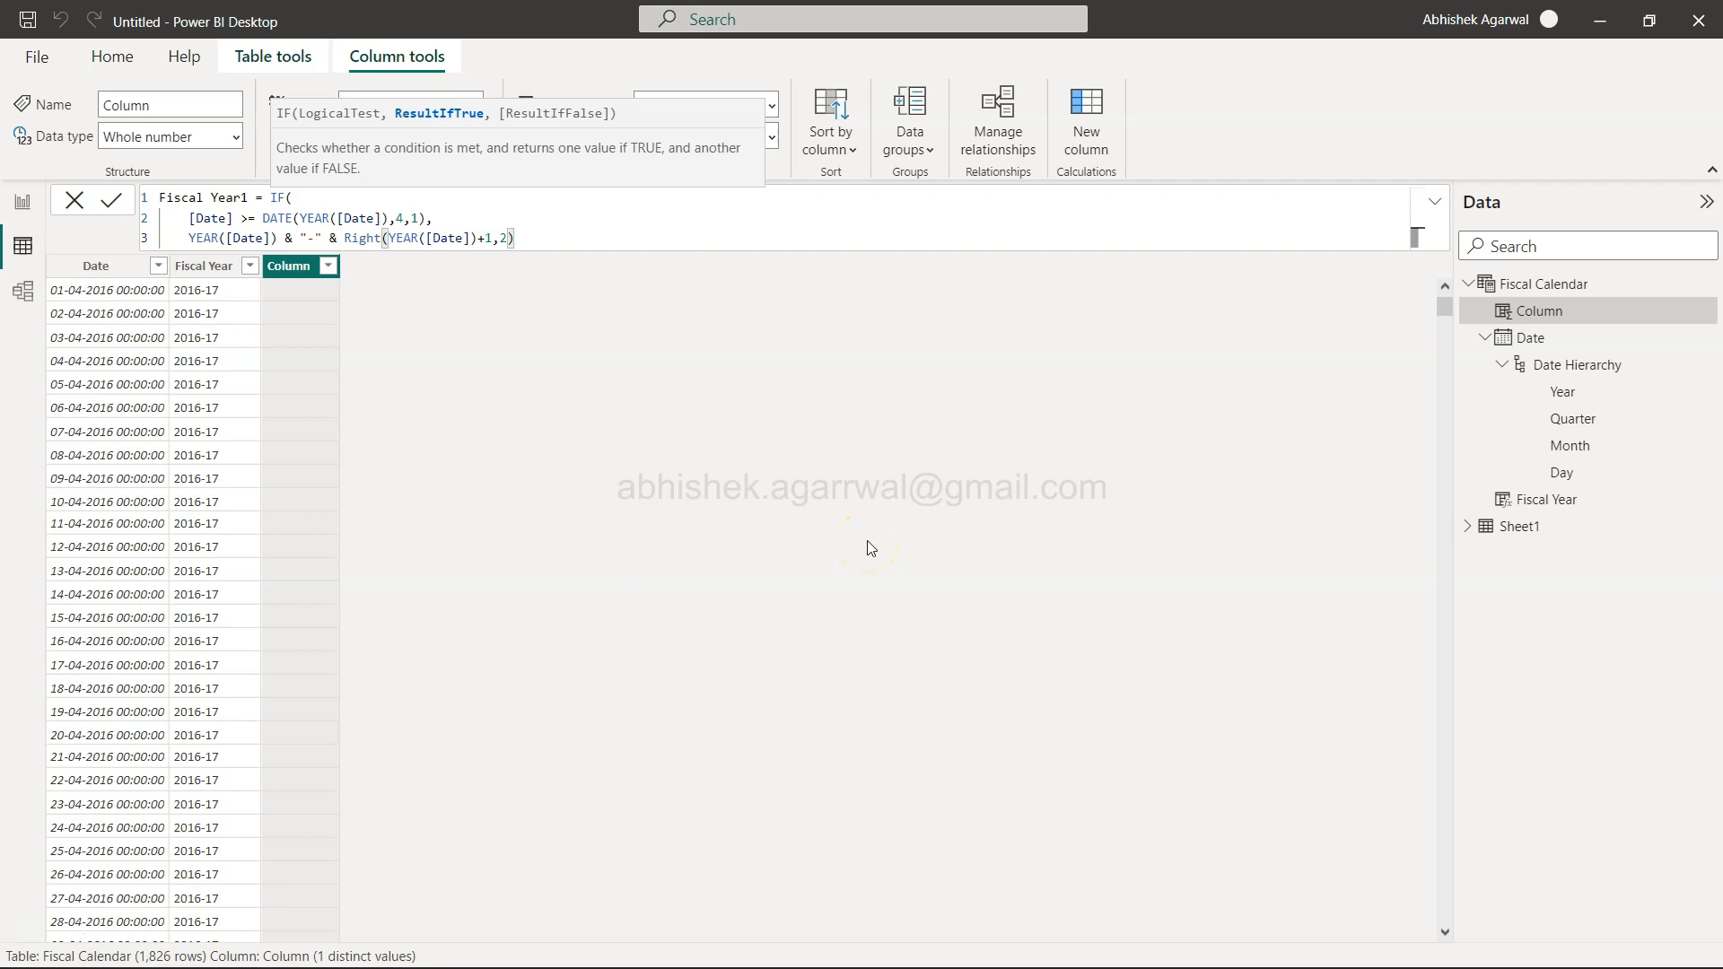
{"action": "type", "text": ","}
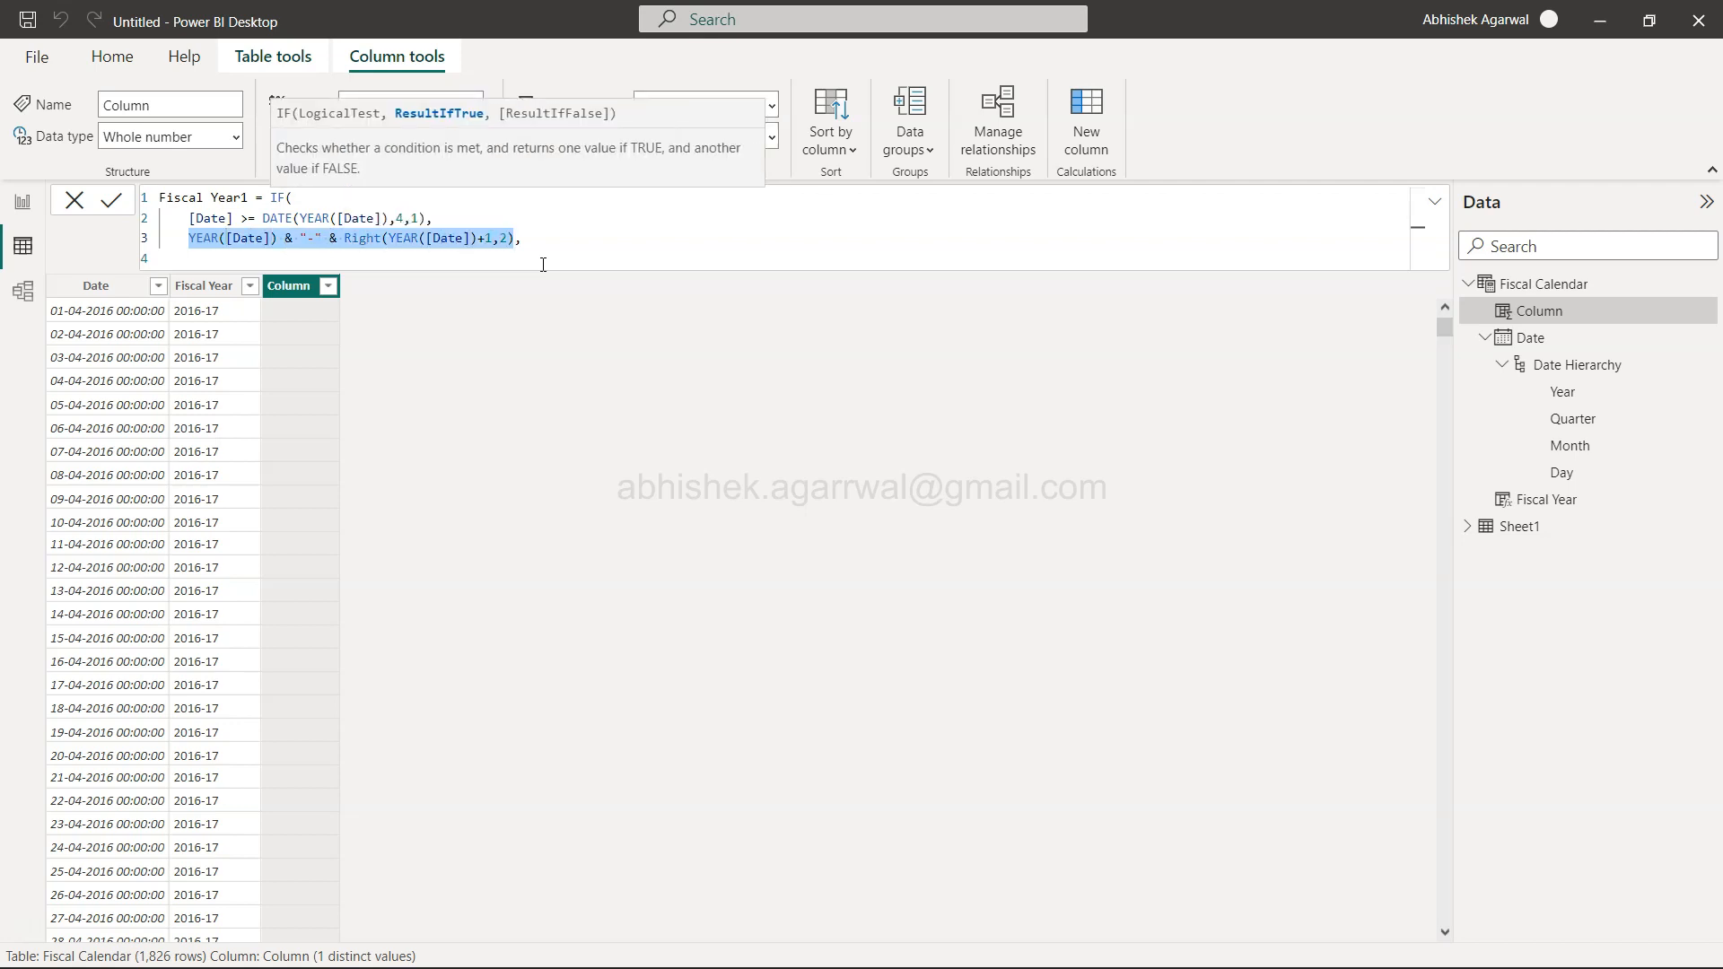
On line four, enter the false branch YEAR([Date]) & "-" & Right(YEAR([Date])+1,2) and close the IF.
{"action": "left_click", "coordinate": [194, 259]}
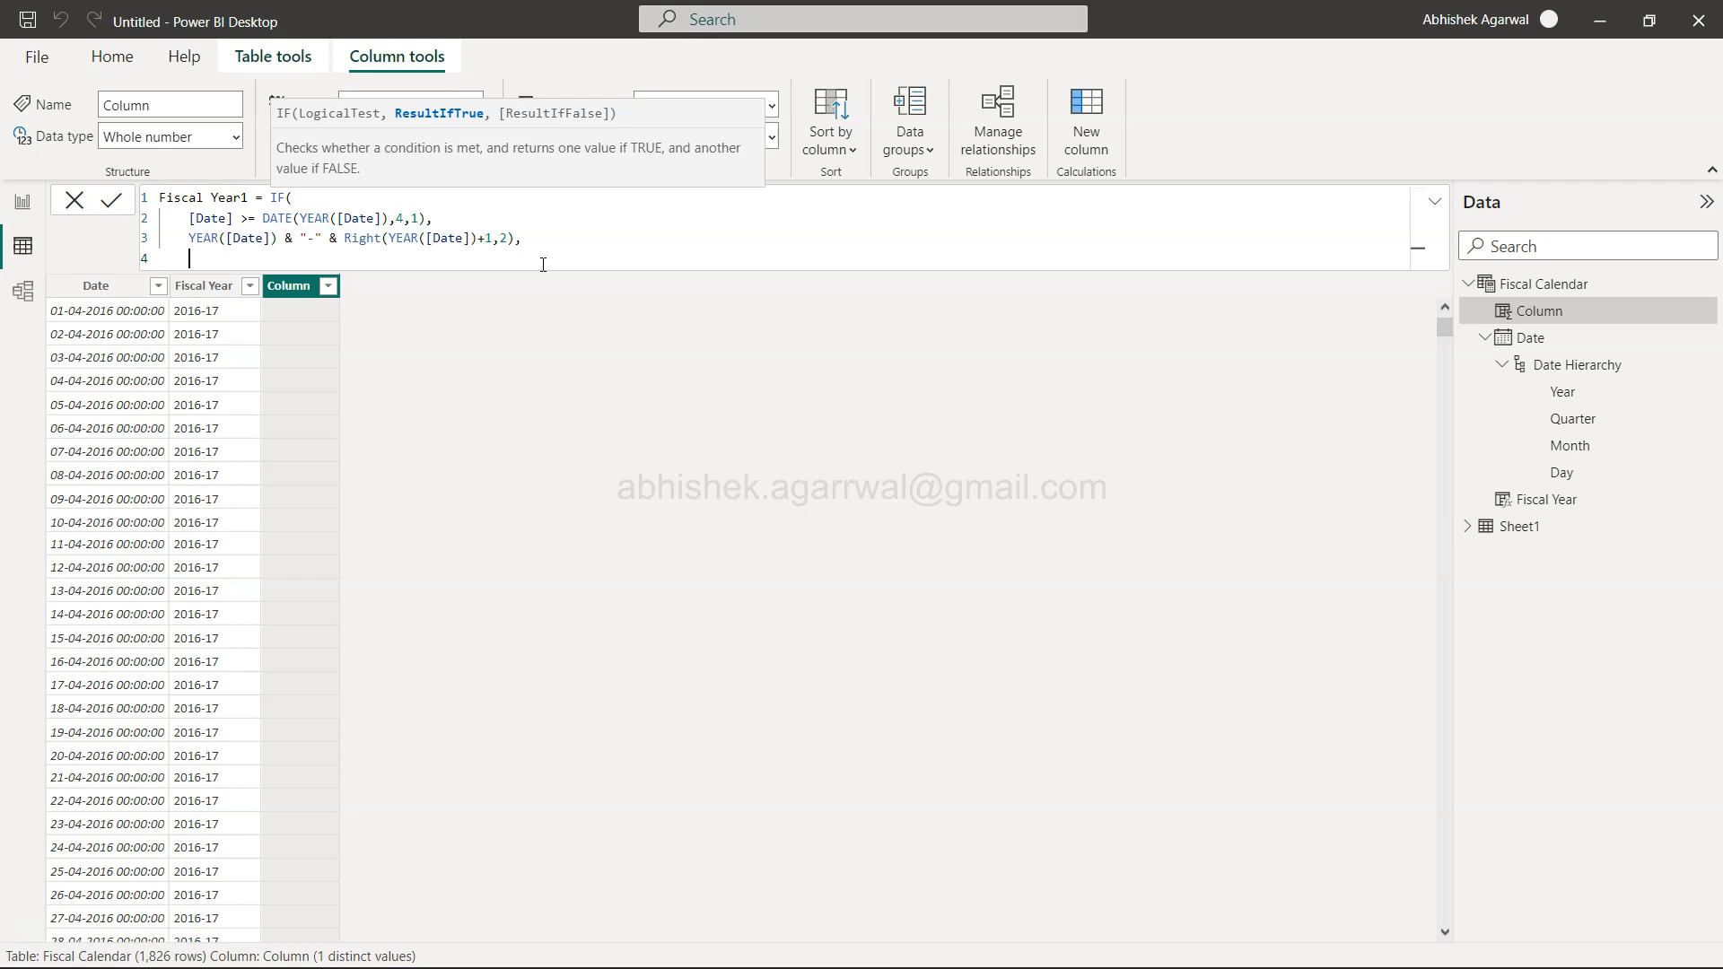
{"action": "type", "text": "YEAR([Date]) & \"-\" & Right(YEAR([Date])+1,2))"}
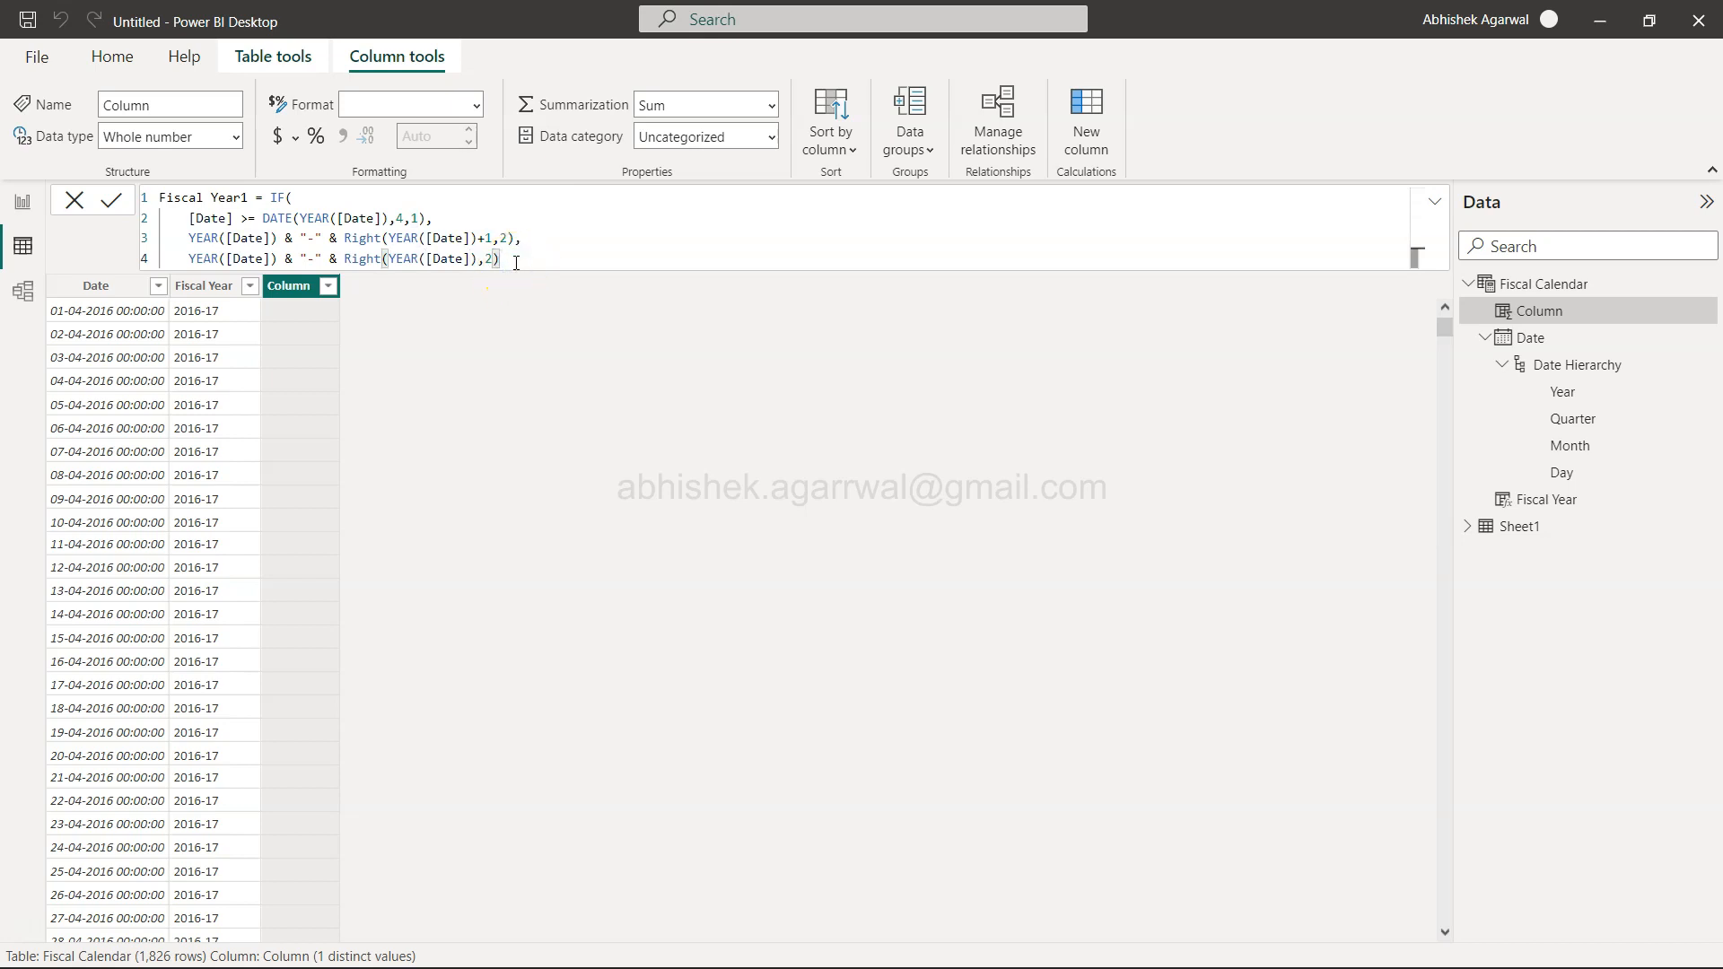
{"action": "type", "text": ")"}
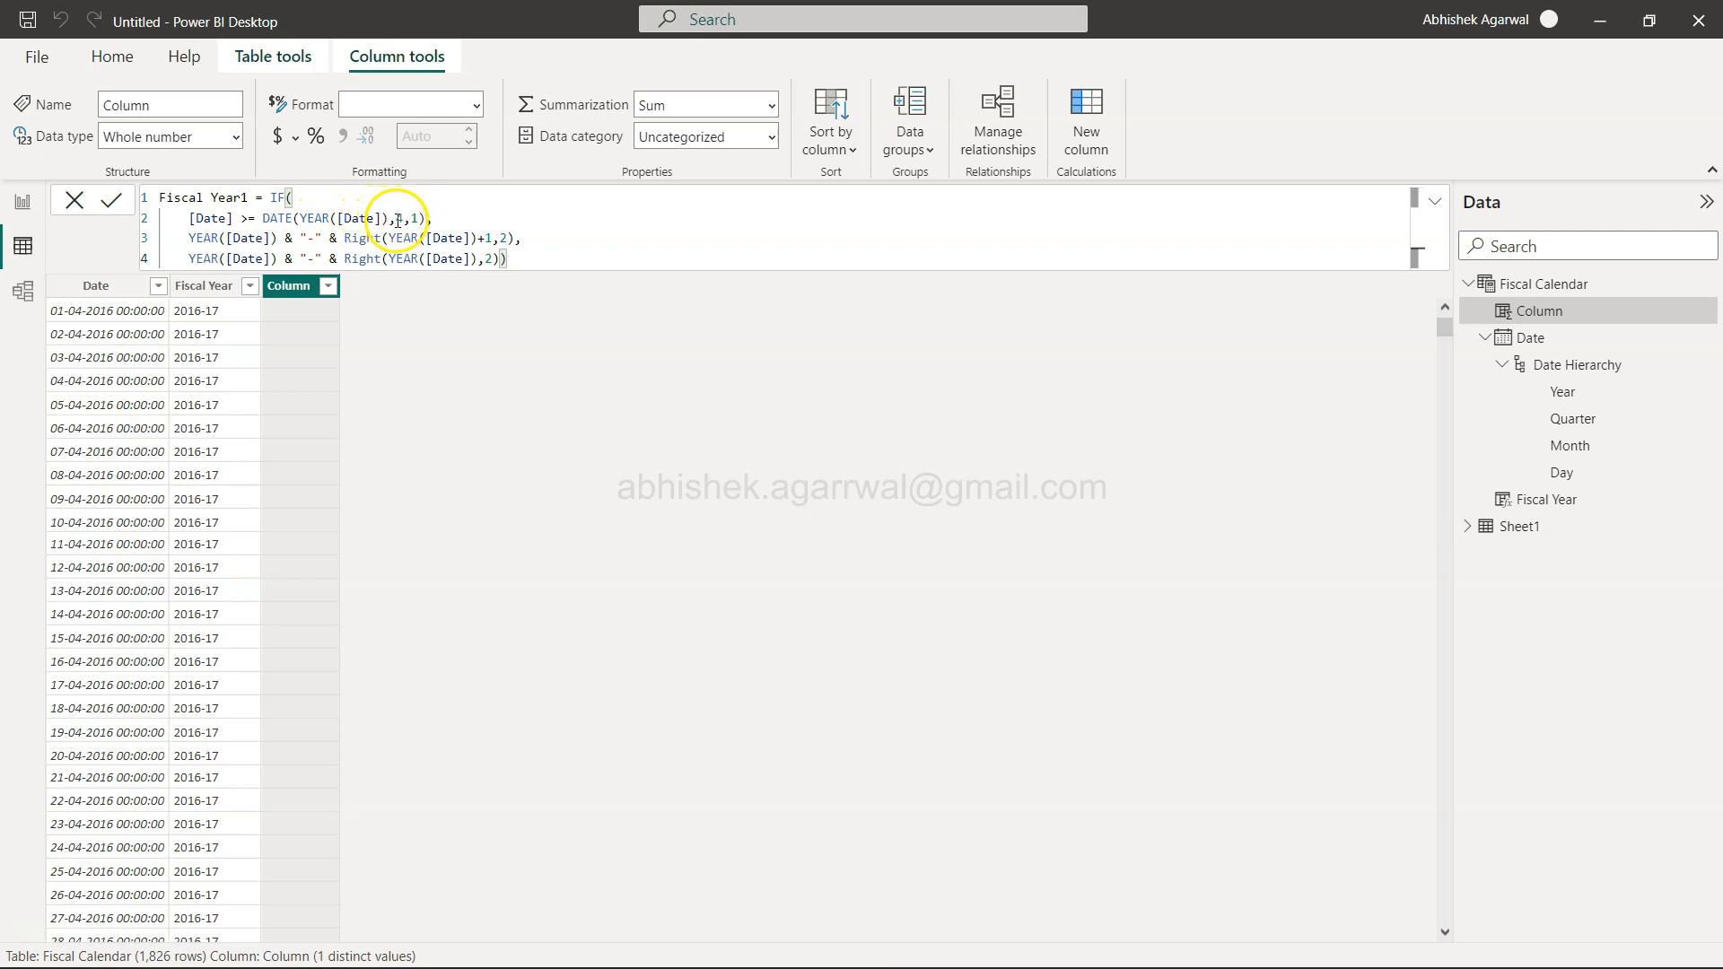
{"action": "type", "text": "4"}
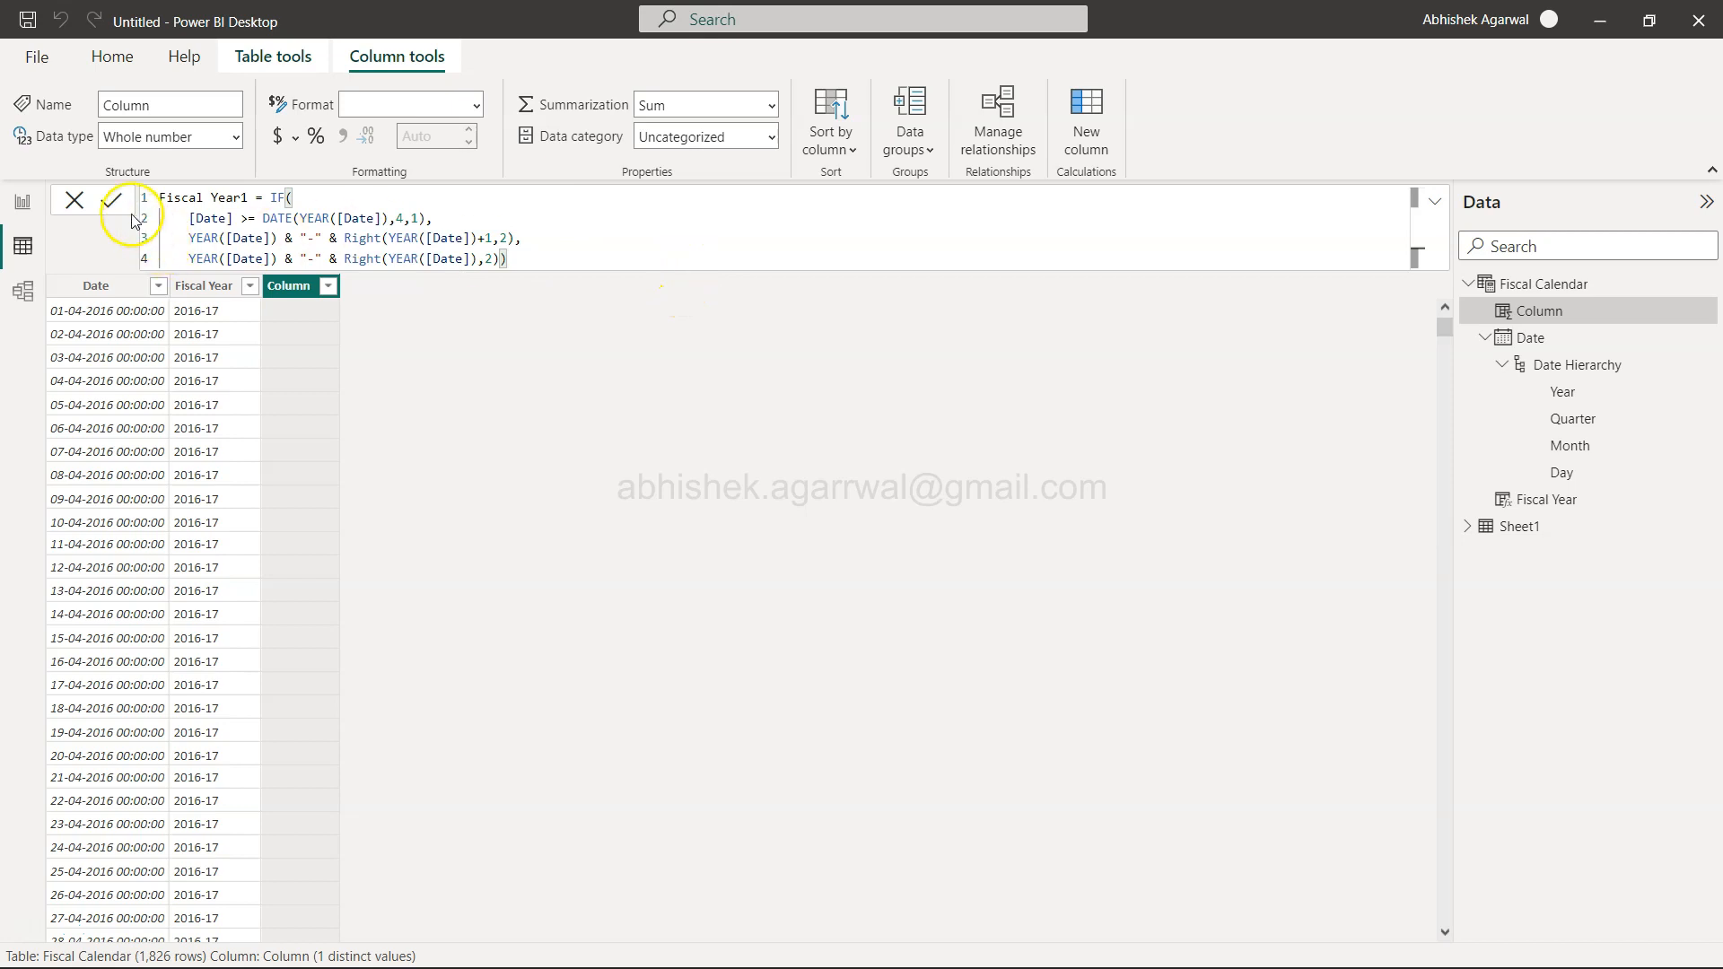
Commit the Fiscal Year1 formula and scroll the table to review its fiscal-year labels.
{"action": "left_click", "coordinate": [109, 200]}
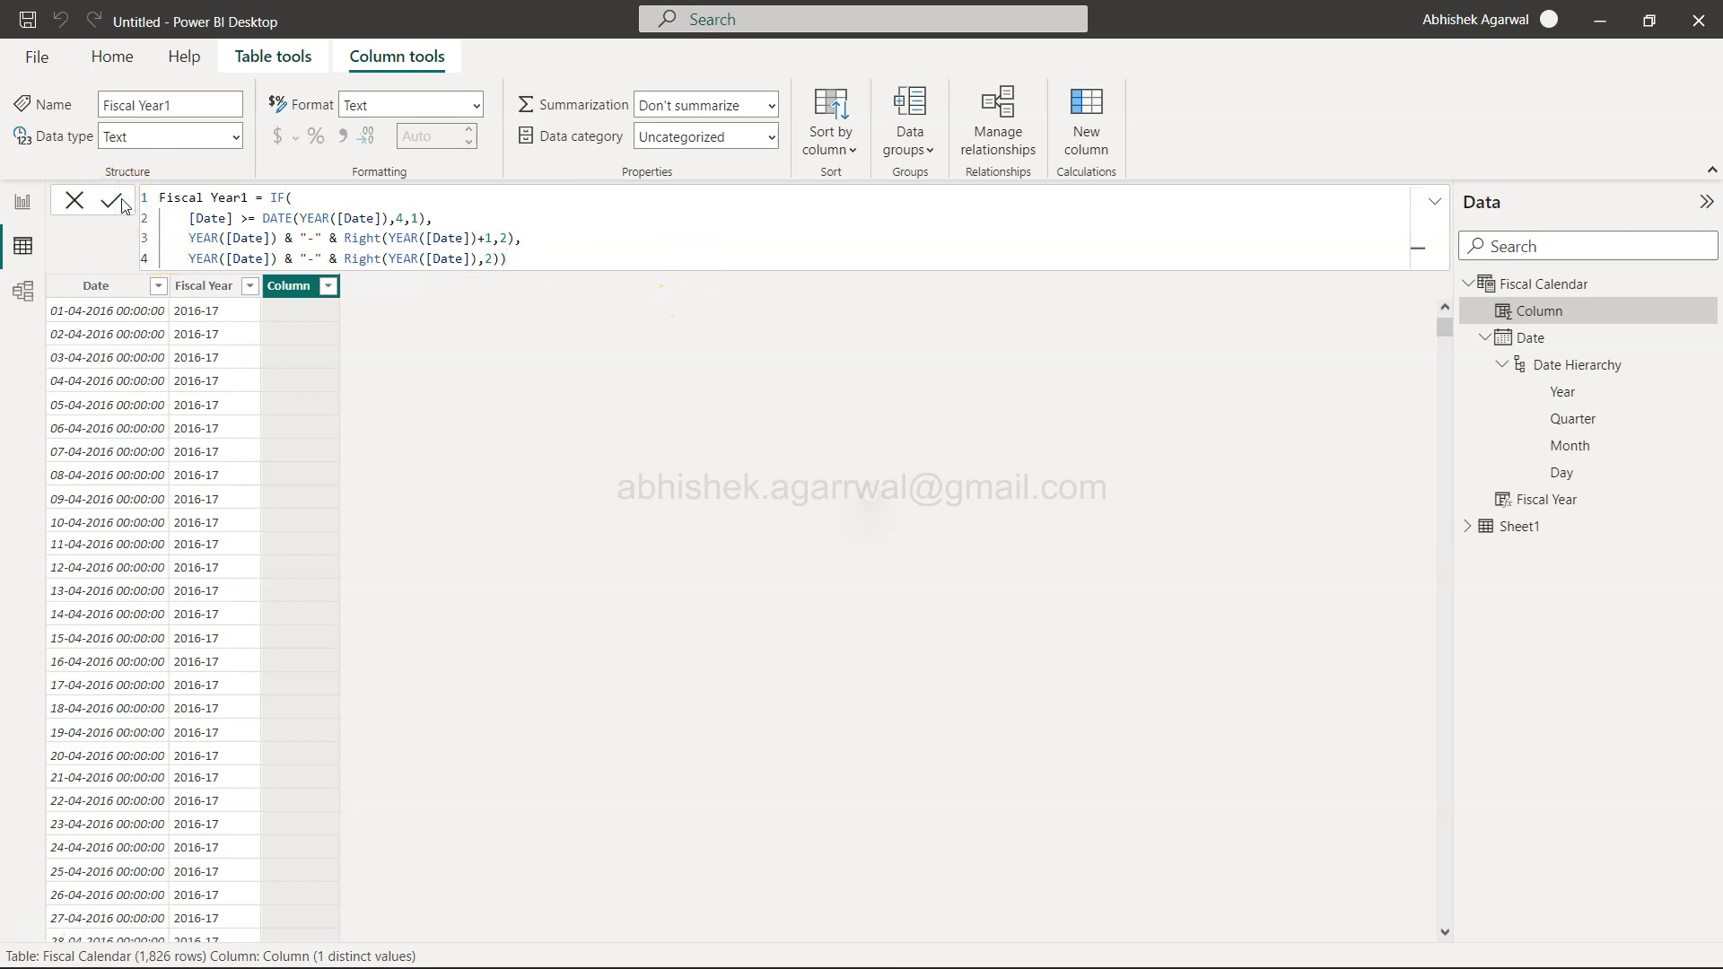
{"action": "left_click", "coordinate": [110, 200]}
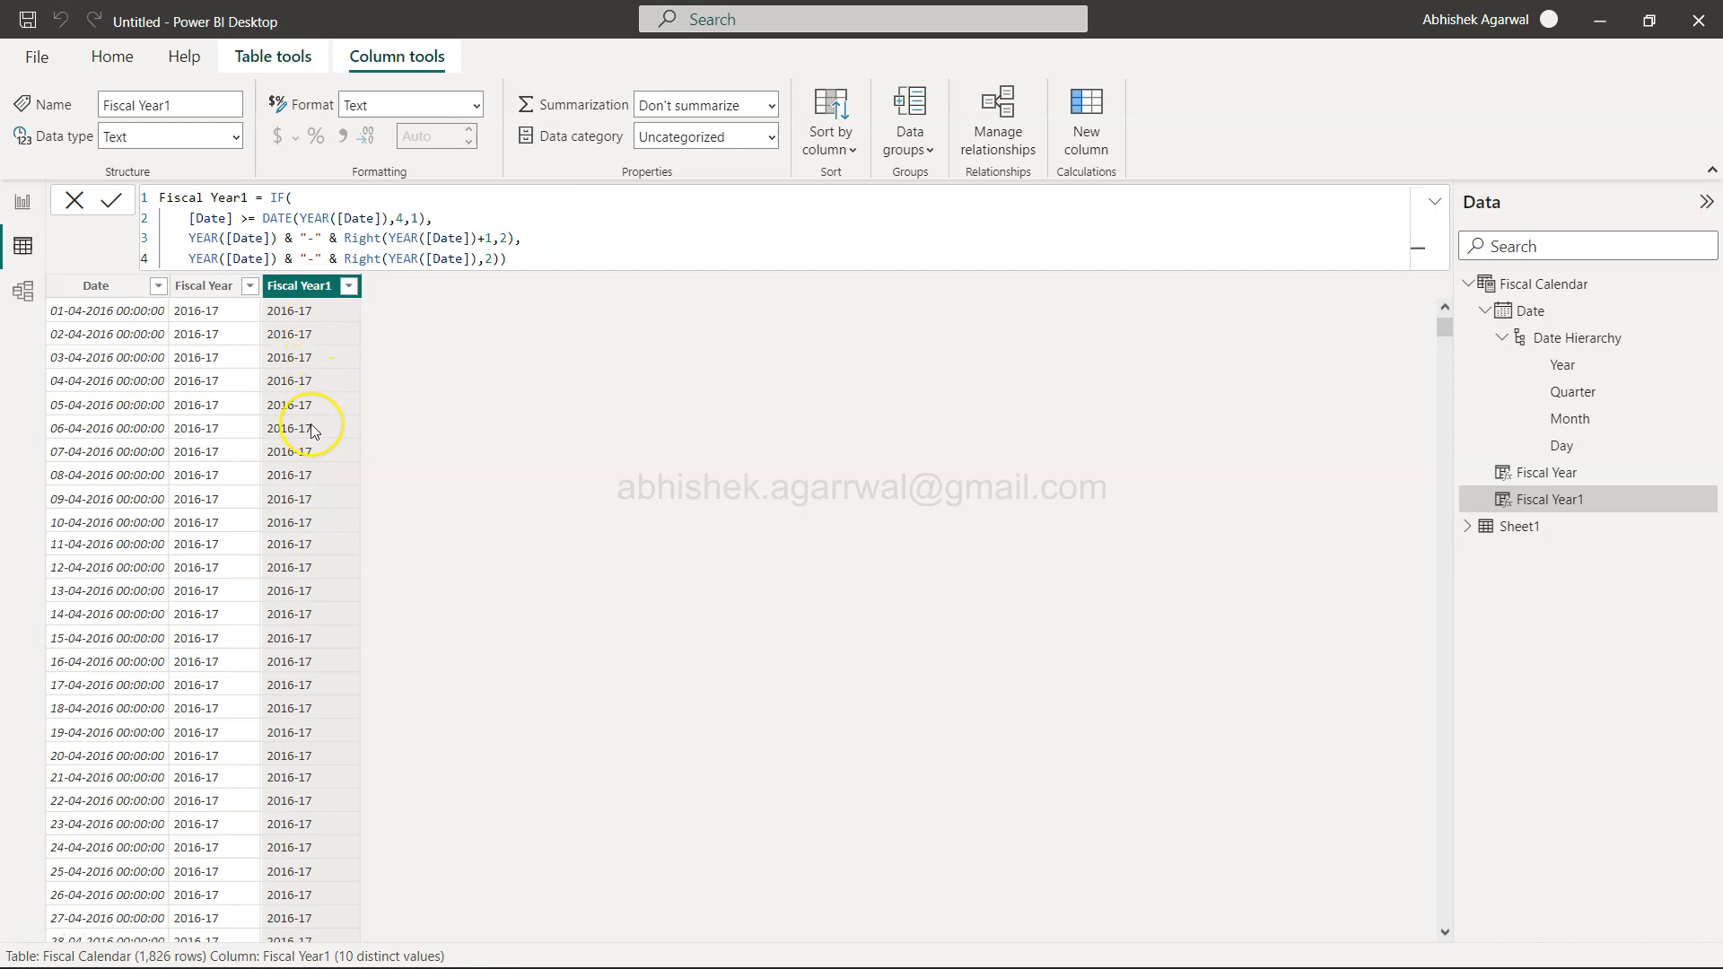
{"action": "scroll", "scroll_direction": "down", "scroll_amount": 3}
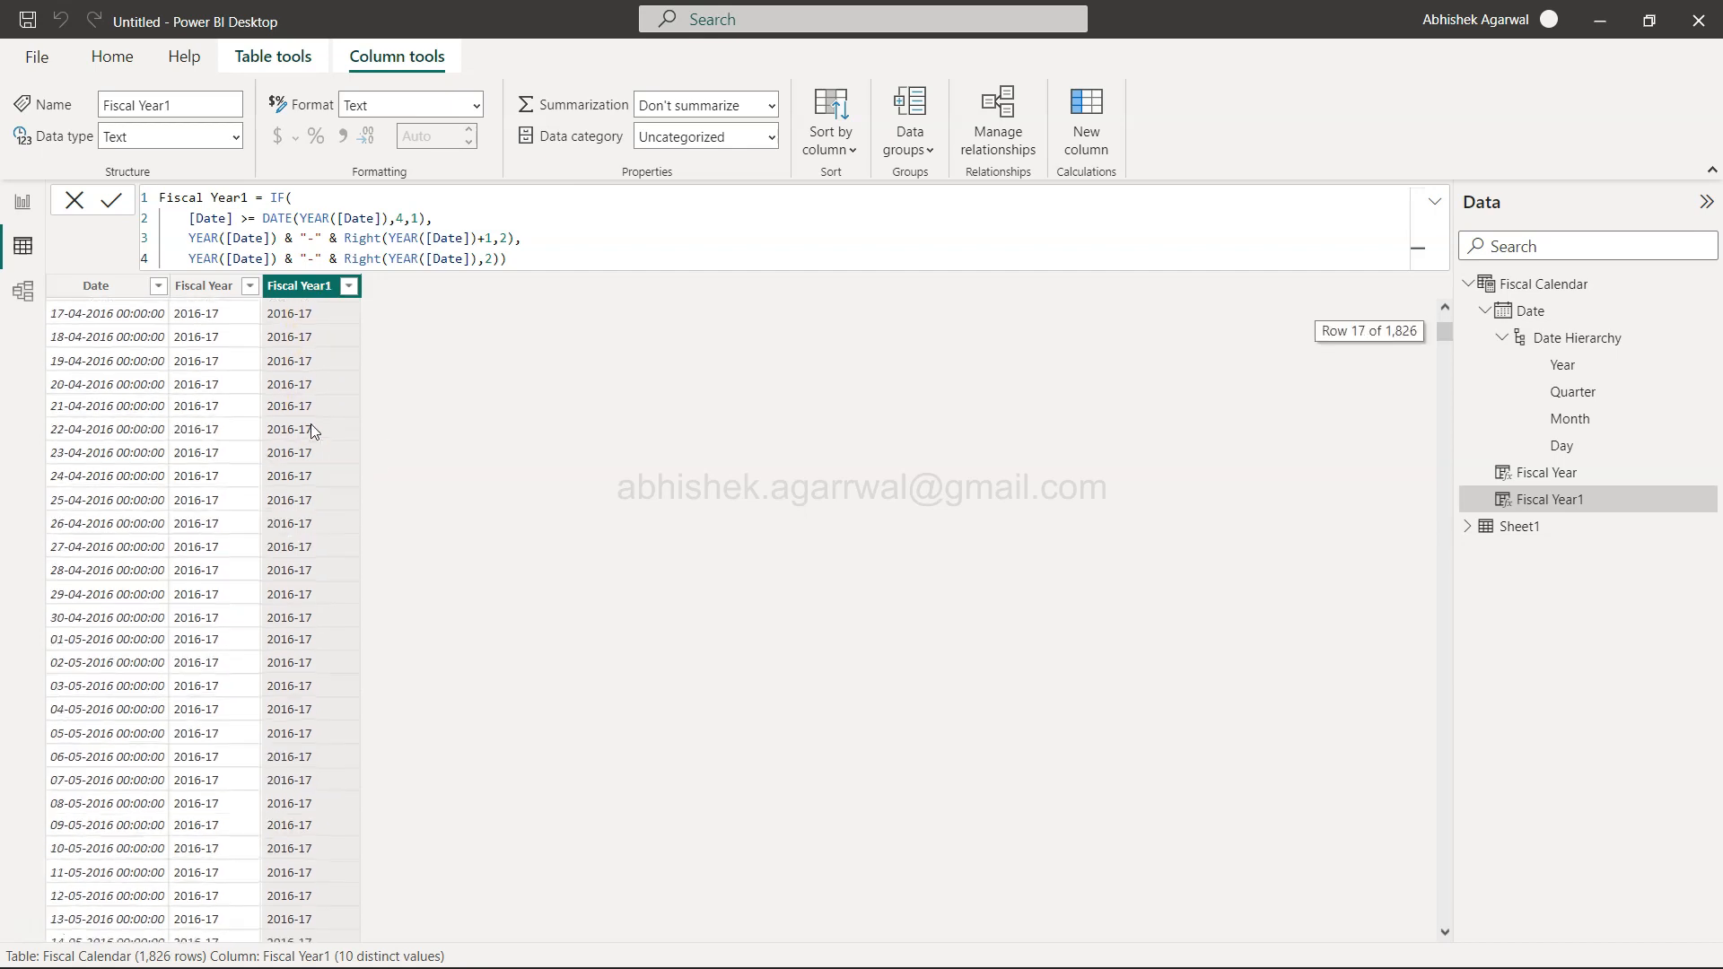
{"action": "scroll", "scroll_direction": "down", "scroll_amount": 3}
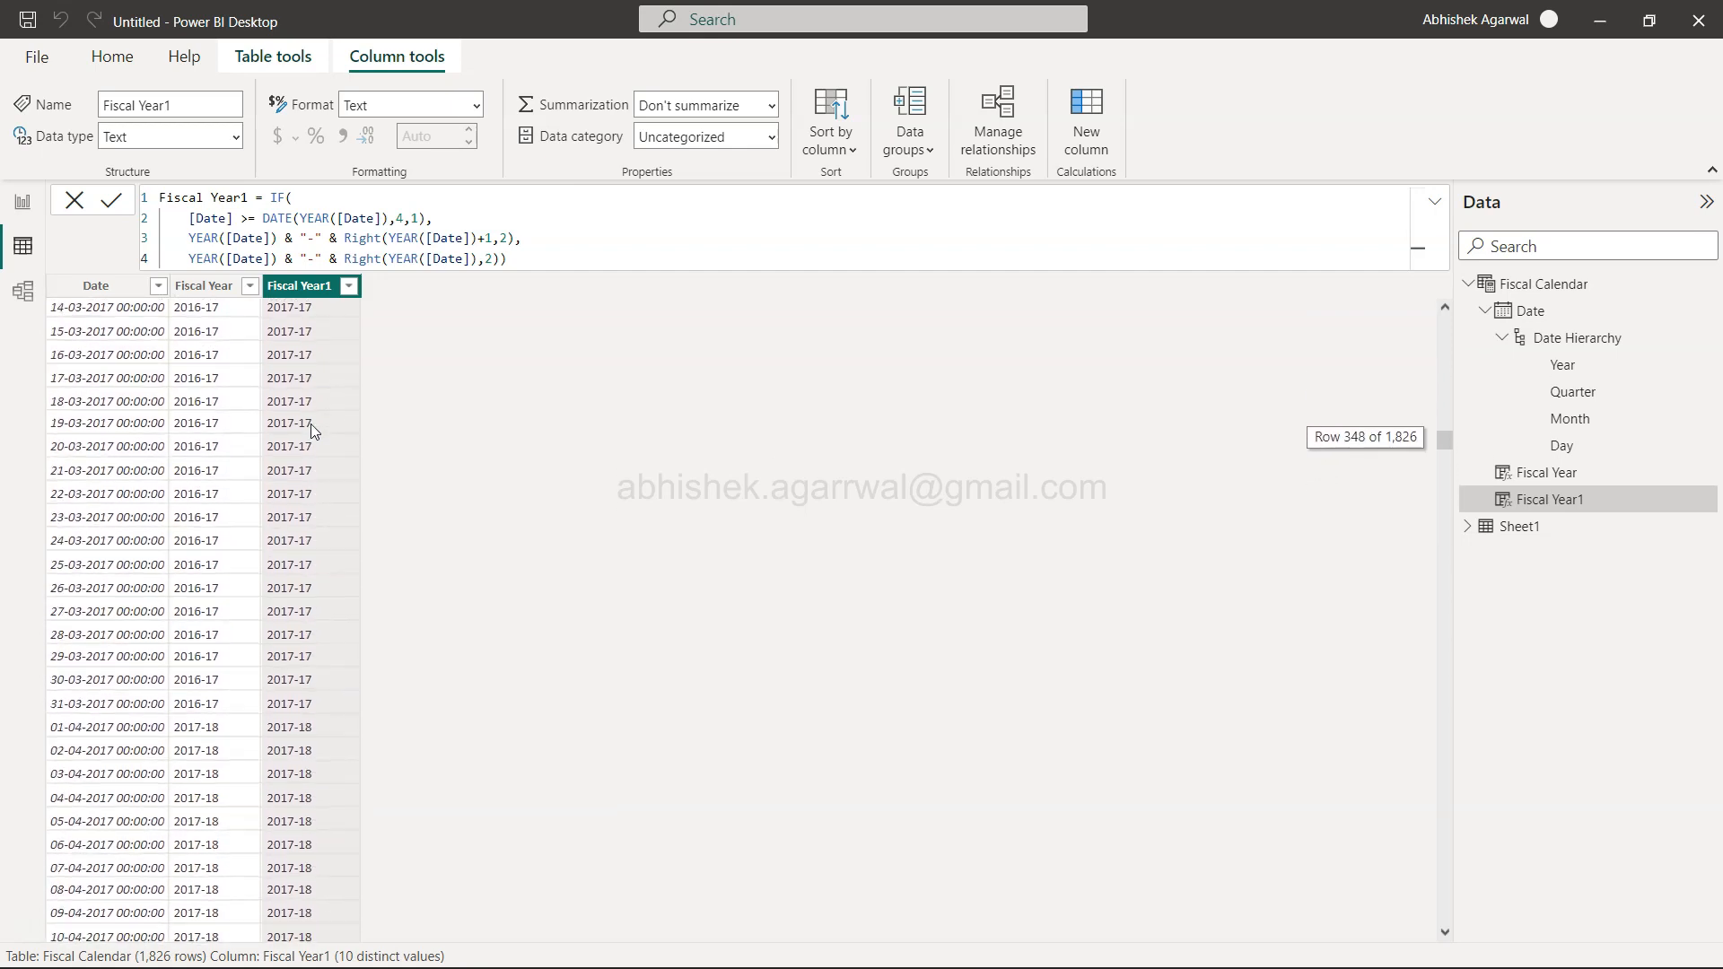
{"action": "scroll", "scroll_direction": "down", "scroll_amount": 3}
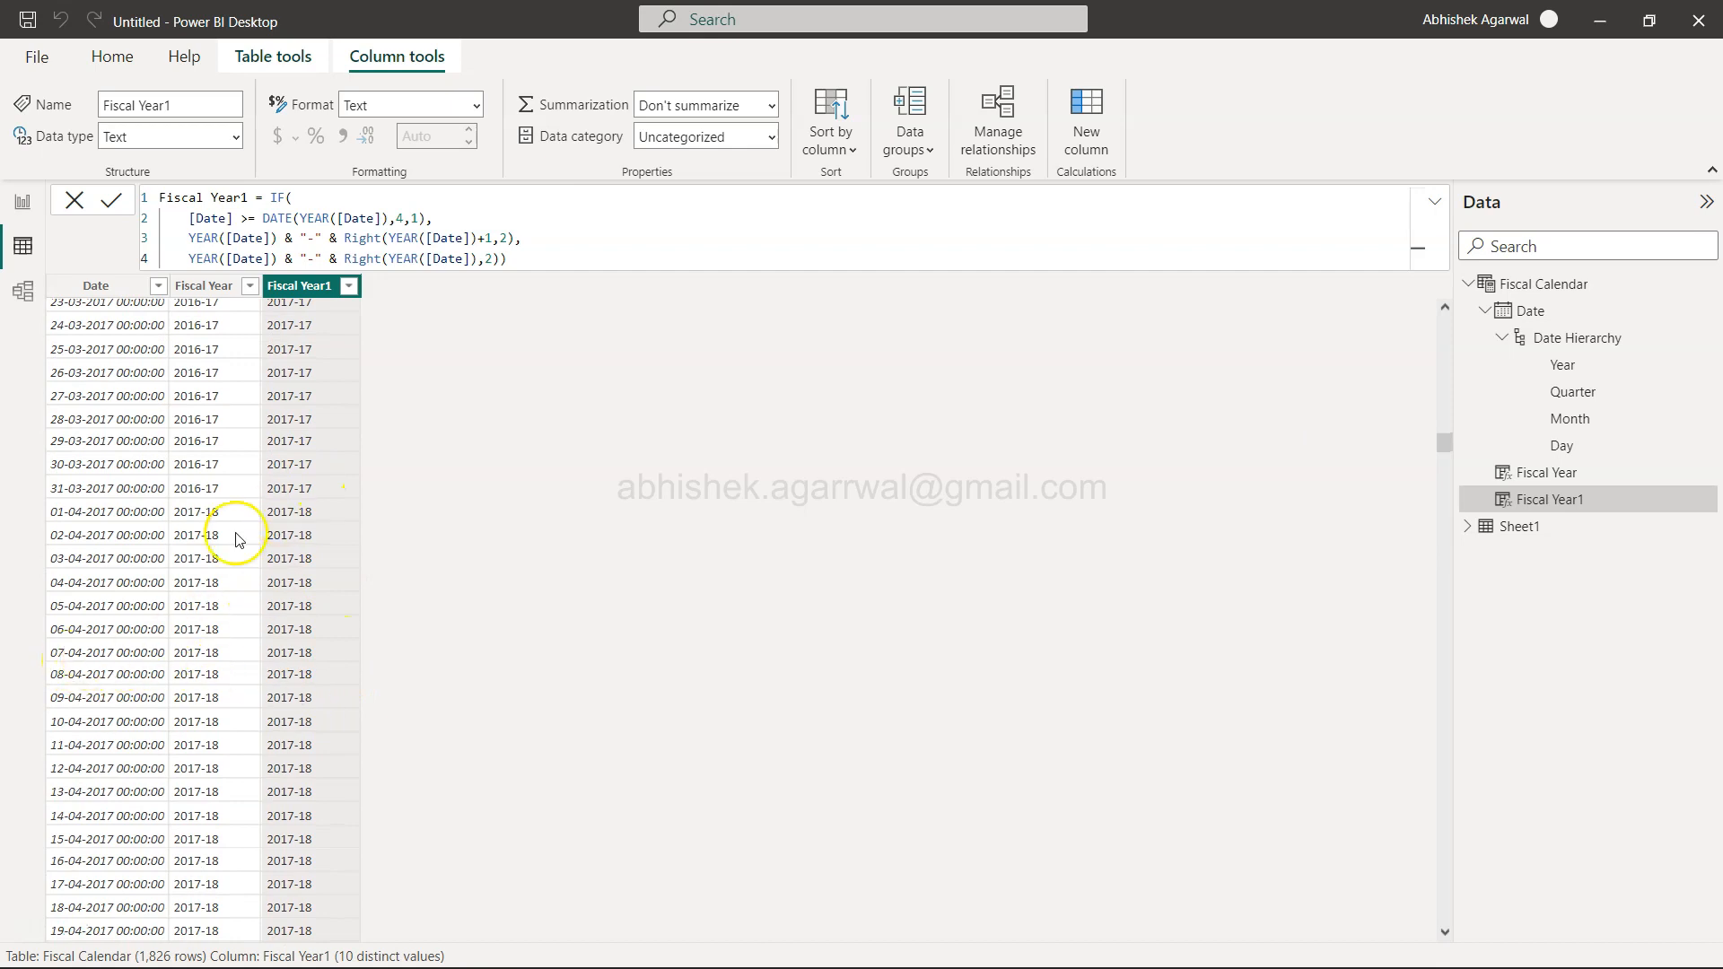
{"action": "mouse_move", "coordinate": [106, 522]}
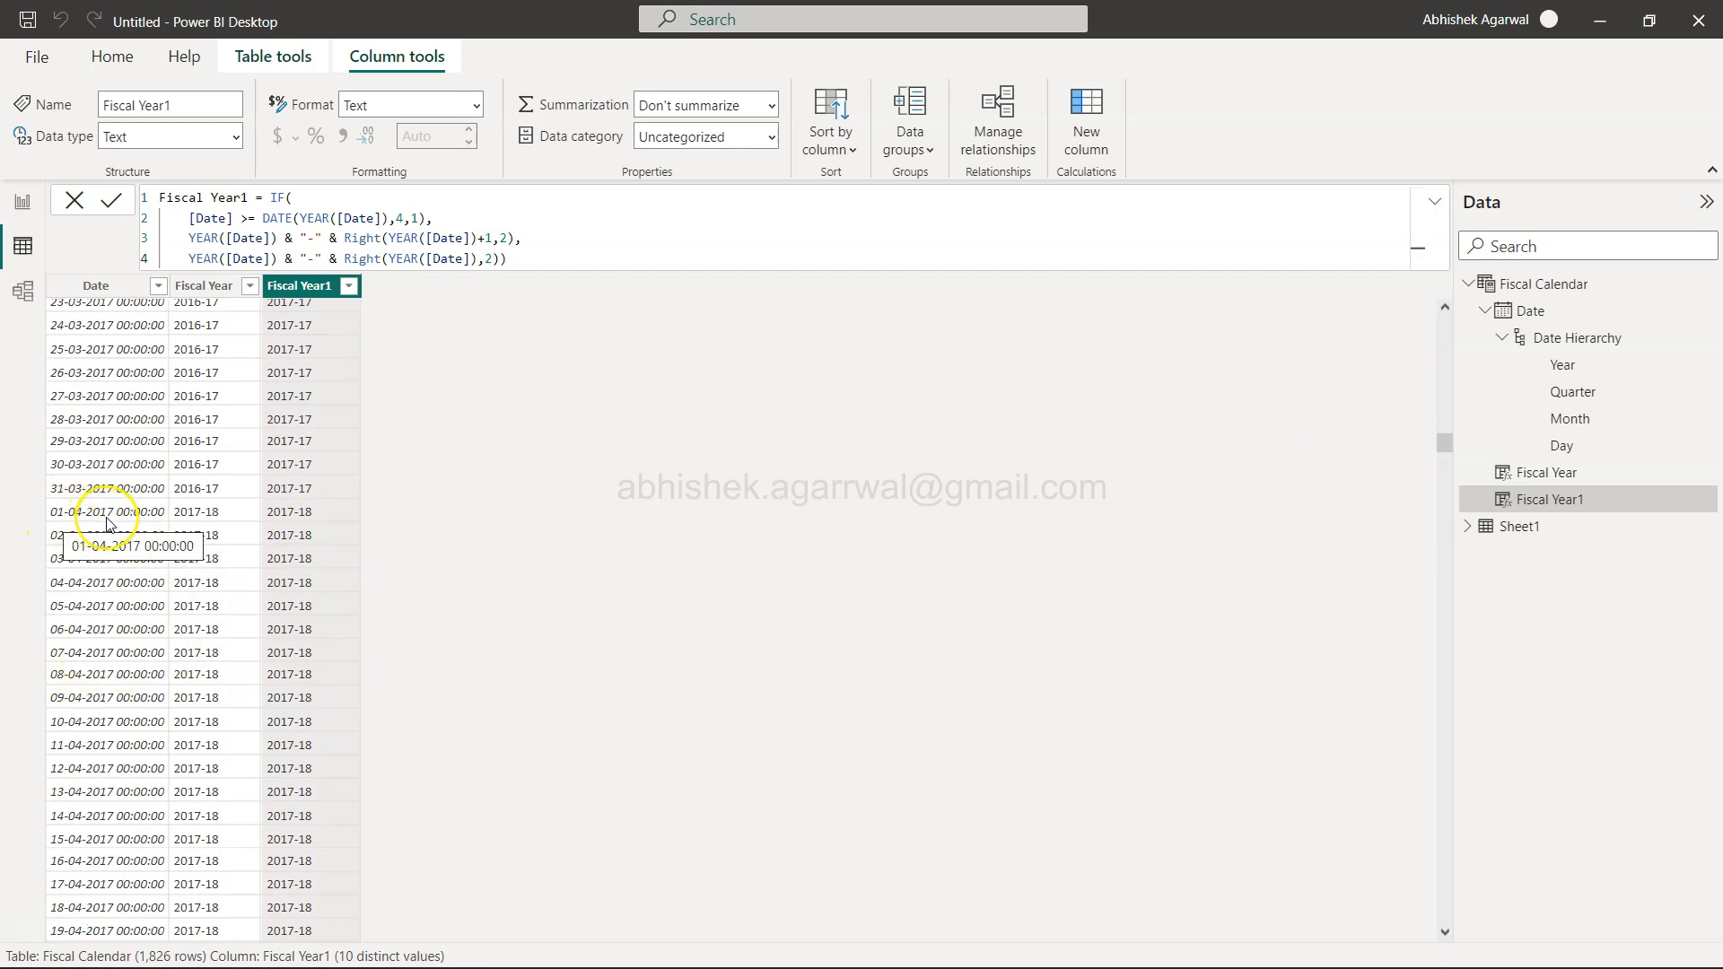
{"action": "mouse_move", "coordinate": [285, 524]}
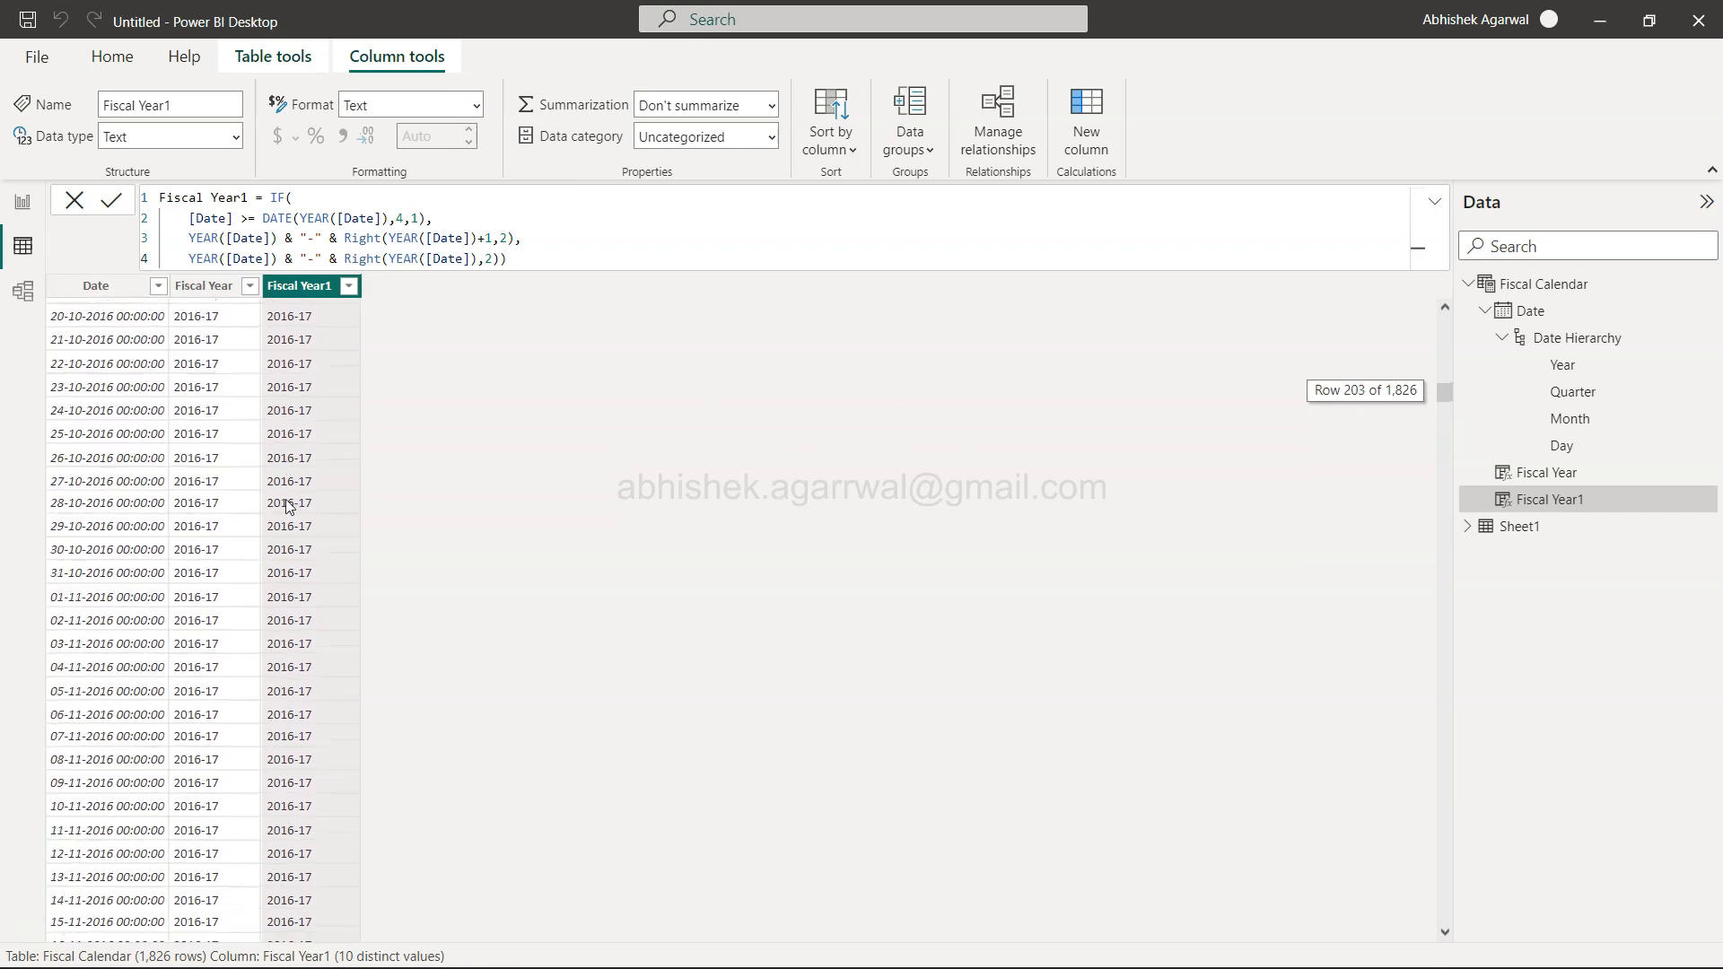
{"action": "scroll", "scroll_direction": "down", "scroll_amount": 3}
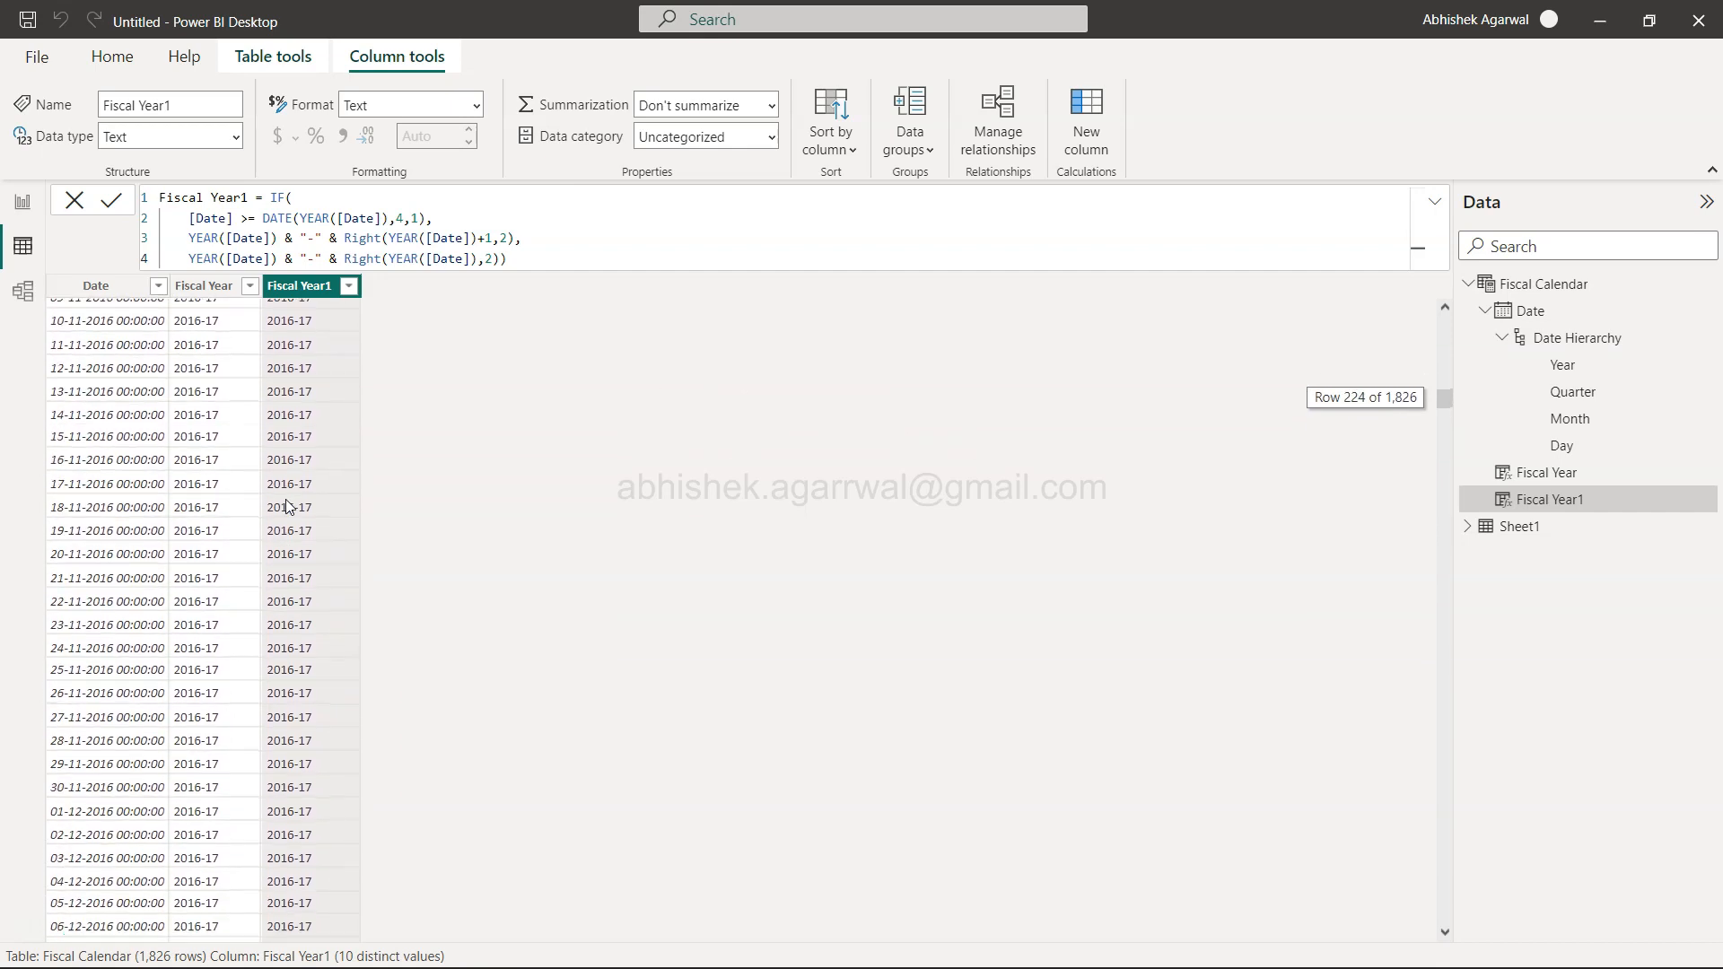
{"action": "scroll", "scroll_direction": "down", "scroll_amount": 3}
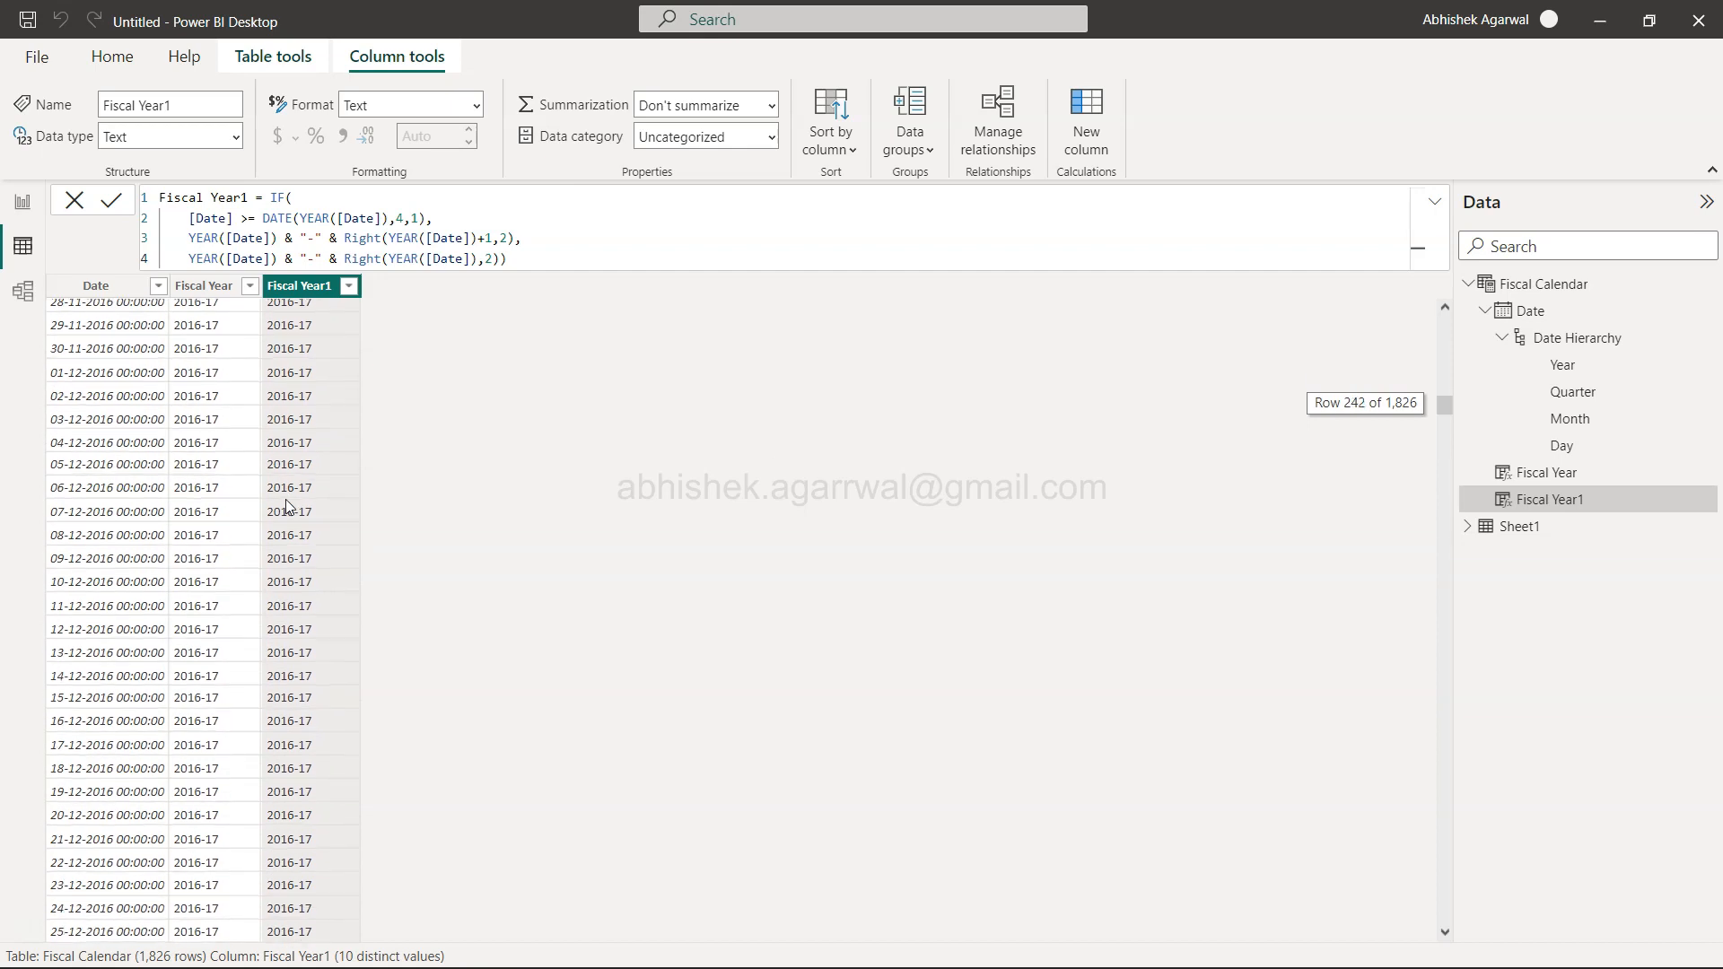
{"action": "scroll", "scroll_direction": "down", "scroll_amount": 3}
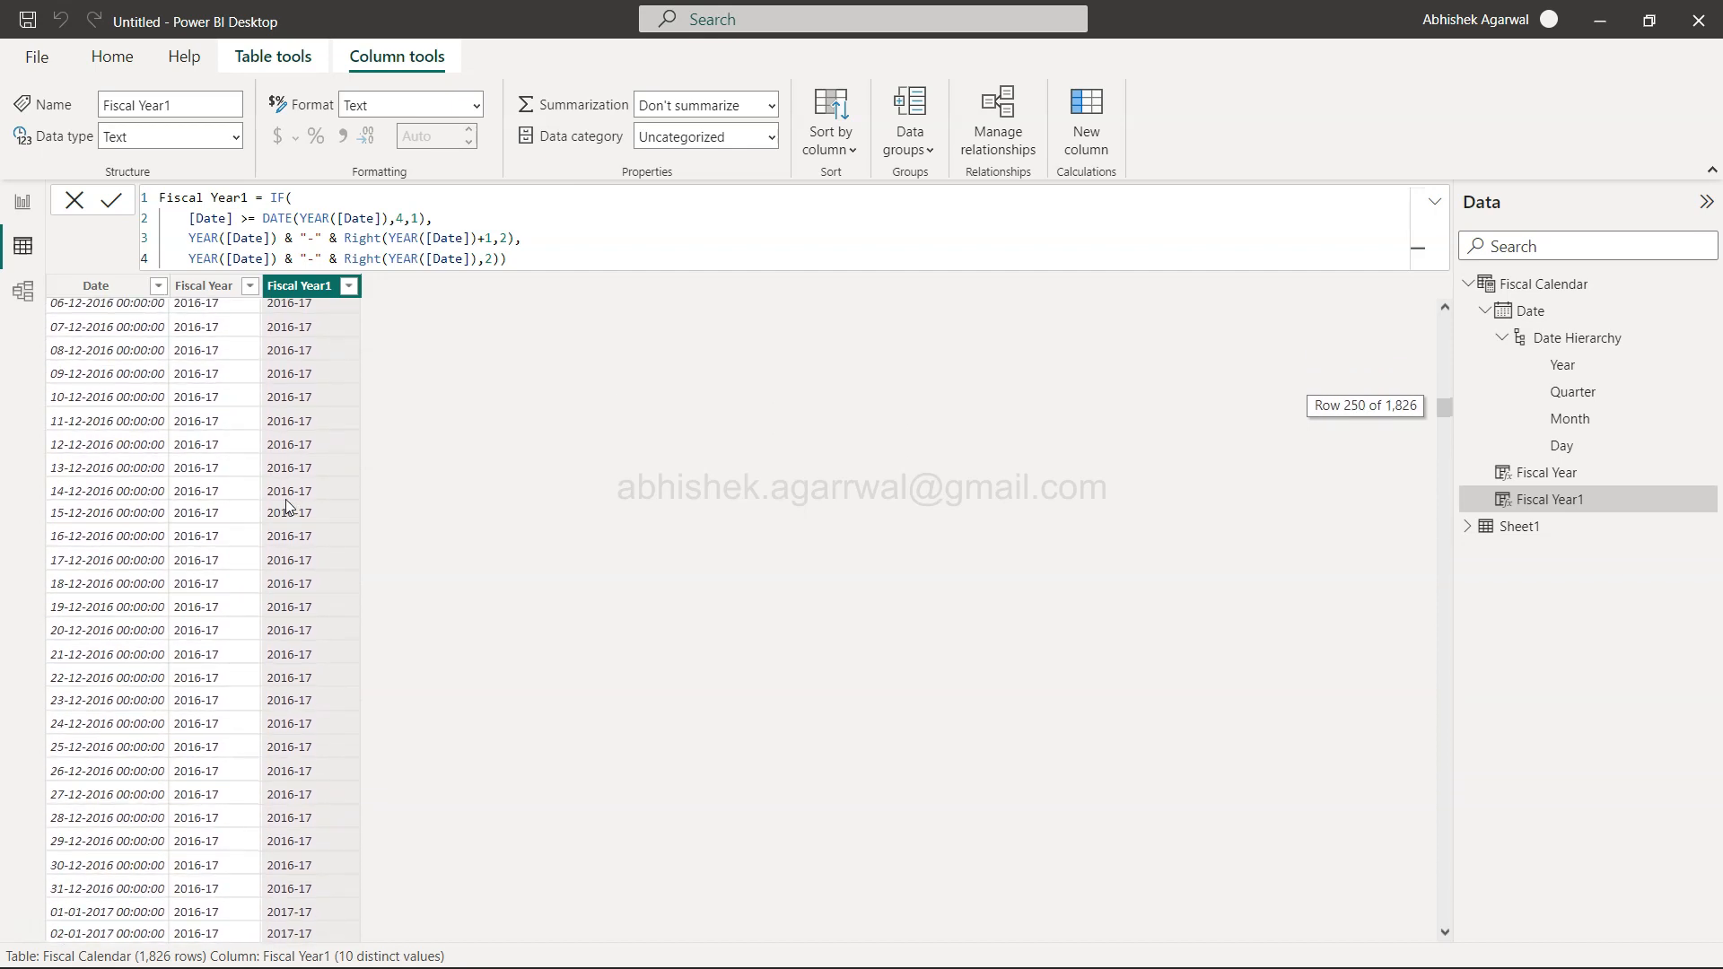
{"action": "scroll", "scroll_direction": "down", "scroll_amount": 3}
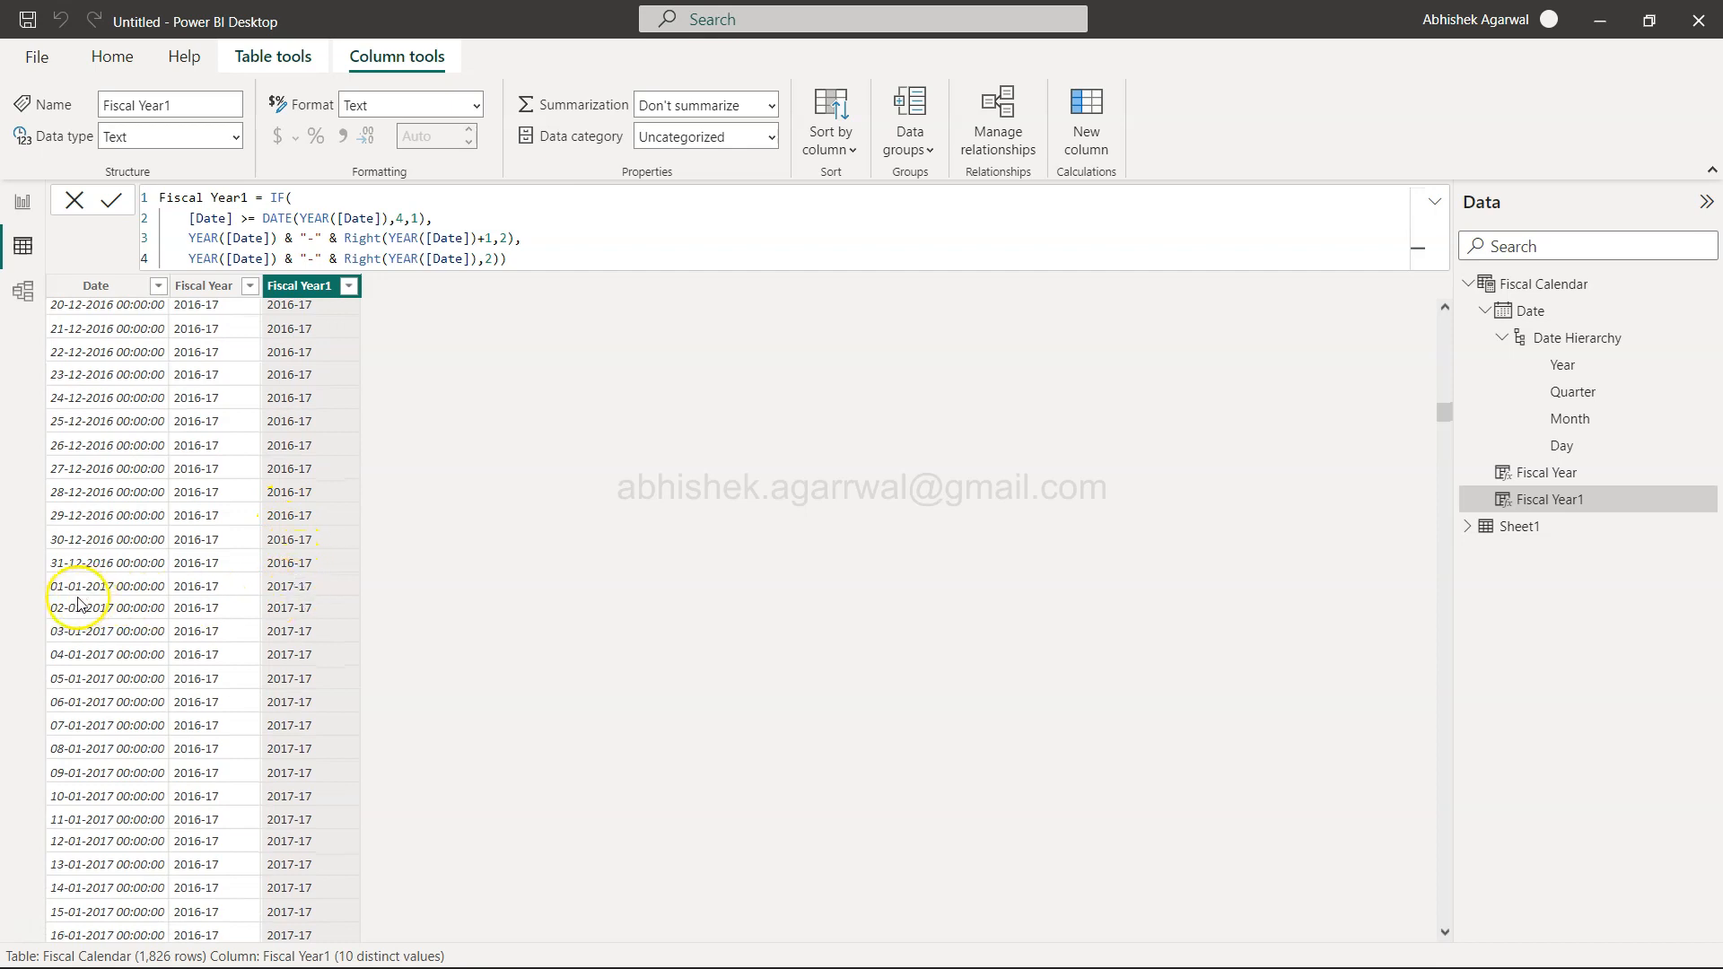
{"action": "mouse_move", "coordinate": [307, 602]}
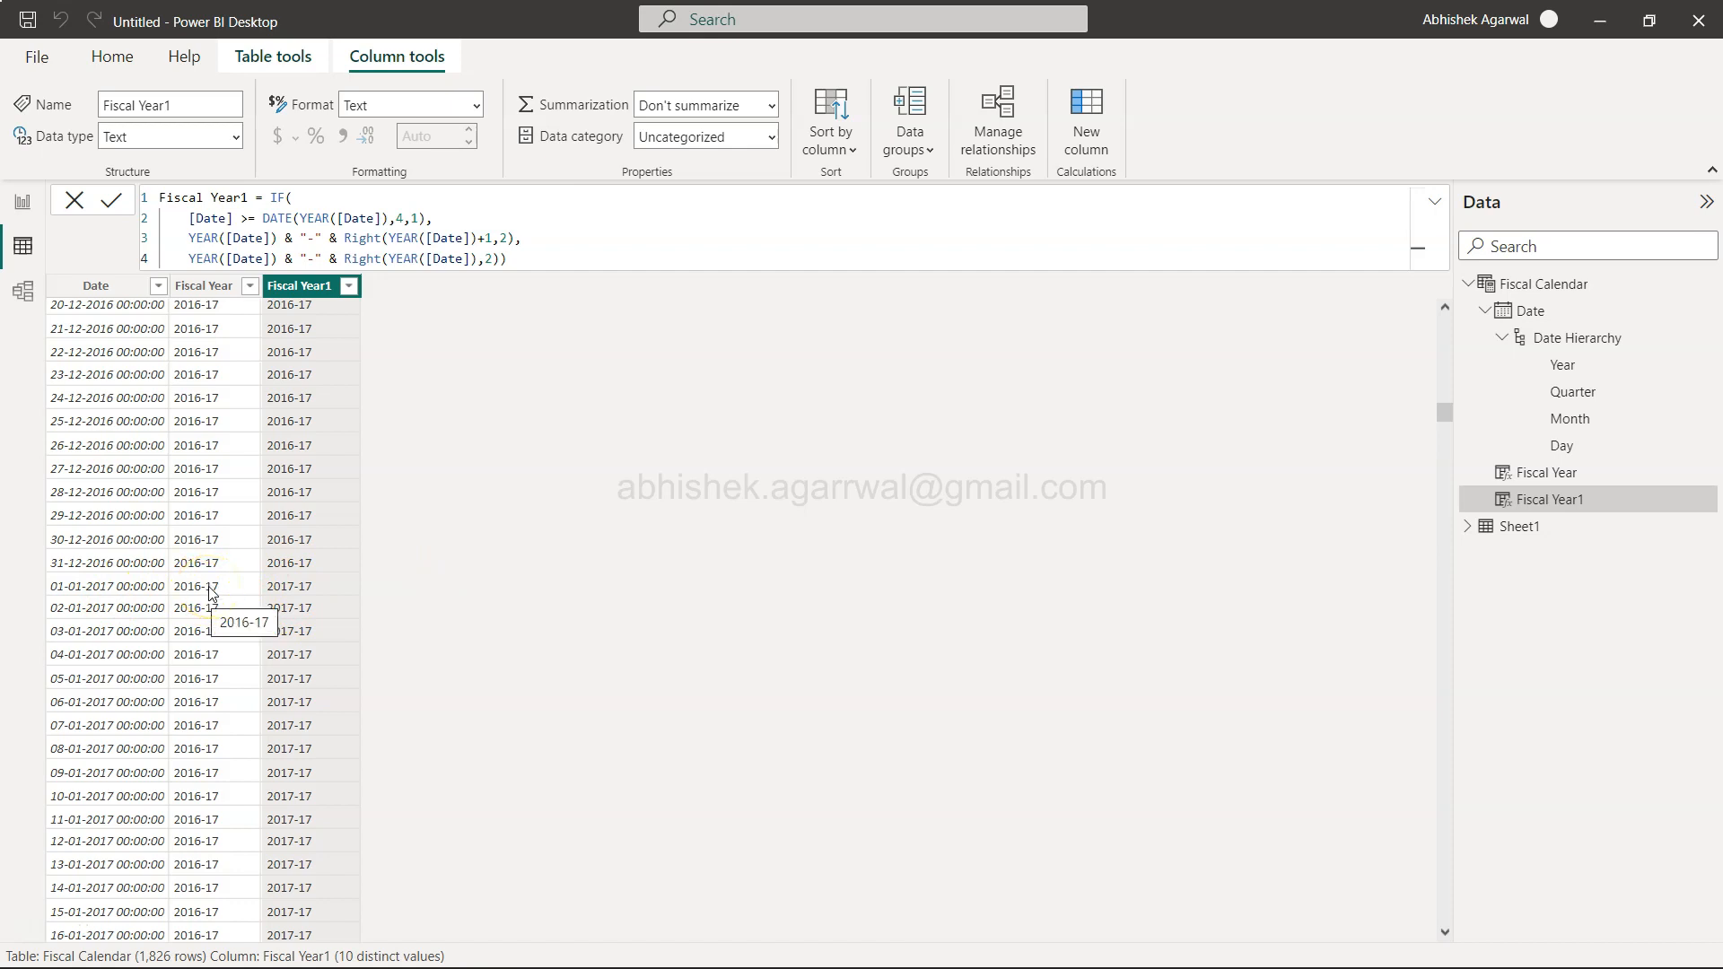
{"action": "mouse_move", "coordinate": [284, 391]}
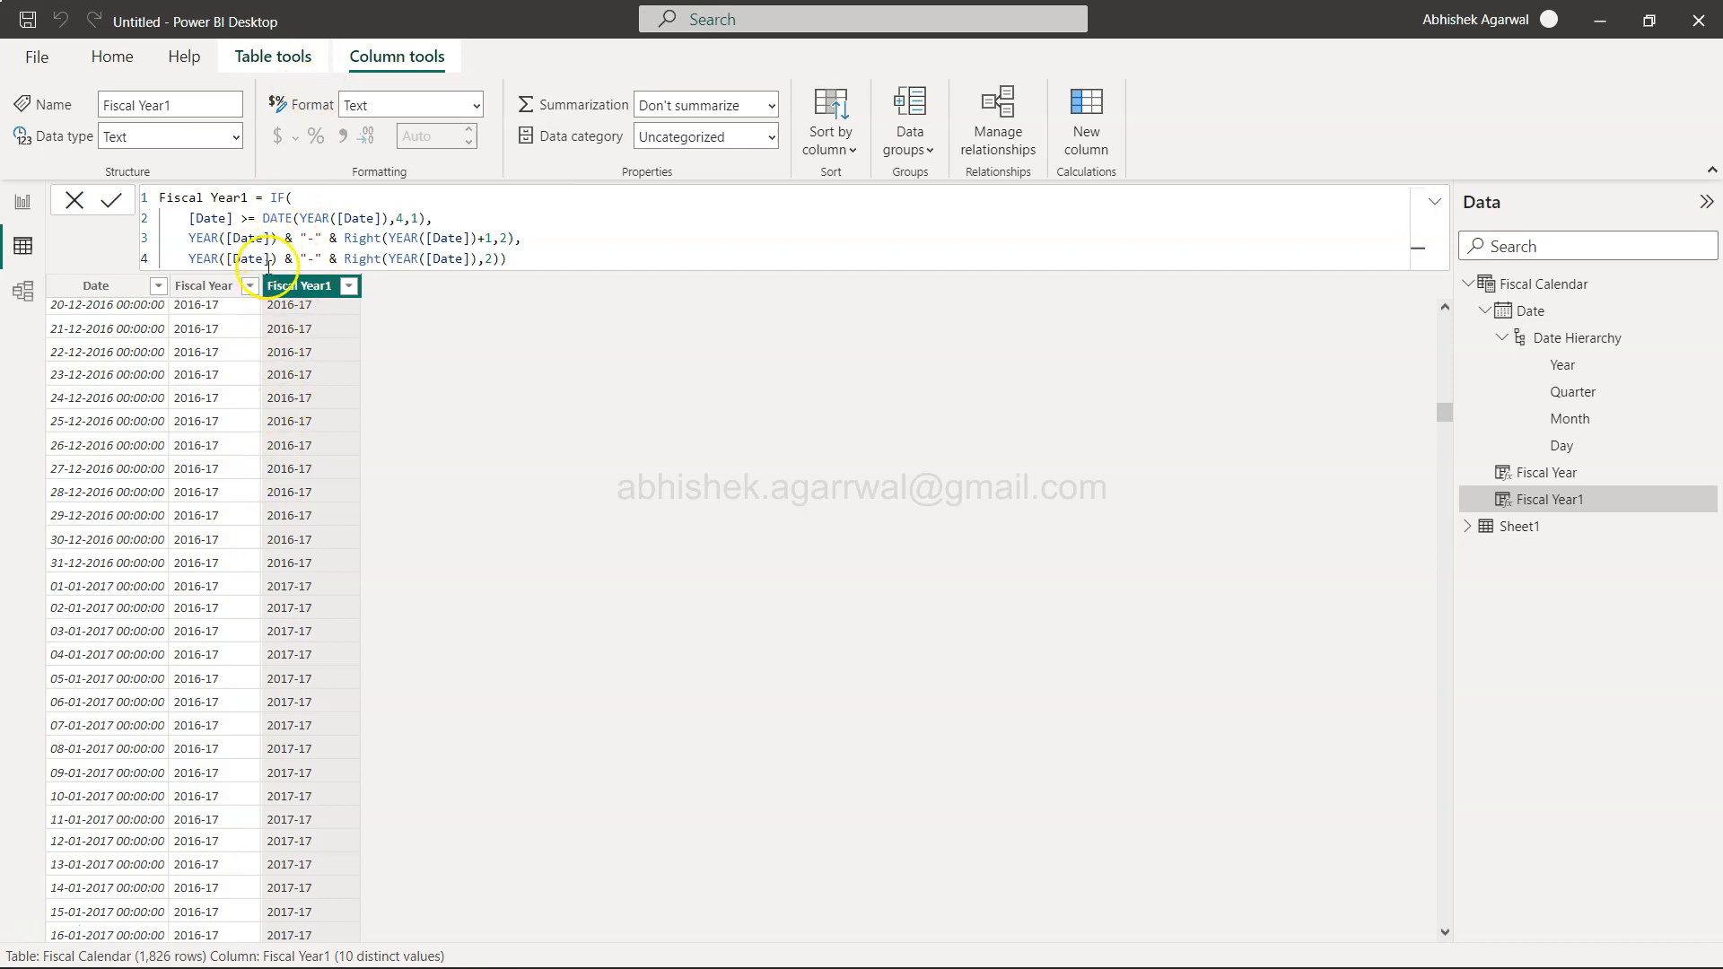
Check the original Fiscal Year column's formula, then reselect Fiscal Year1.
{"action": "left_click", "coordinate": [202, 286]}
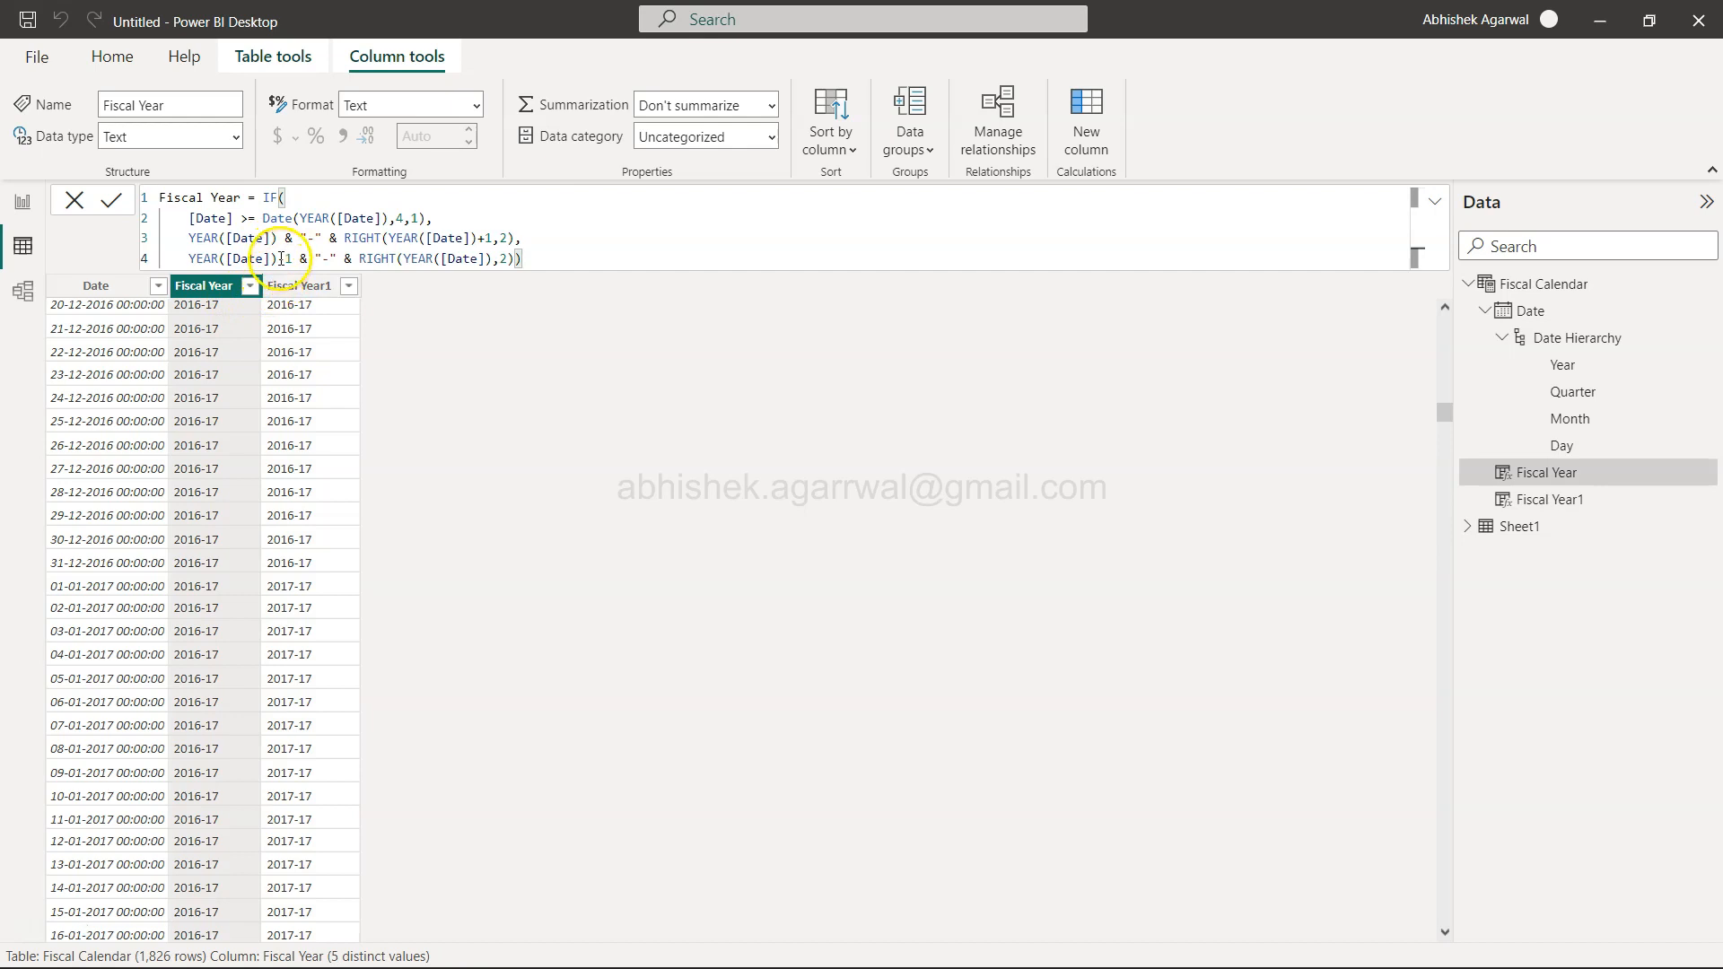
{"action": "left_click", "coordinate": [305, 285]}
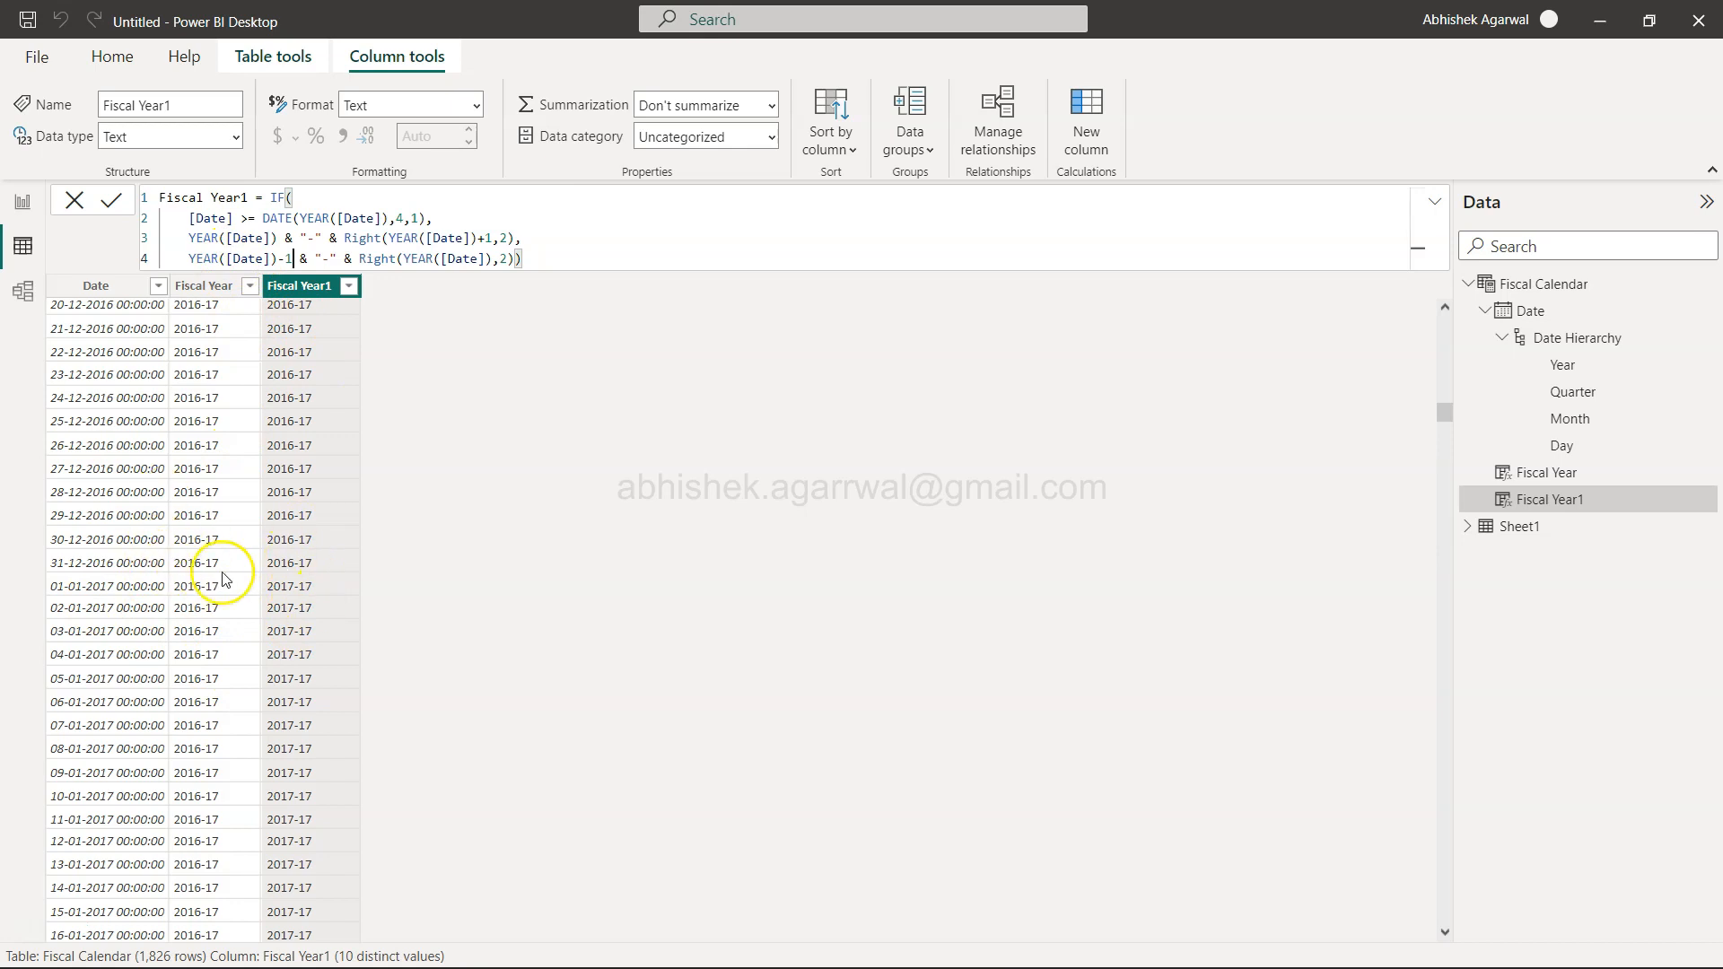
{"action": "mouse_move", "coordinate": [297, 687]}
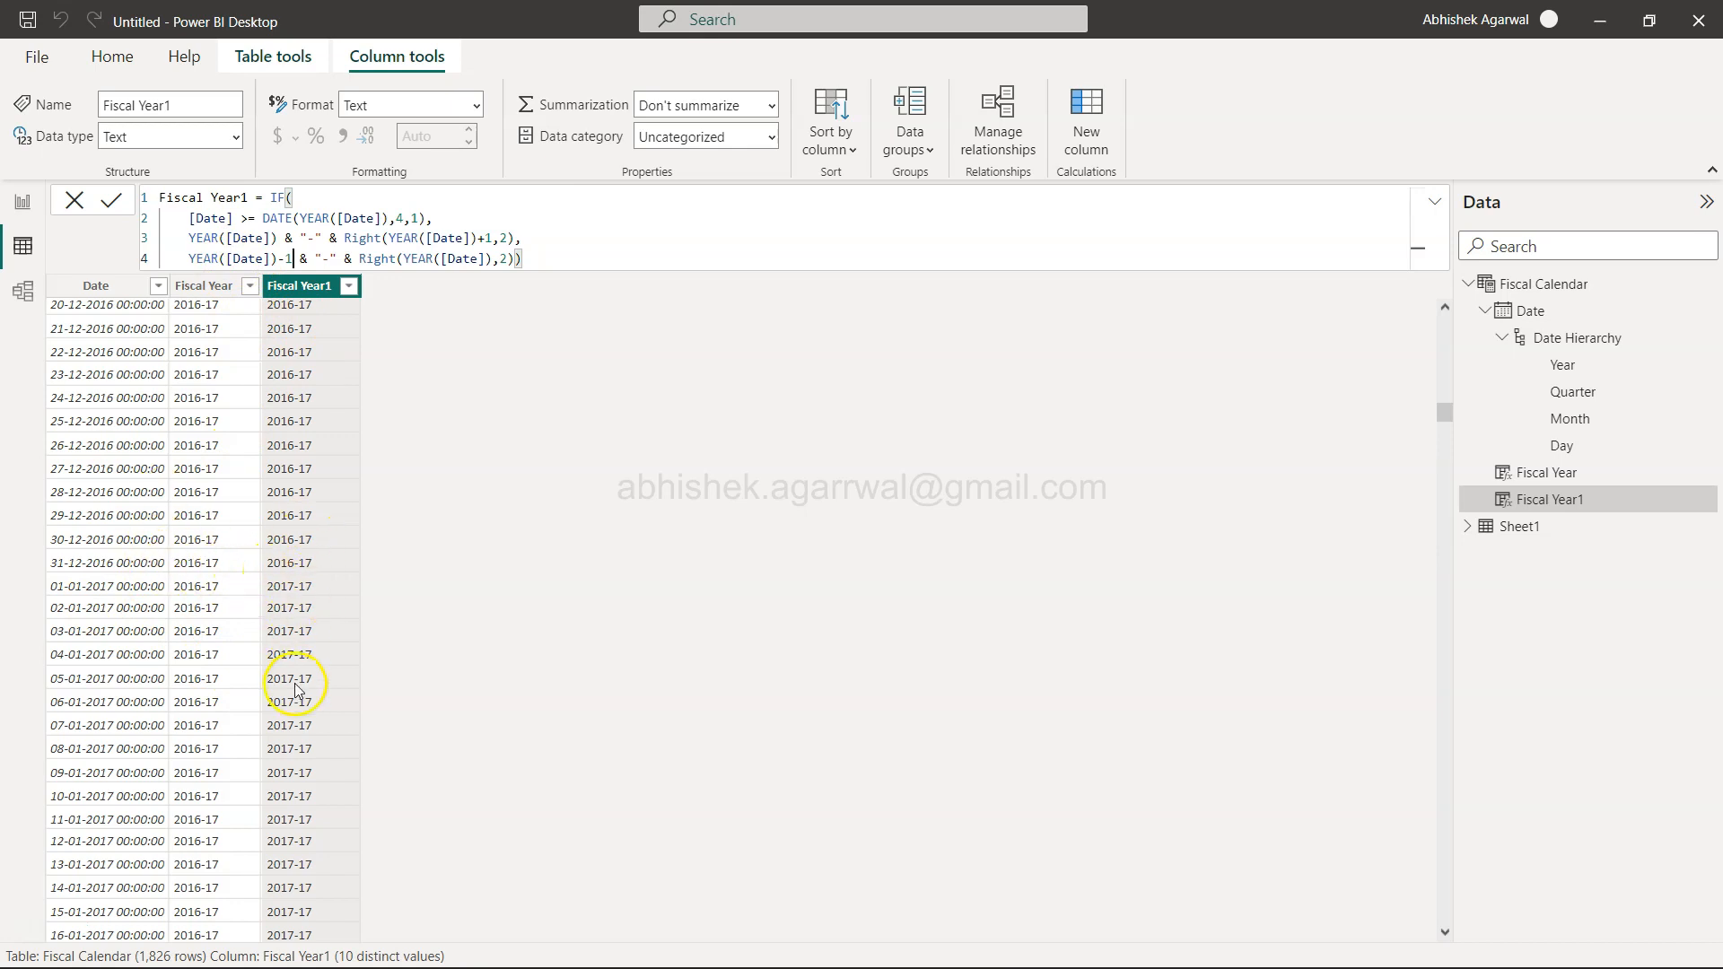
{"action": "mouse_move", "coordinate": [116, 597]}
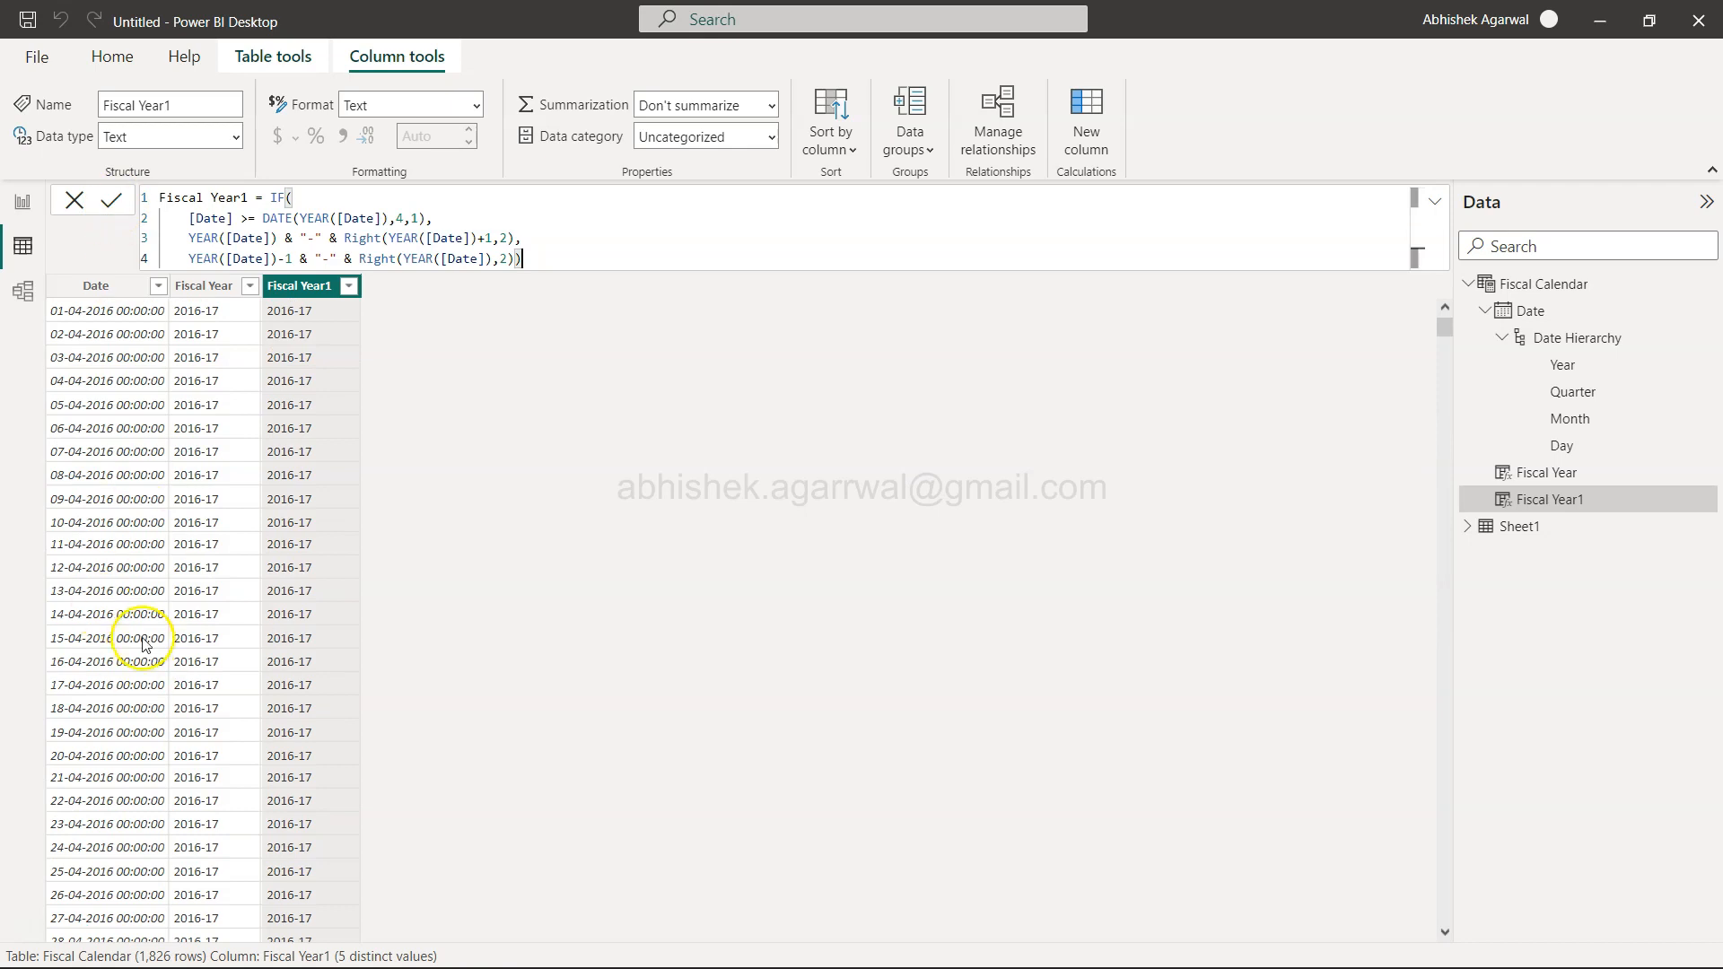
{"action": "scroll", "scroll_direction": "down", "scroll_amount": 3}
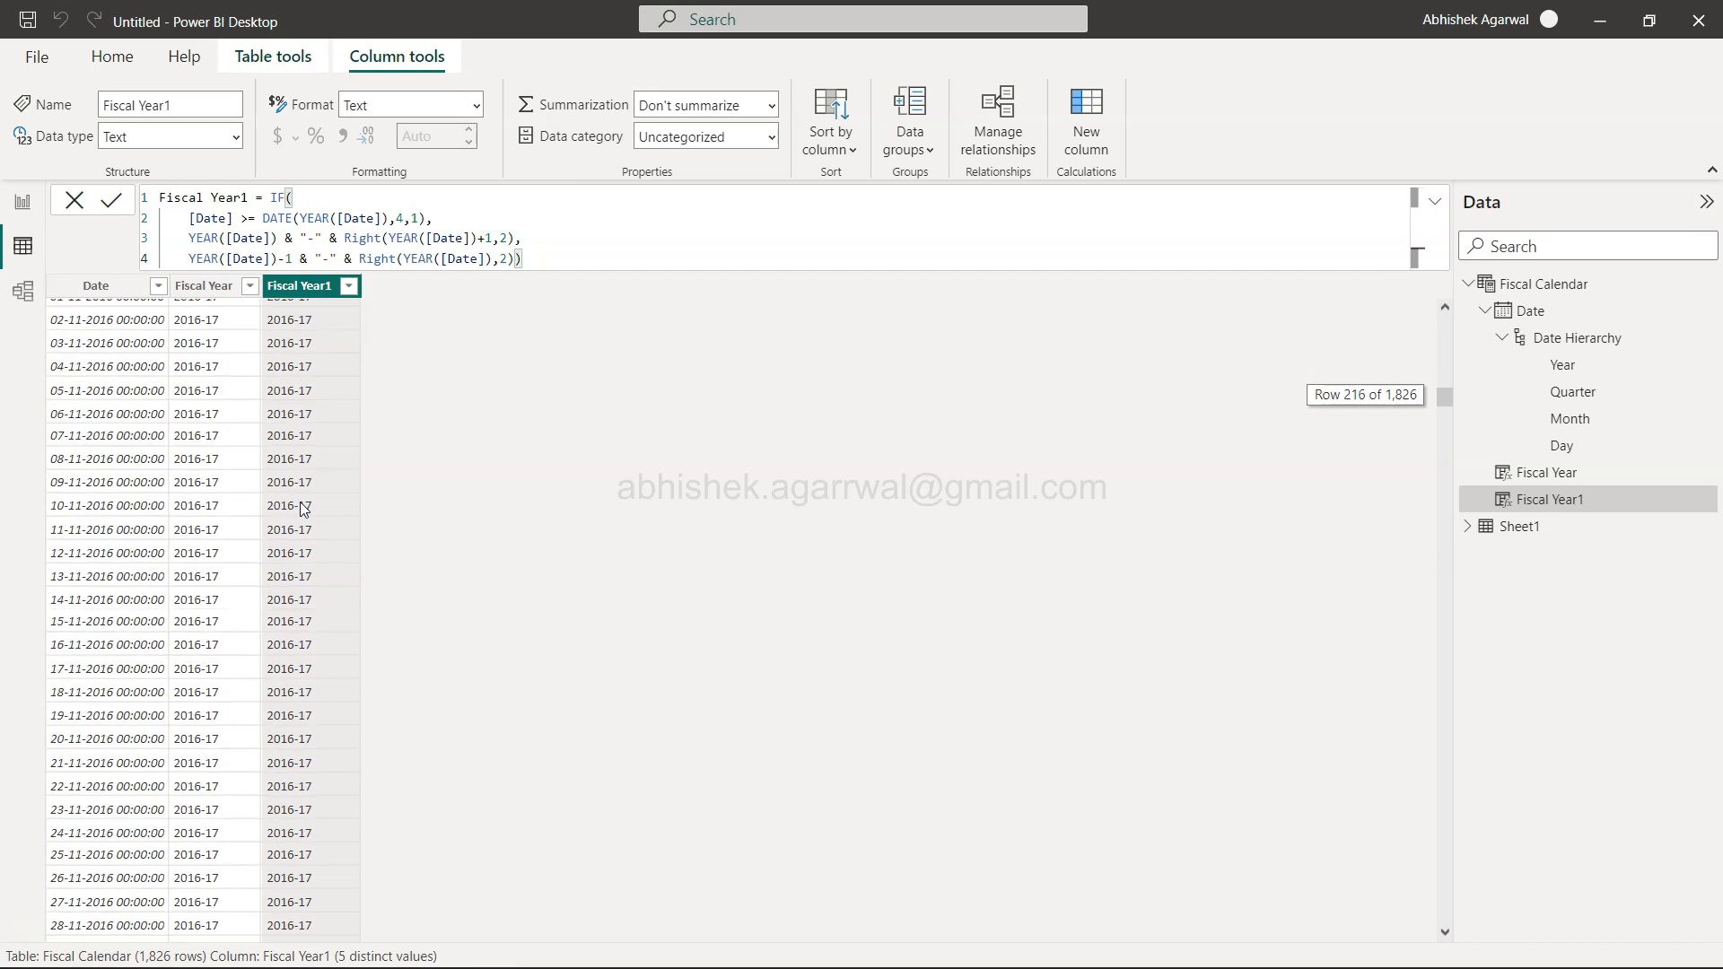
{"action": "scroll", "scroll_direction": "down", "scroll_amount": 3}
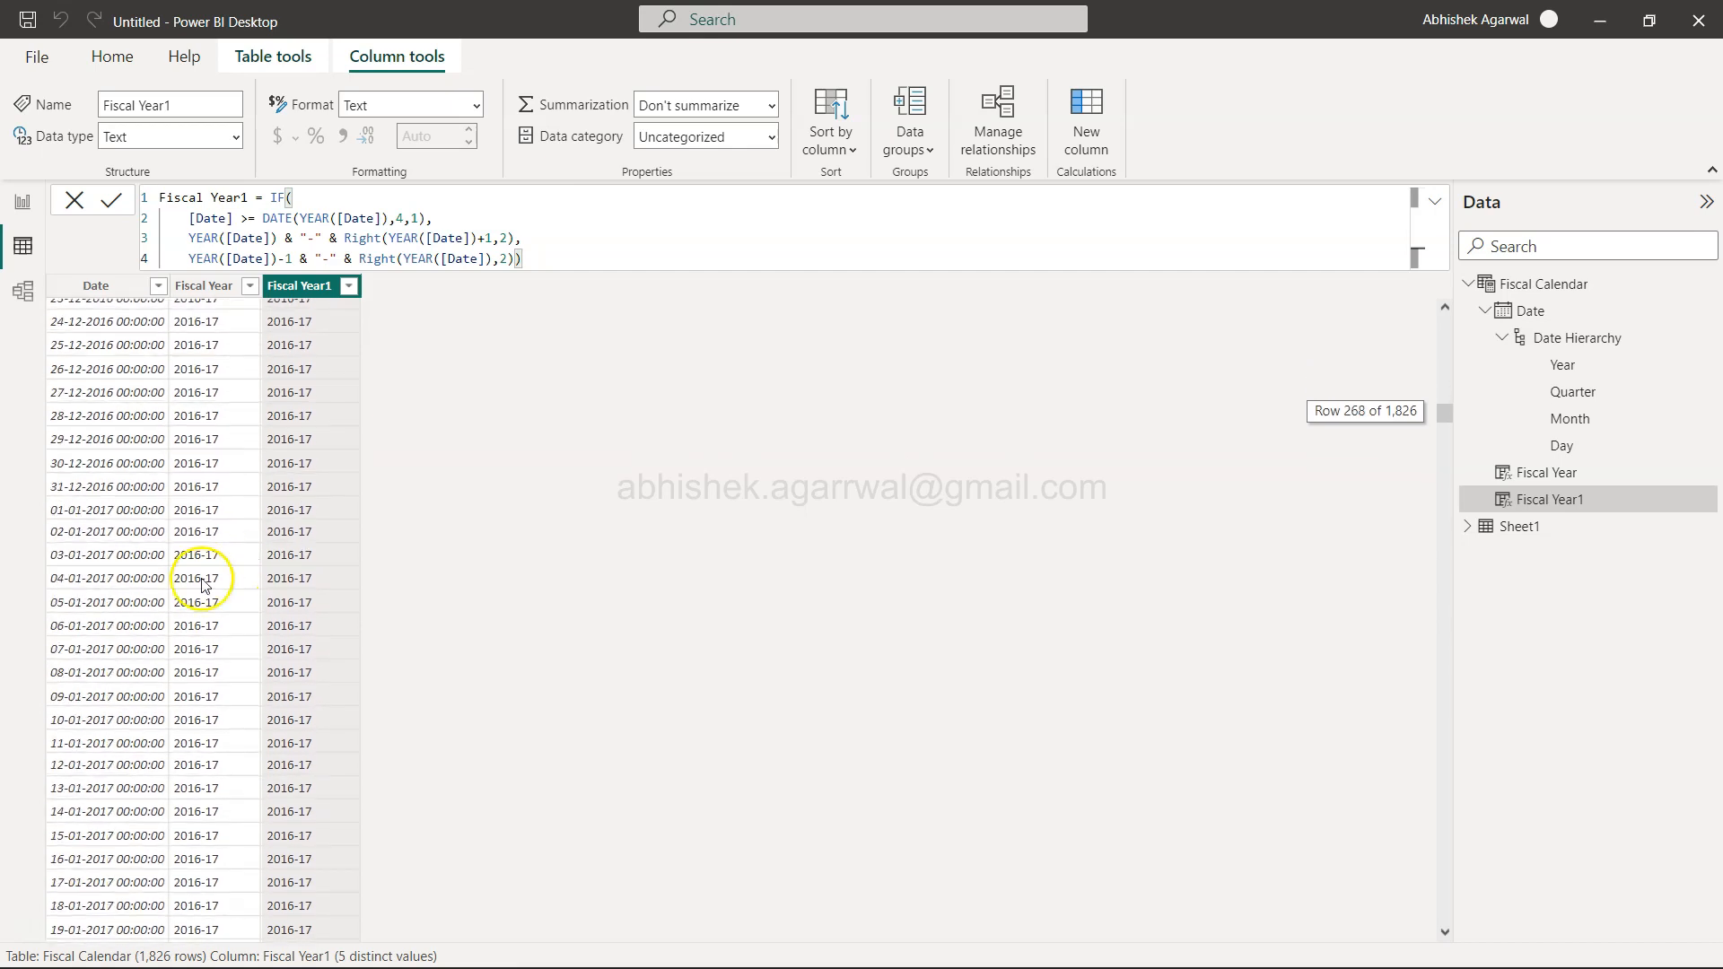
{"action": "mouse_move", "coordinate": [277, 601]}
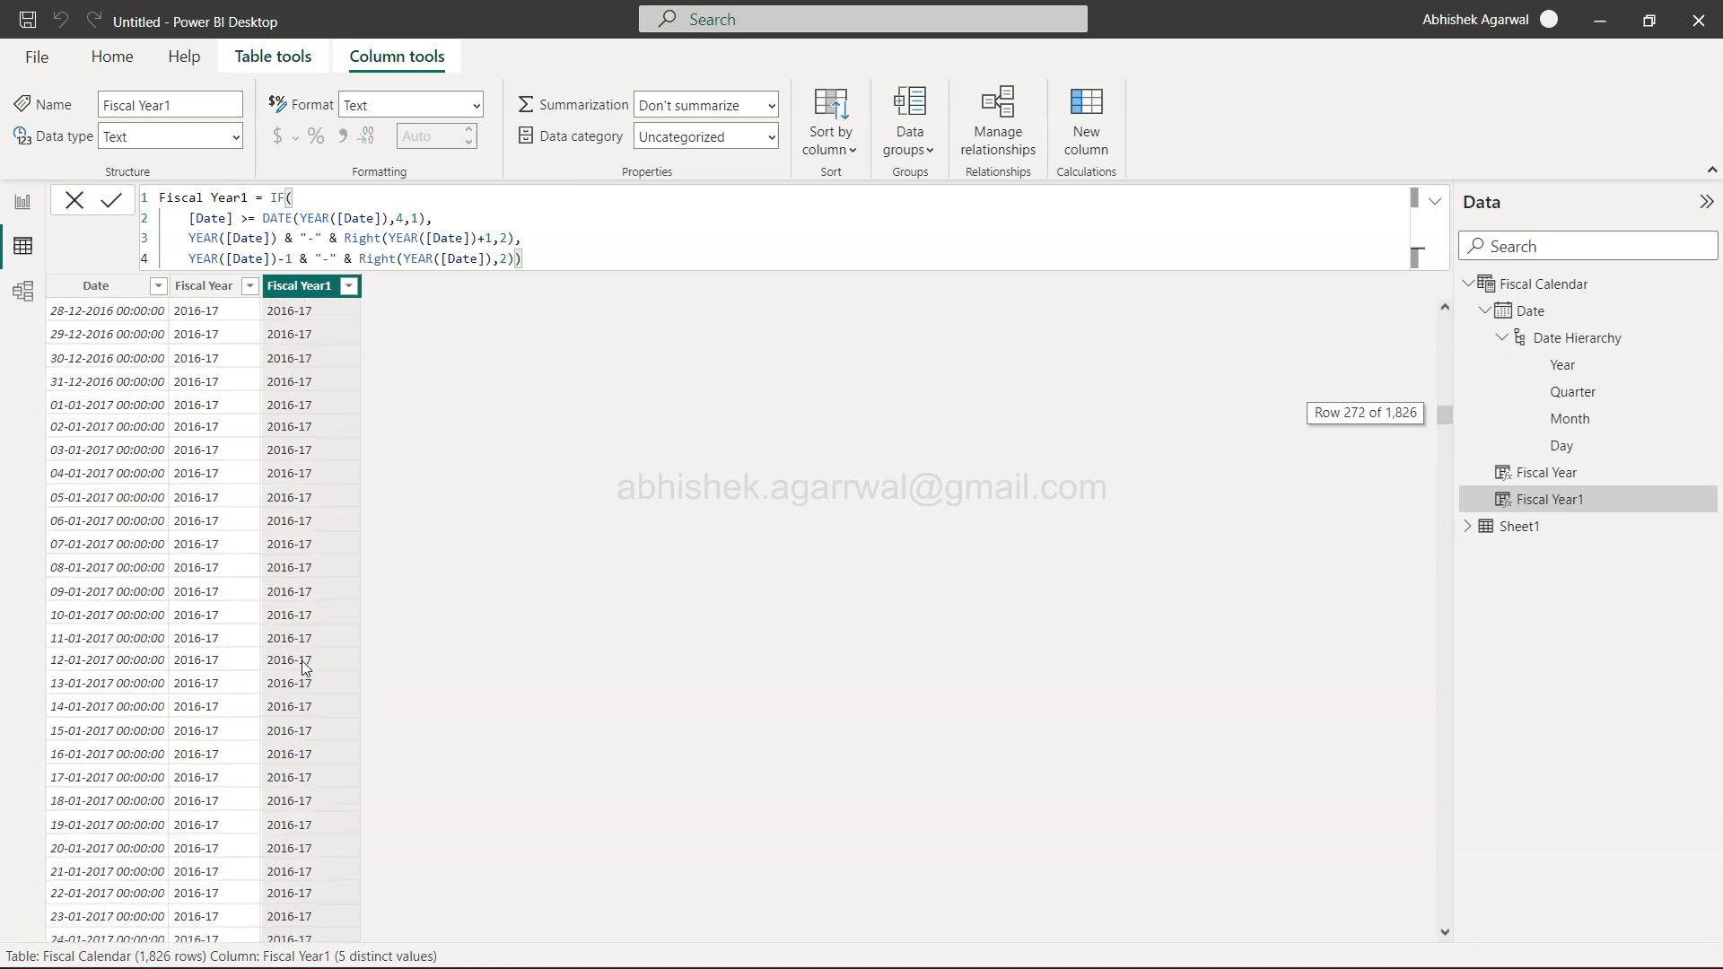
{"action": "scroll", "scroll_direction": "down", "scroll_amount": 3}
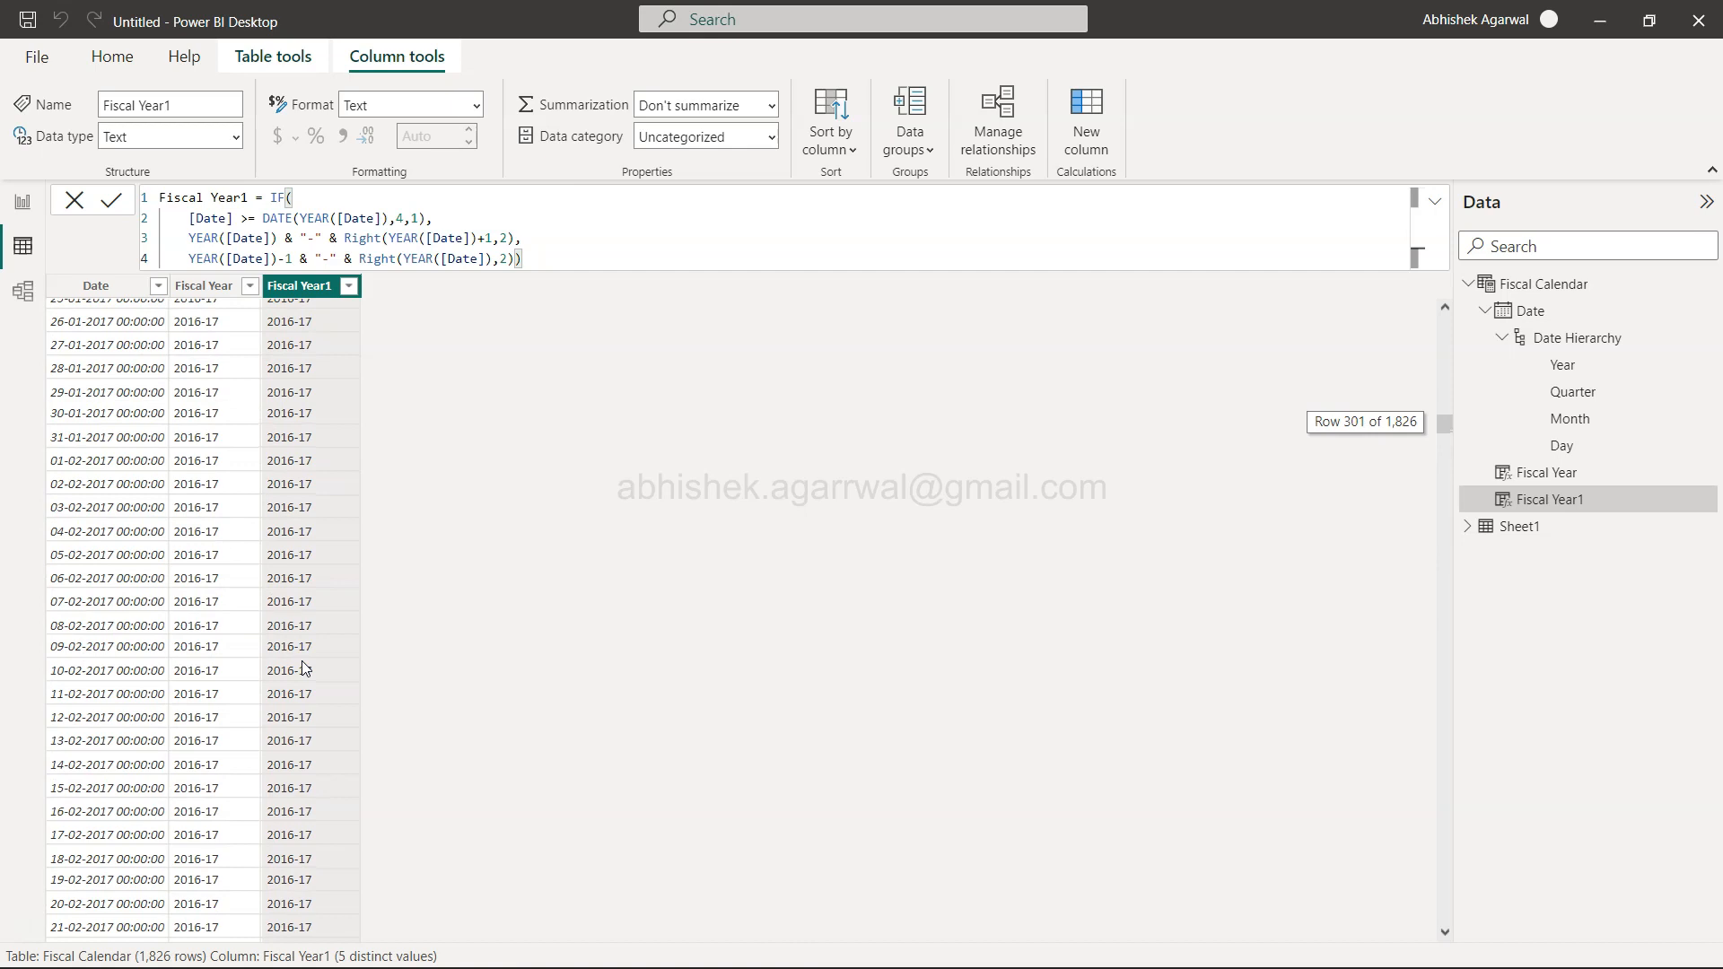
{"action": "scroll", "scroll_direction": "down", "scroll_amount": 3}
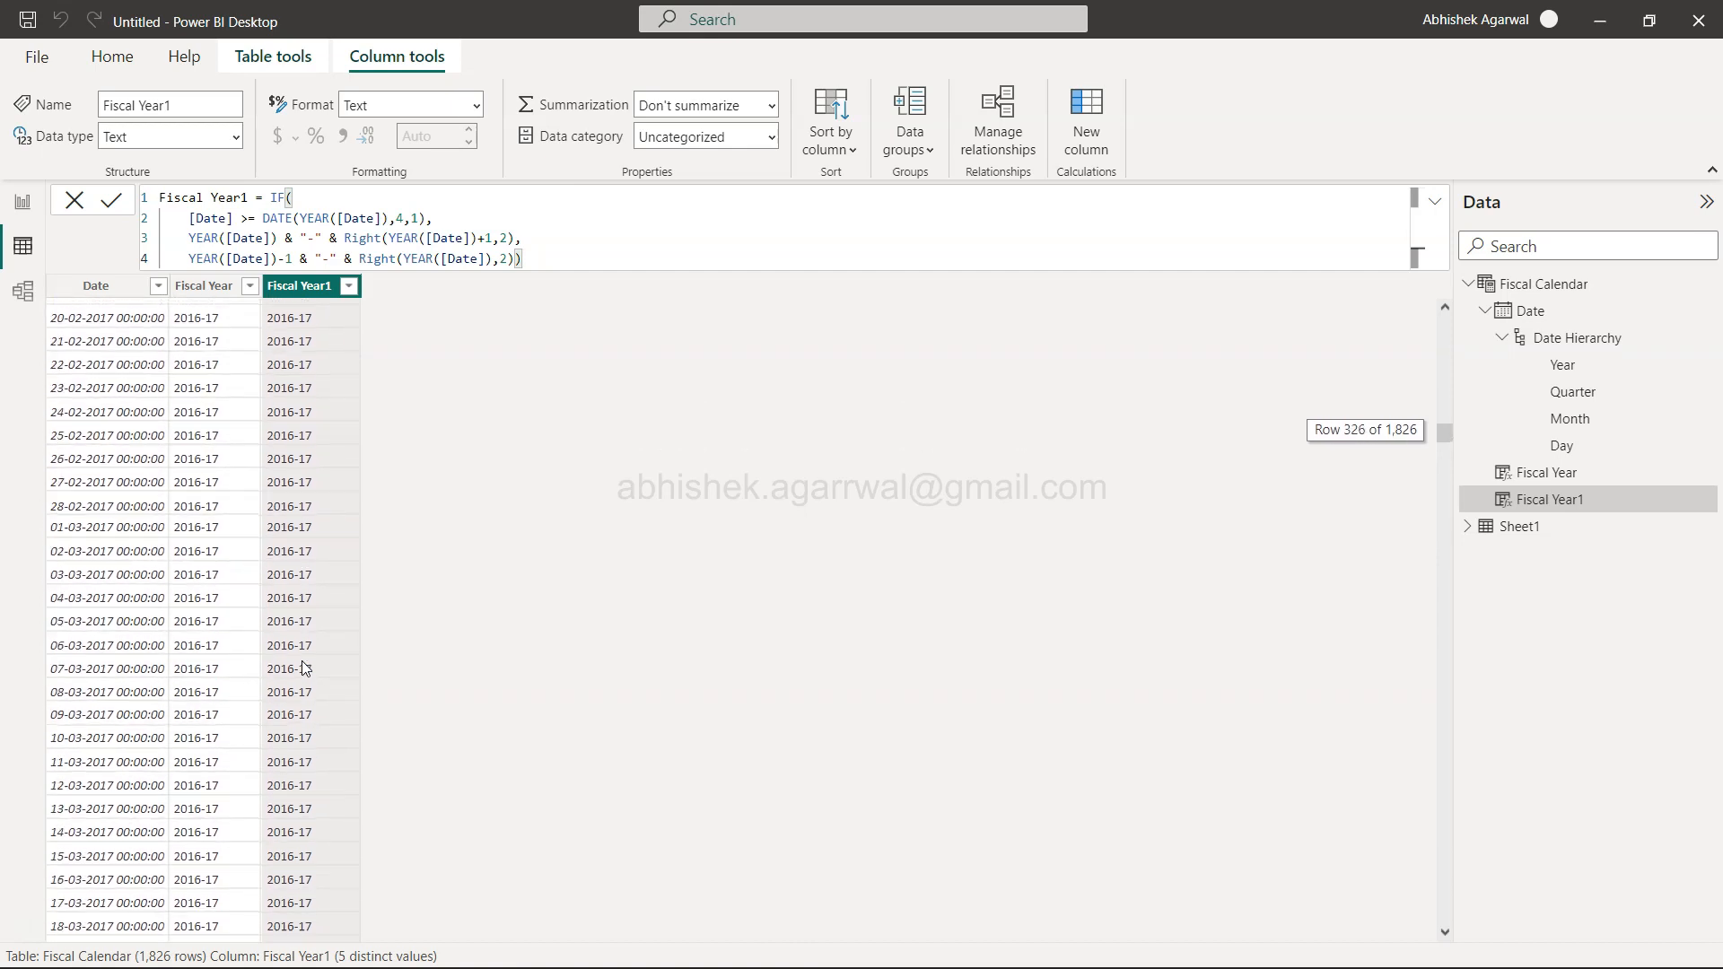